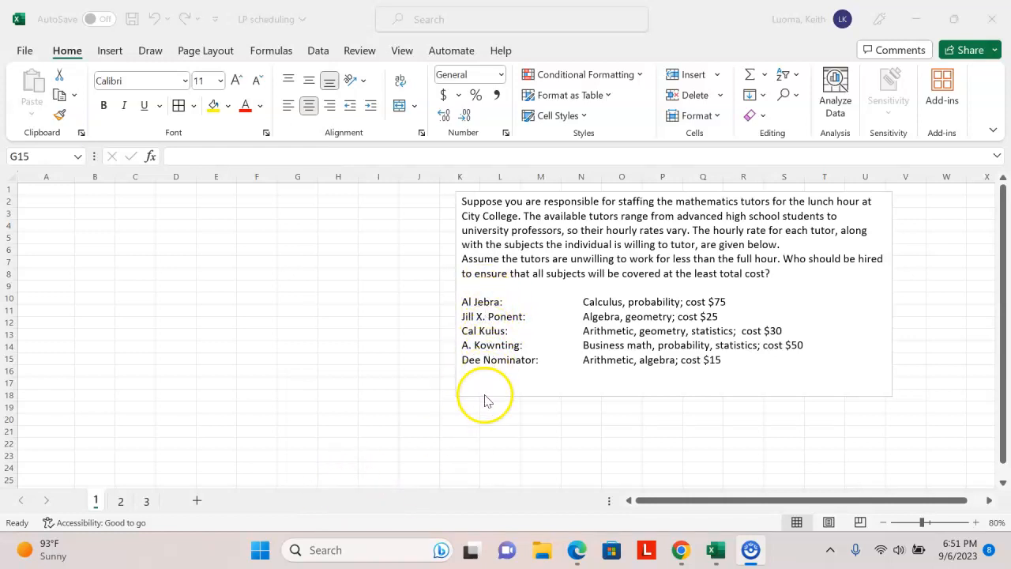
mouse_move(484, 395)
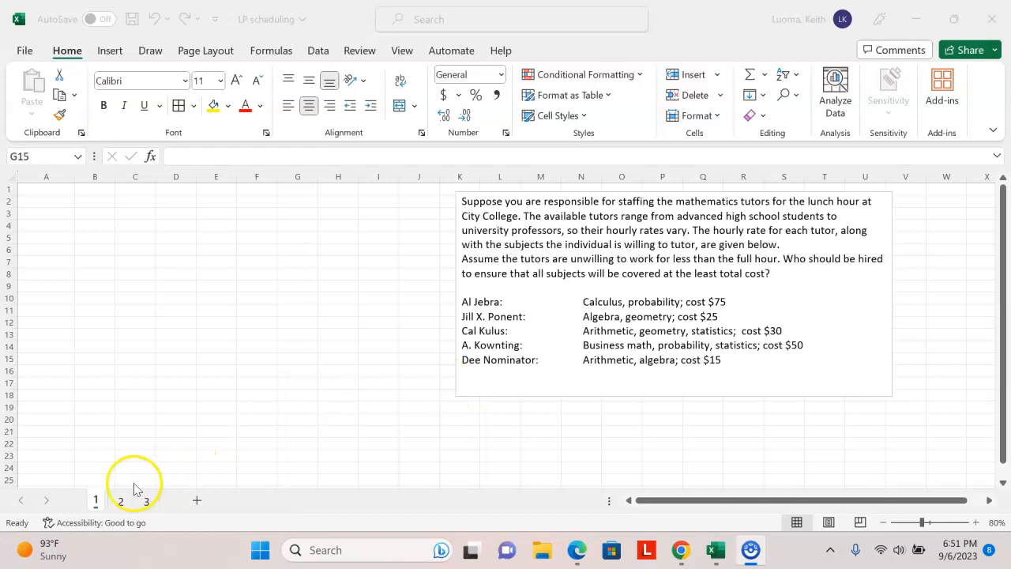
Go to sheet 2's tutor headers and start typing the cost label in A4.
left_click(297, 359)
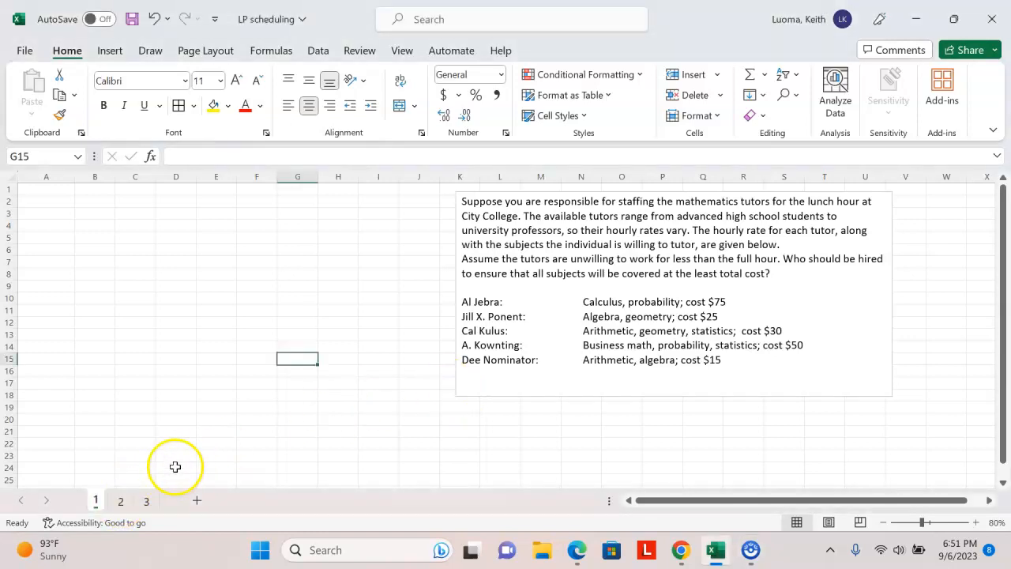
left_click(120, 500)
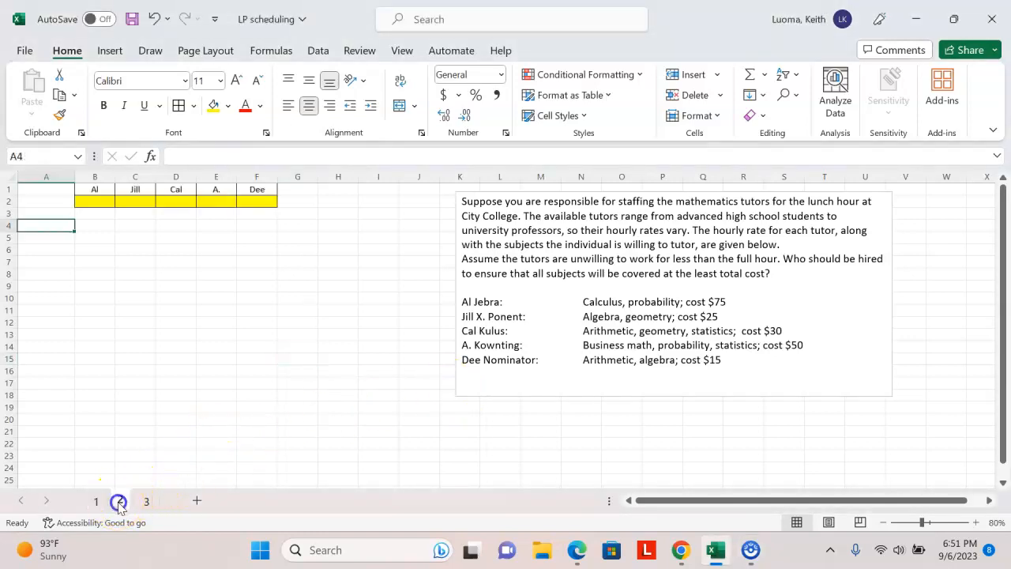
left_click(119, 500)
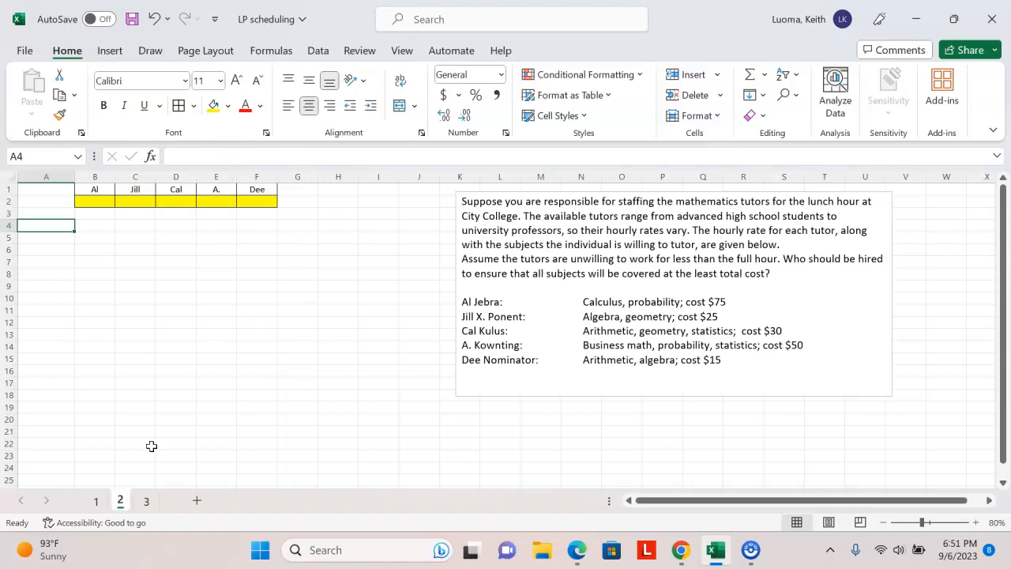
type("c")
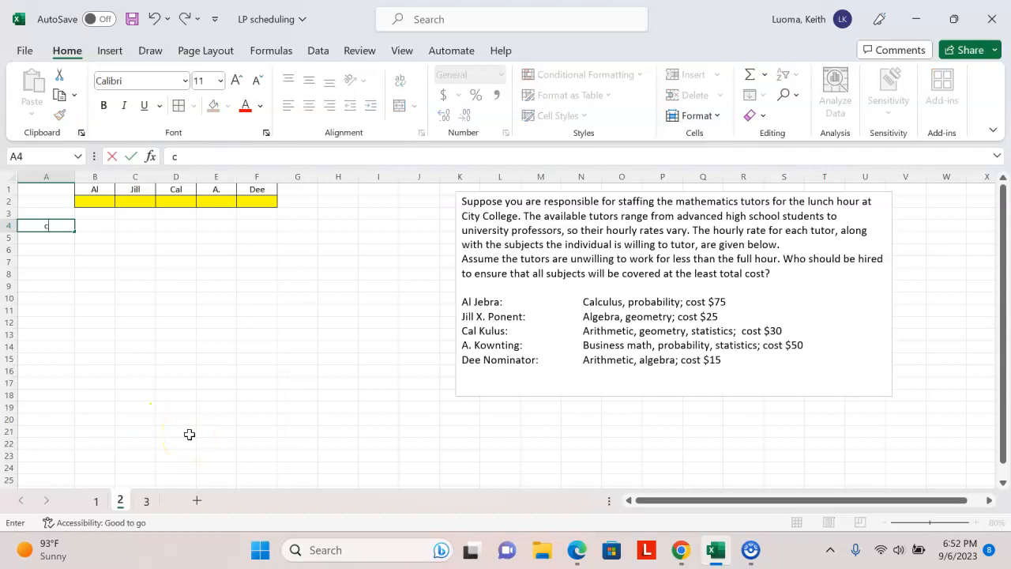
Finish the 'cost' label in A4 and fill B4:F4 with 75, 25, 30, 50, 15.
type("ost")
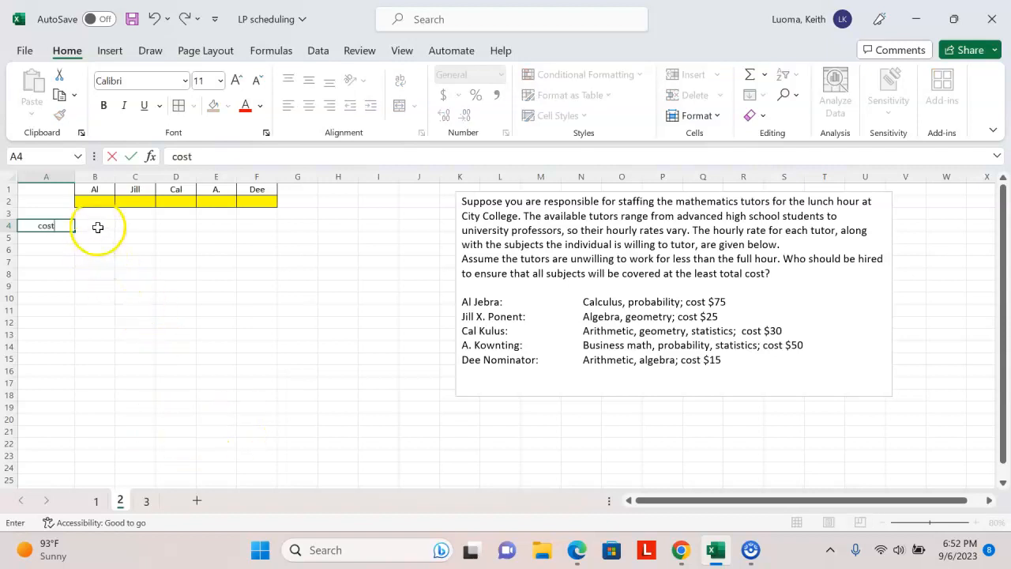
left_click(94, 226)
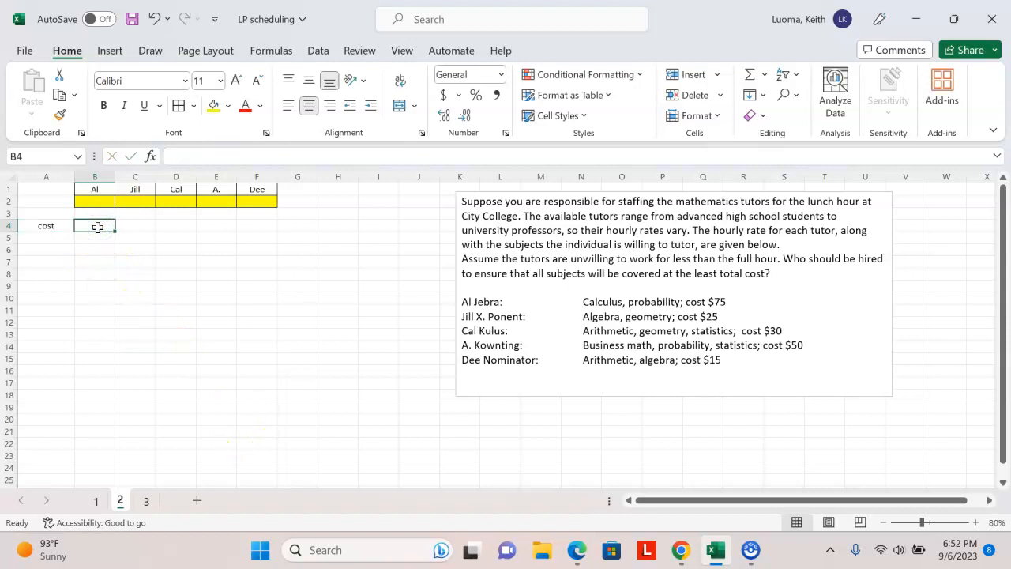
type("75")
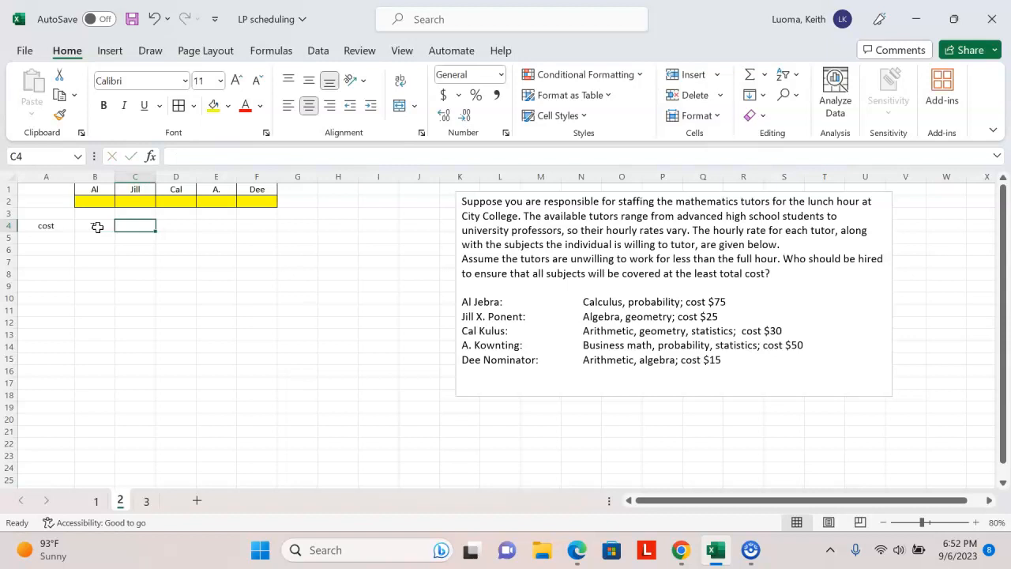
type("25")
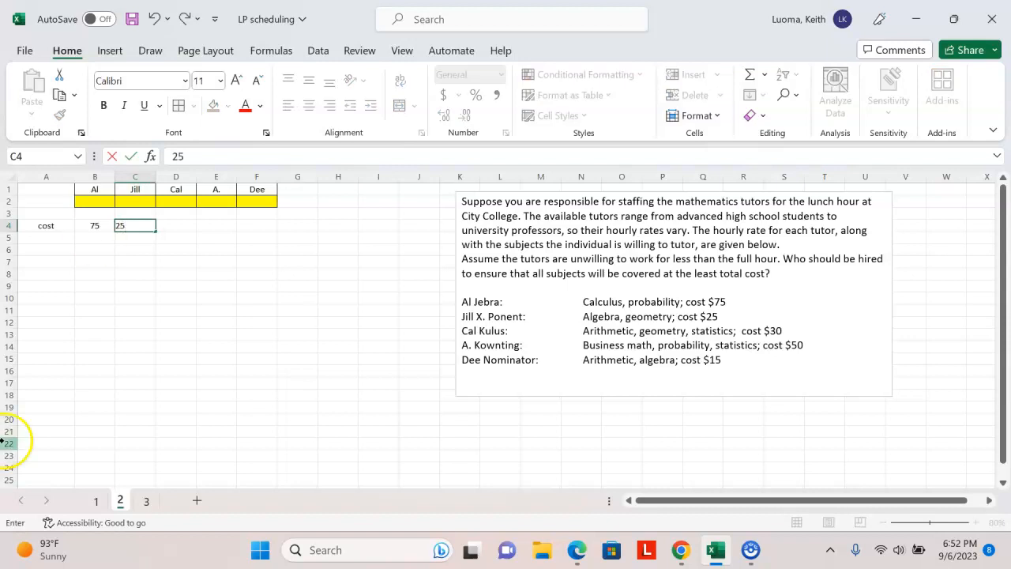
type("3")
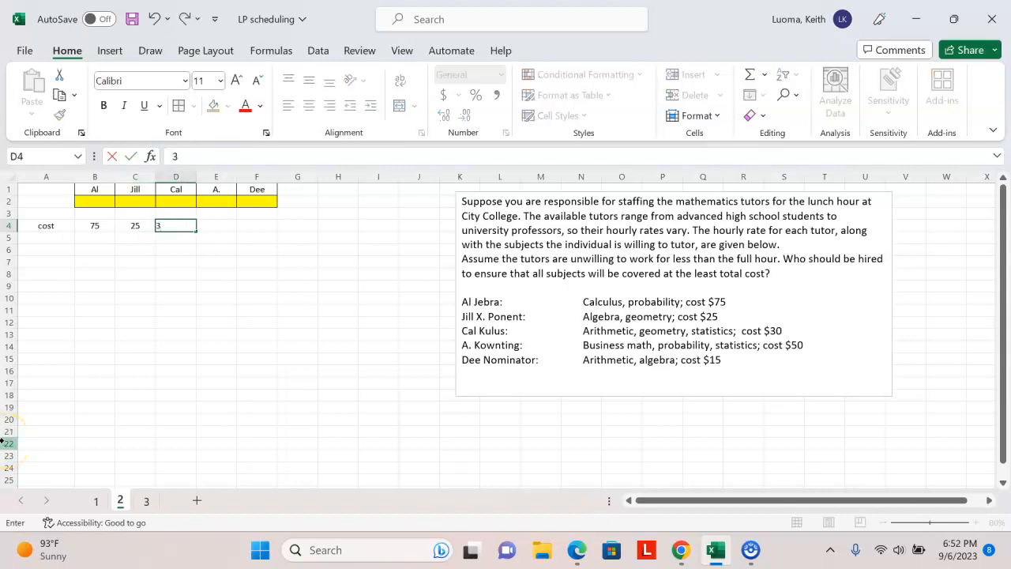
type("0")
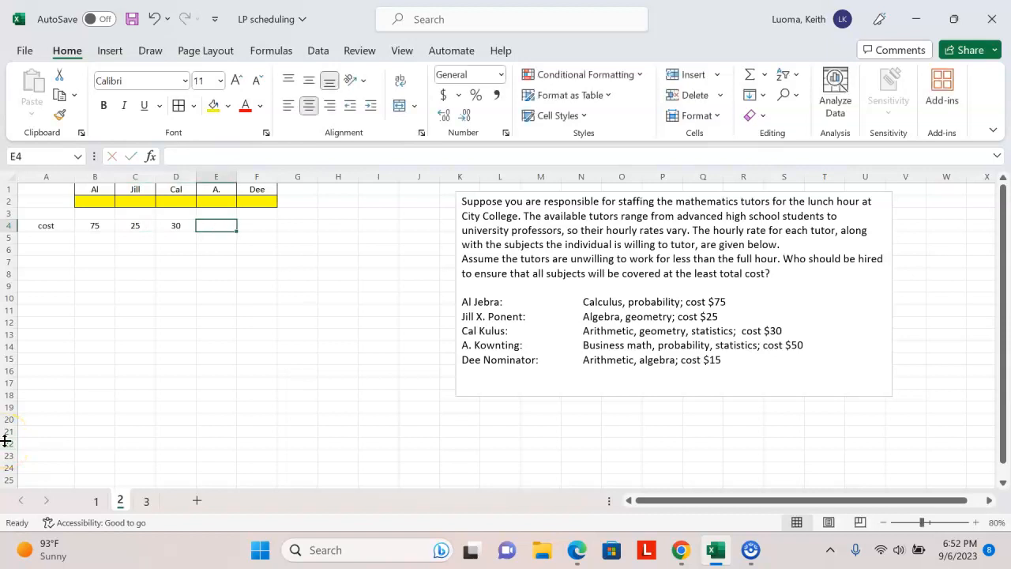
type("50")
left_click(257, 225)
type("1")
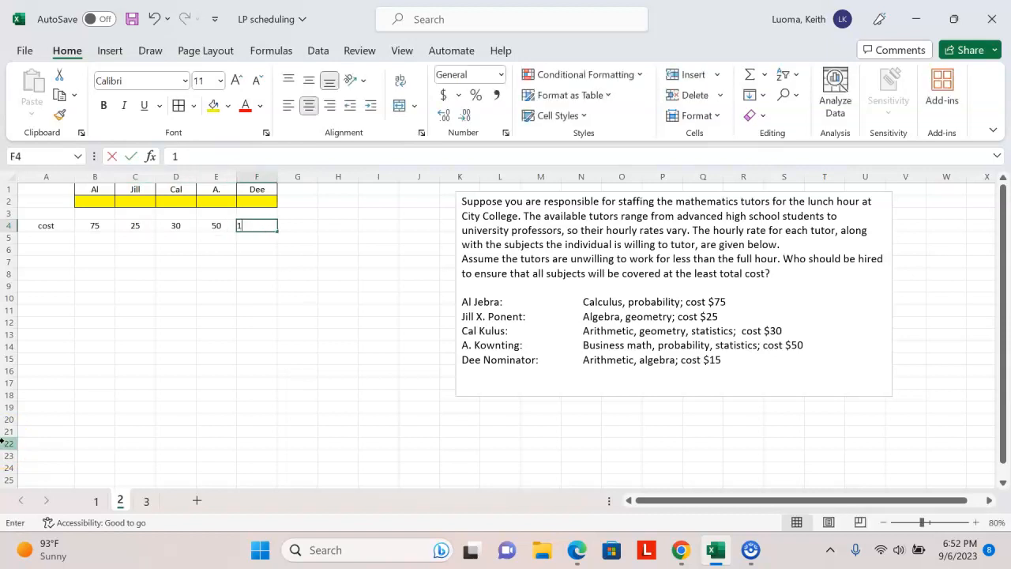
type("5")
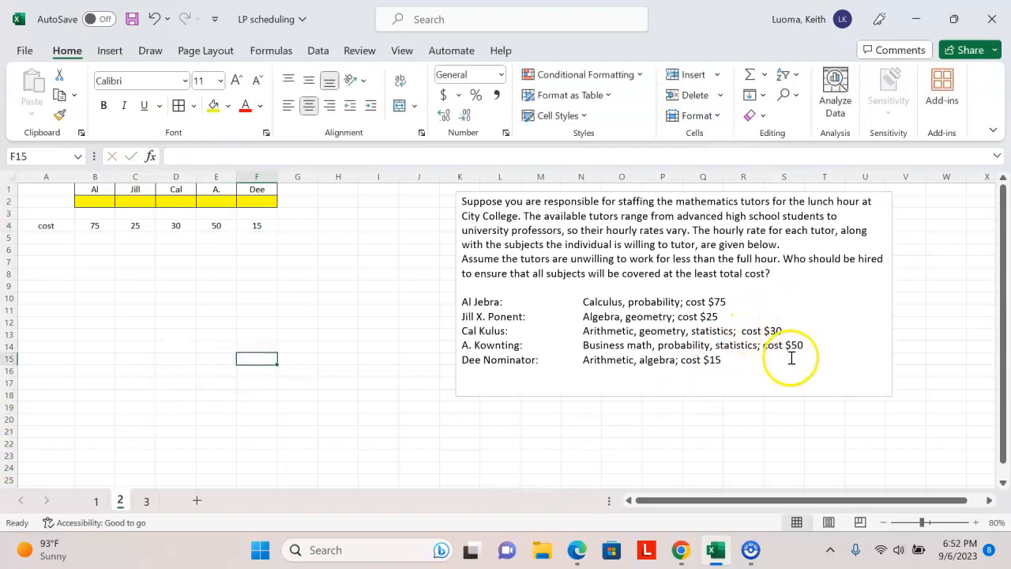
mouse_move(702, 374)
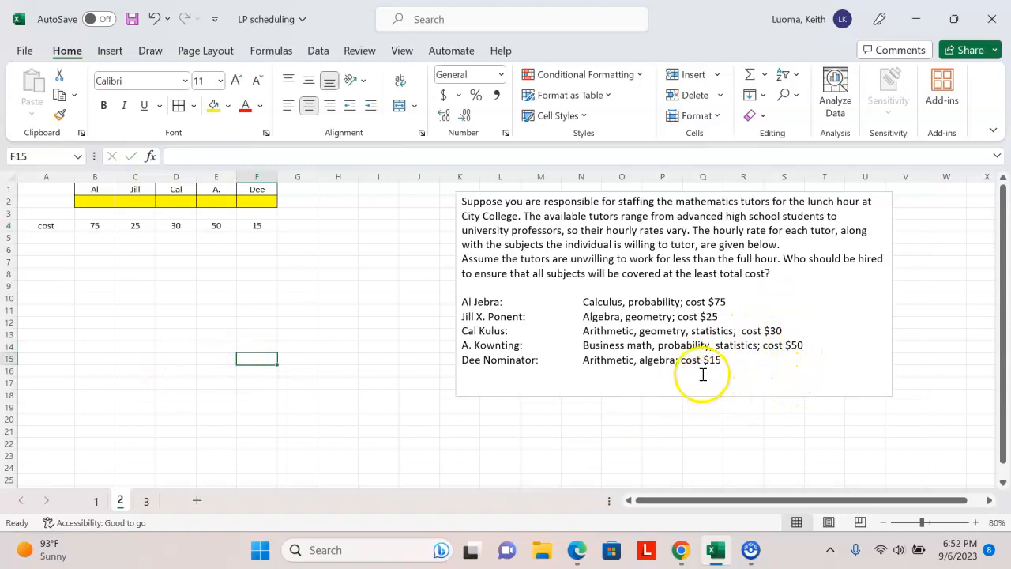
mouse_move(311, 245)
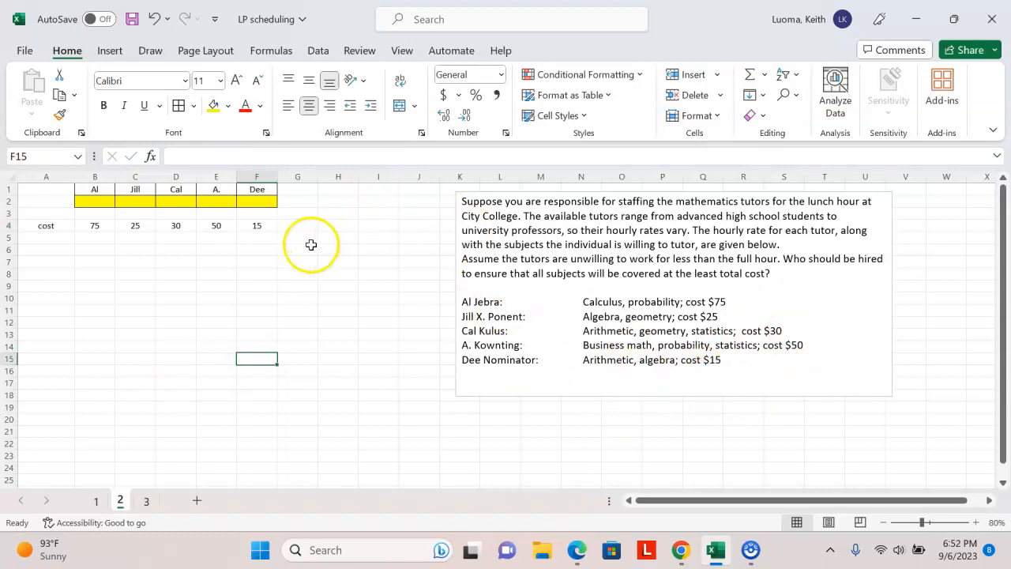
mouse_move(339, 228)
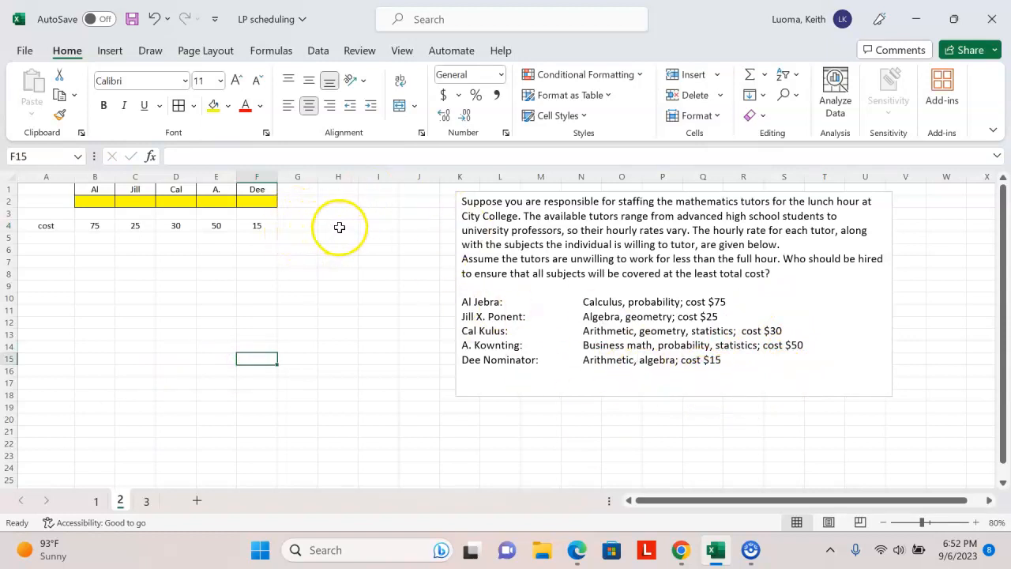
Enter =SUMPRODUCT(B2:F2,B4:F4) in H4 as the total cost formula.
left_click(338, 225)
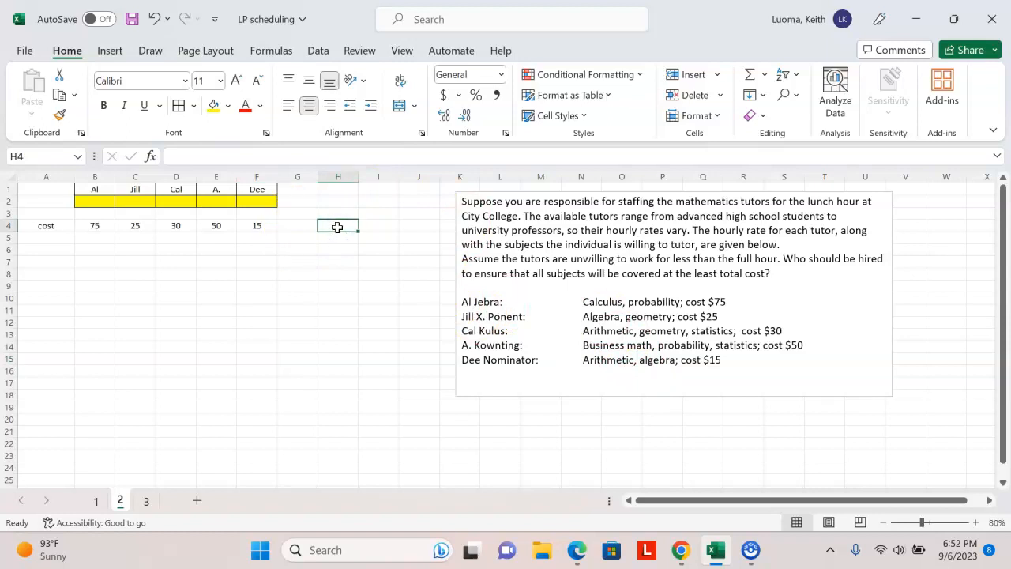
type("=s")
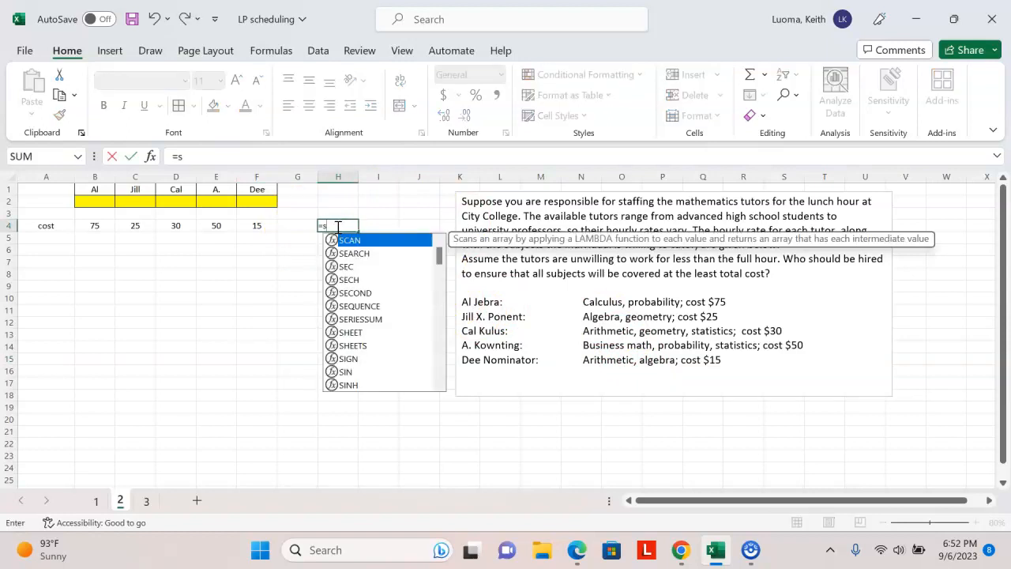
type("ump")
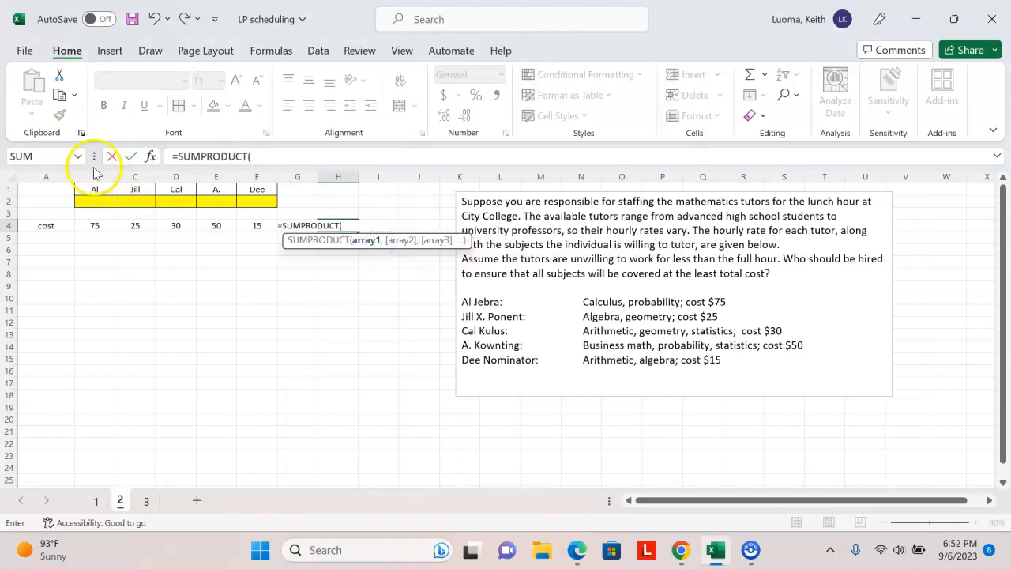
left_click_drag(94, 201, 175, 202)
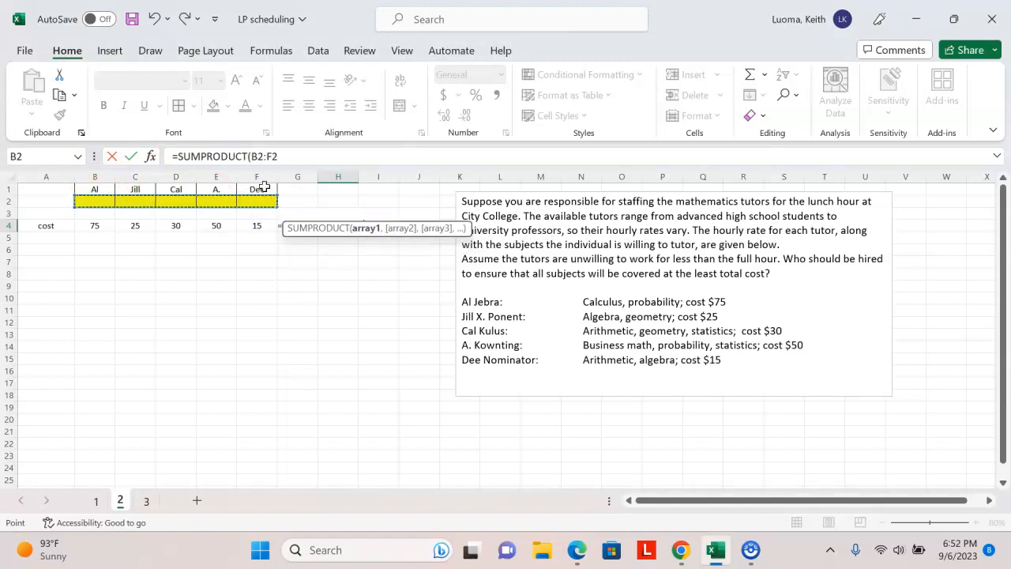
left_click(94, 225)
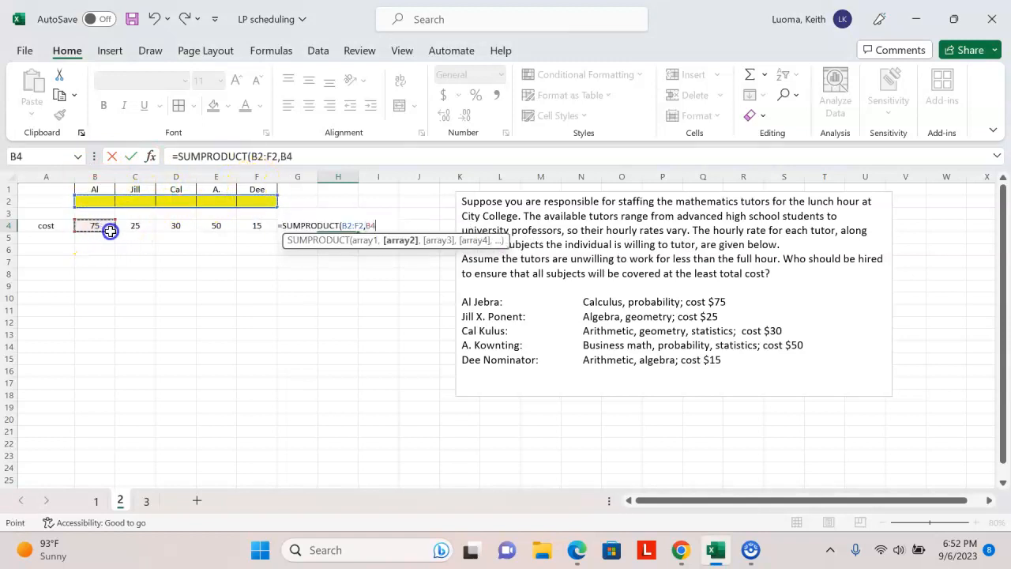
left_click_drag(94, 225, 256, 226)
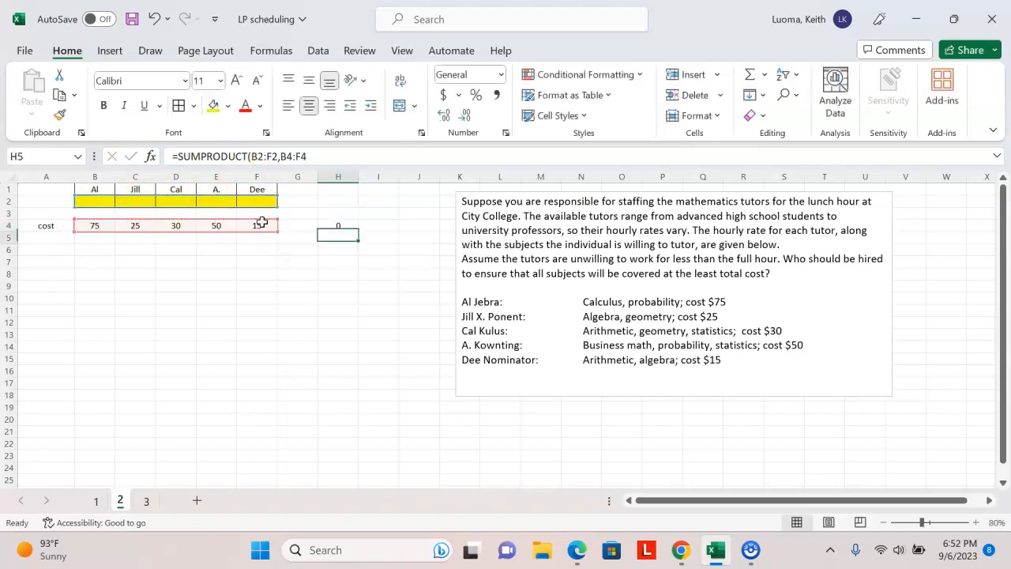
left_click(338, 225)
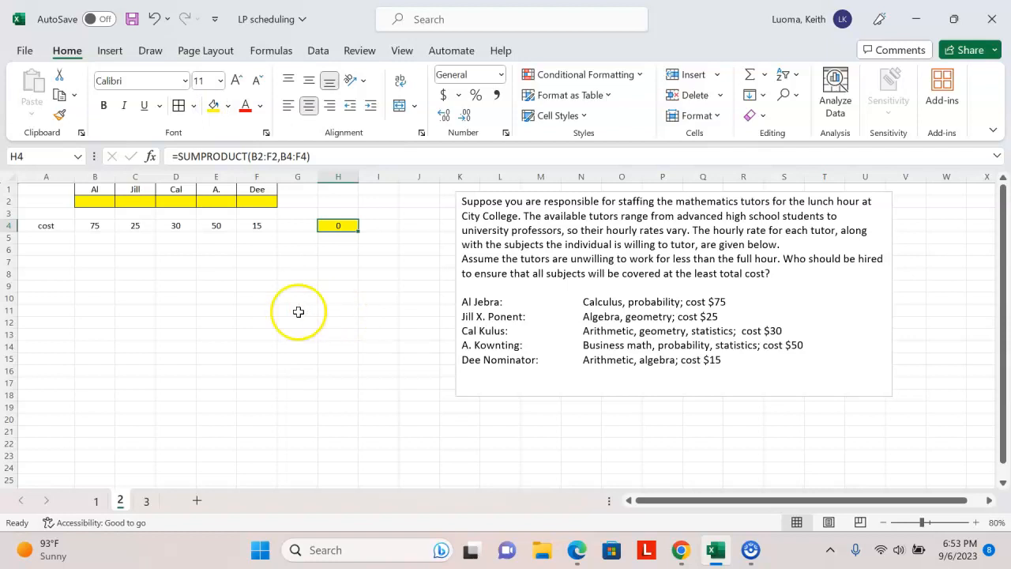
mouse_move(245, 186)
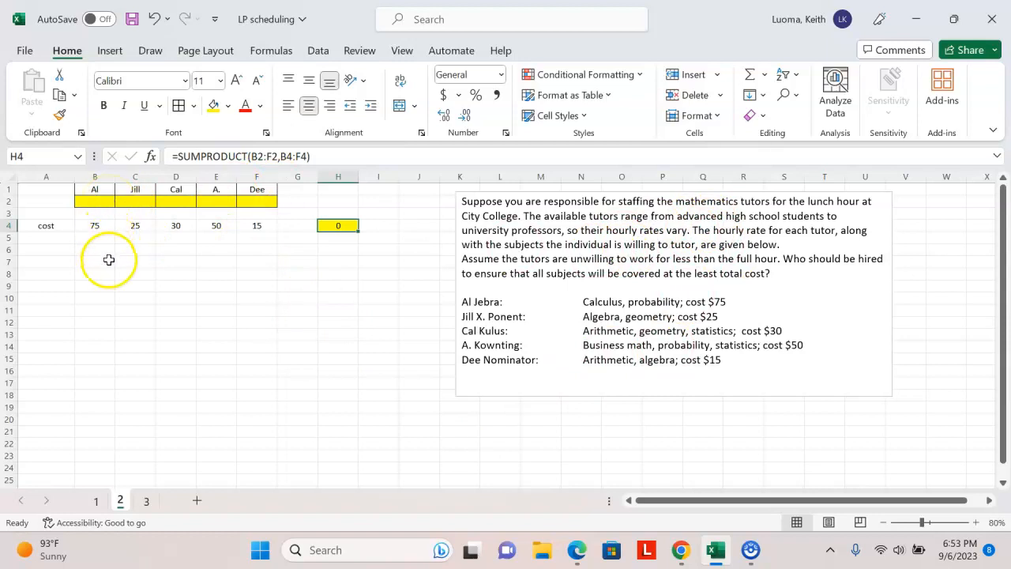
mouse_move(104, 209)
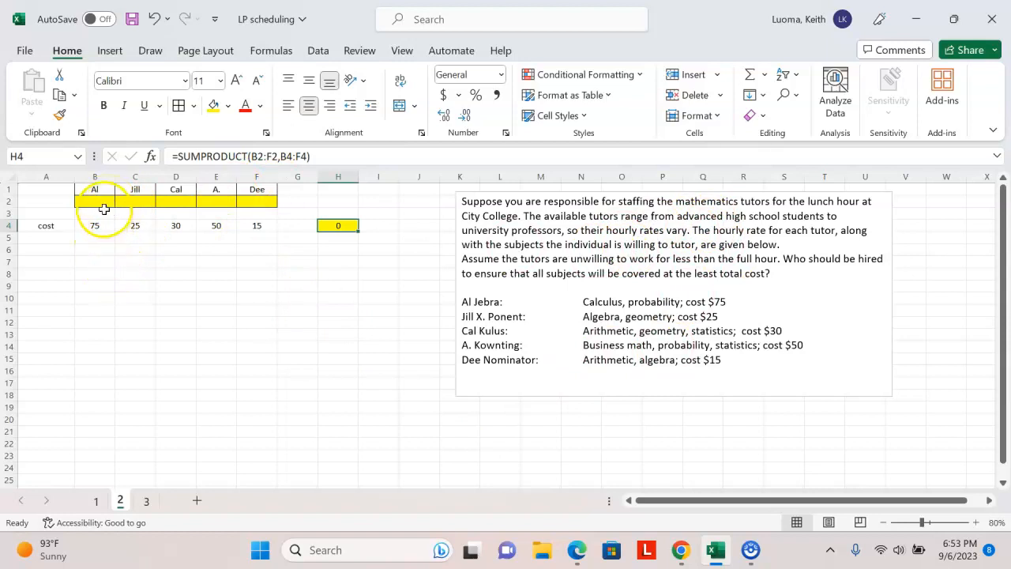
Try trial 1s in the hire row (Al, Cal), then clear B2:F2 back to empty.
left_click(95, 201)
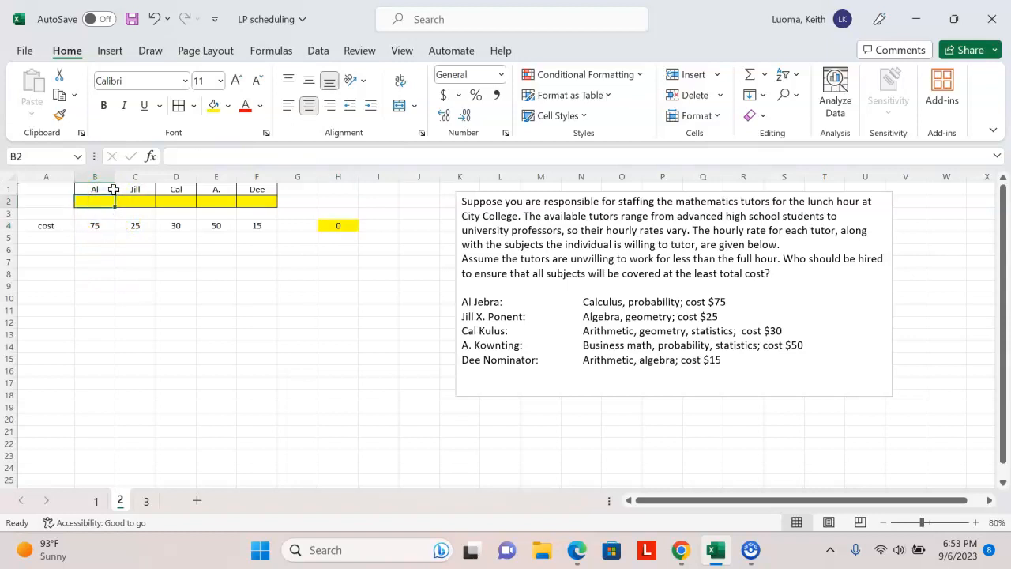
type("1")
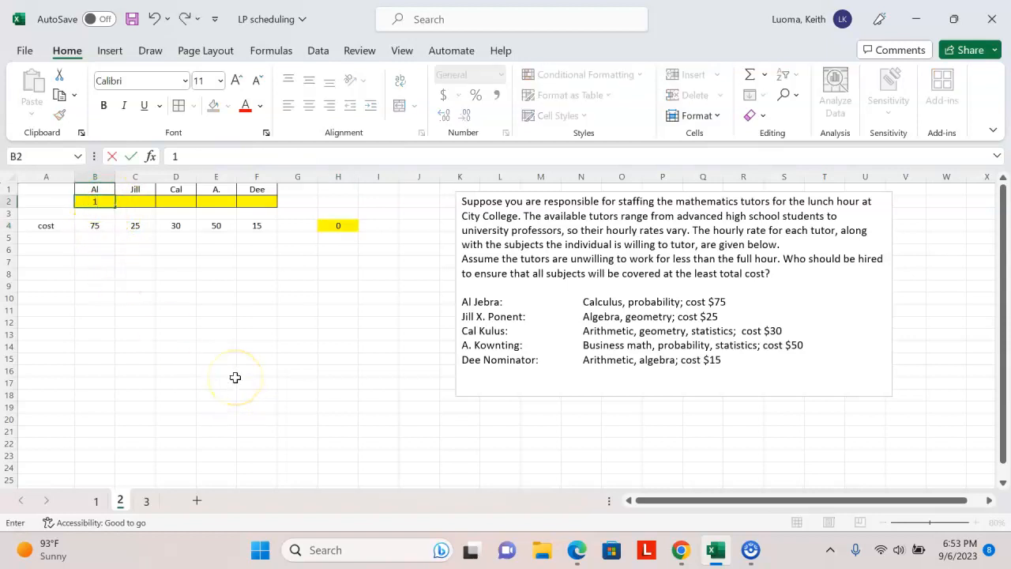
mouse_move(248, 354)
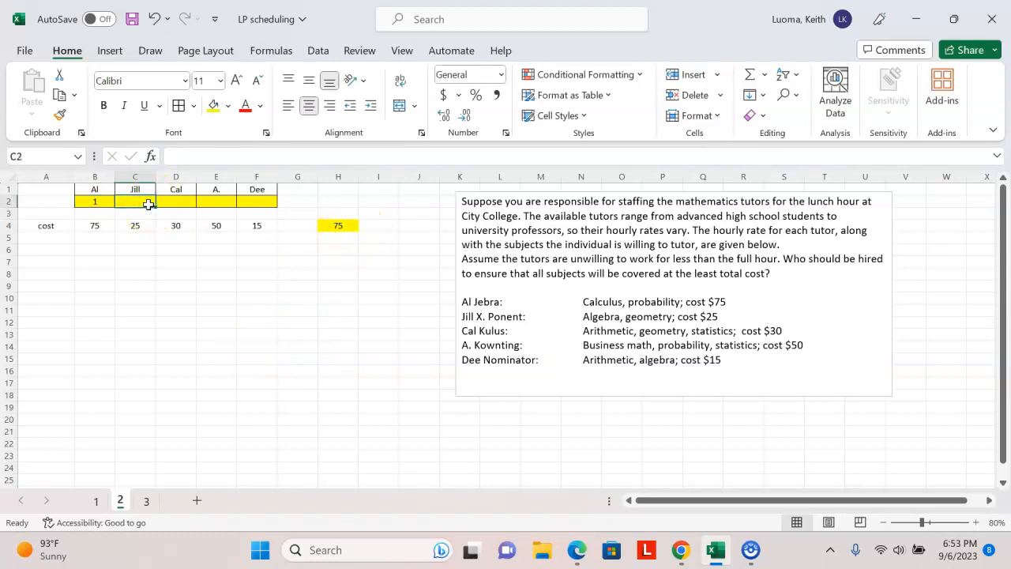
type("0")
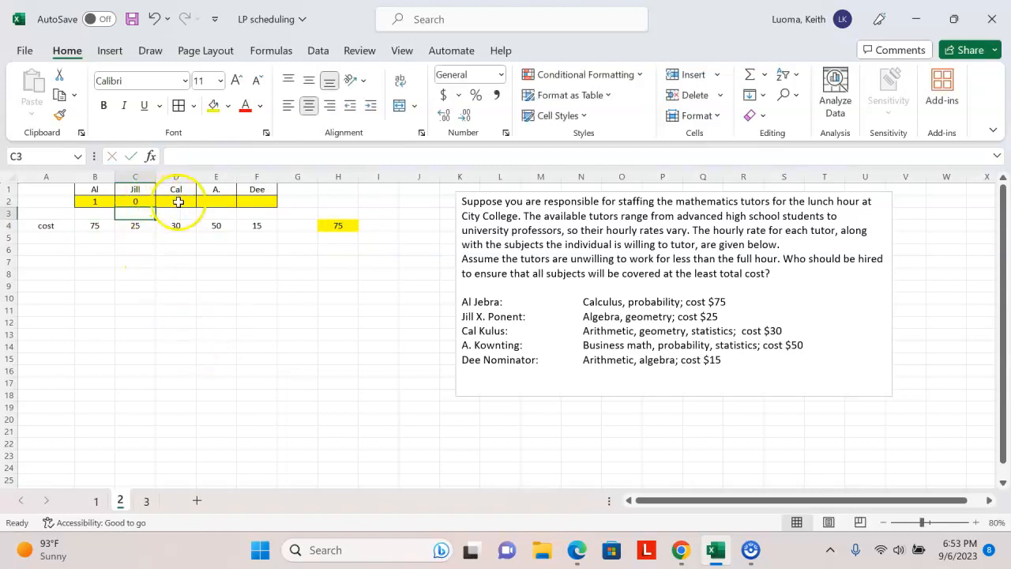
left_click(175, 200)
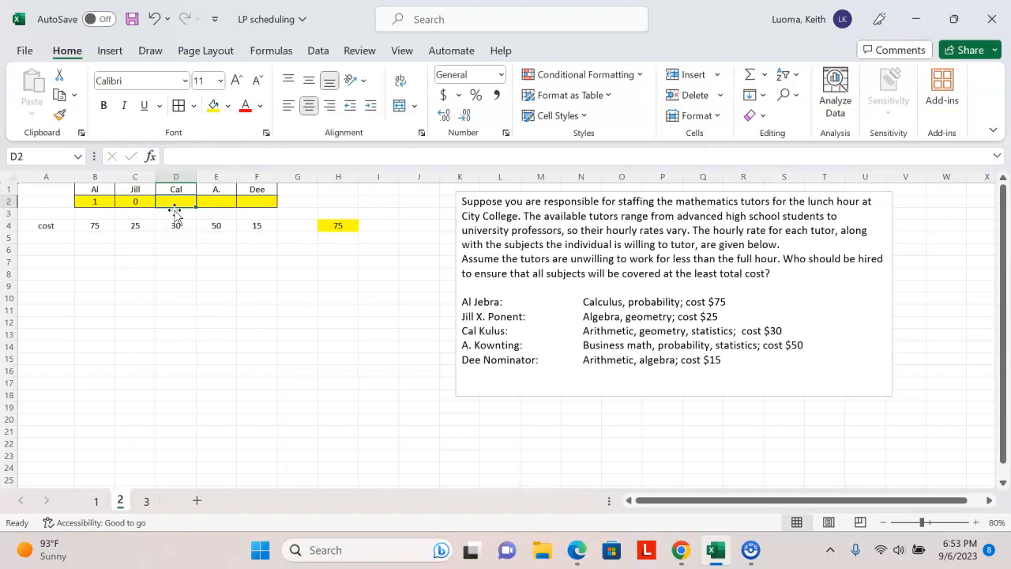
type("1")
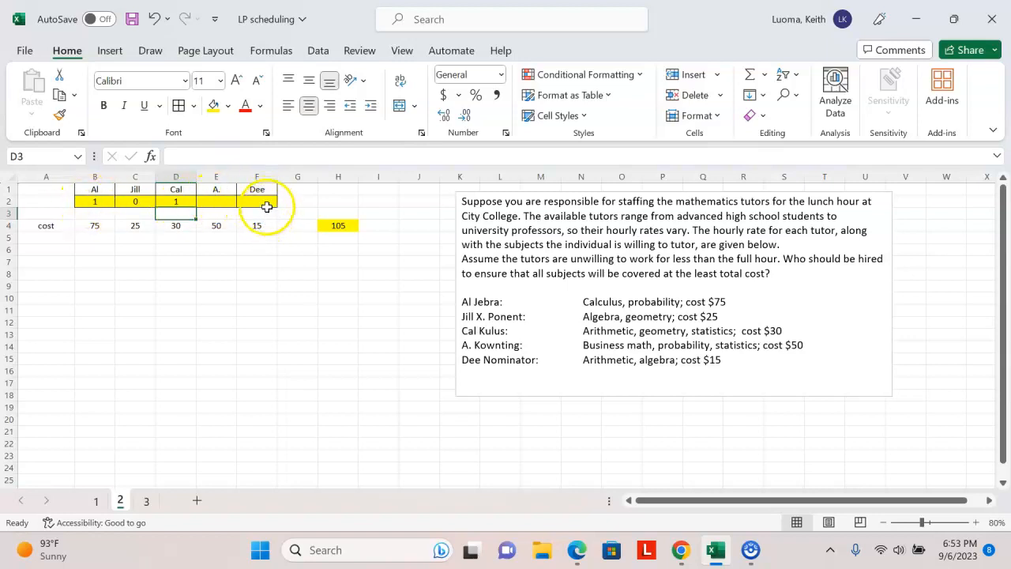
left_click(94, 201)
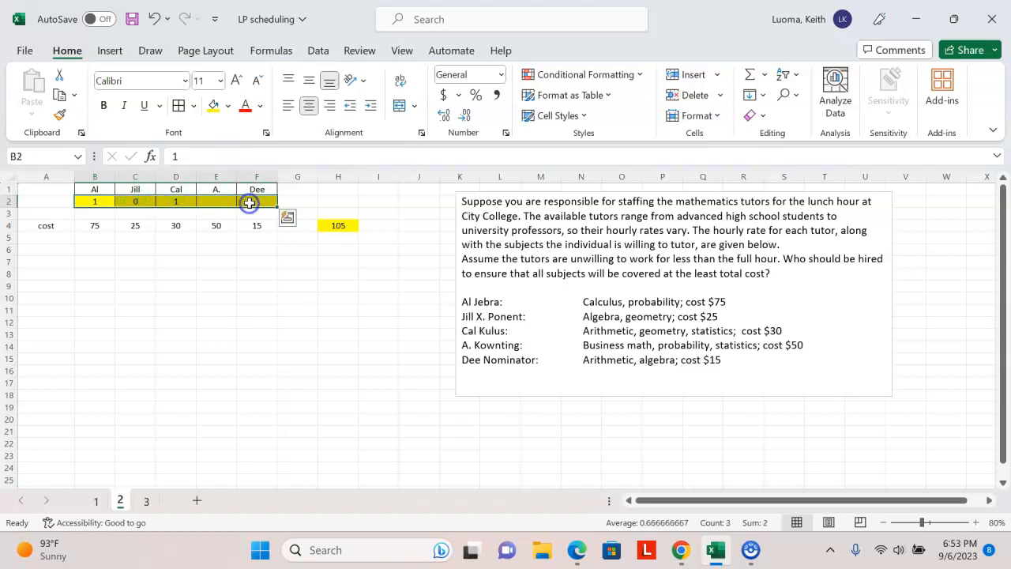
right_click(256, 201)
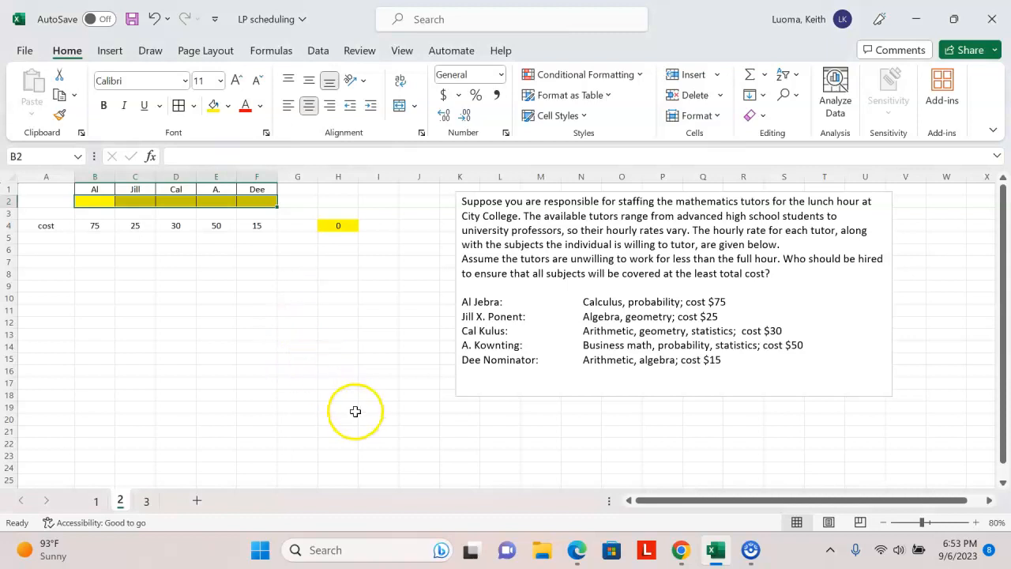
mouse_move(360, 407)
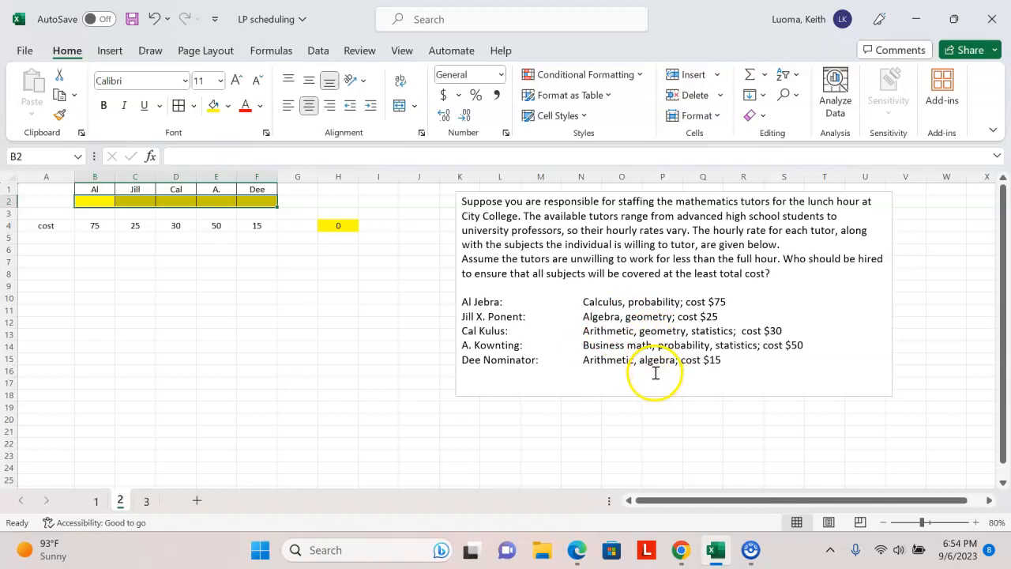
mouse_move(647, 376)
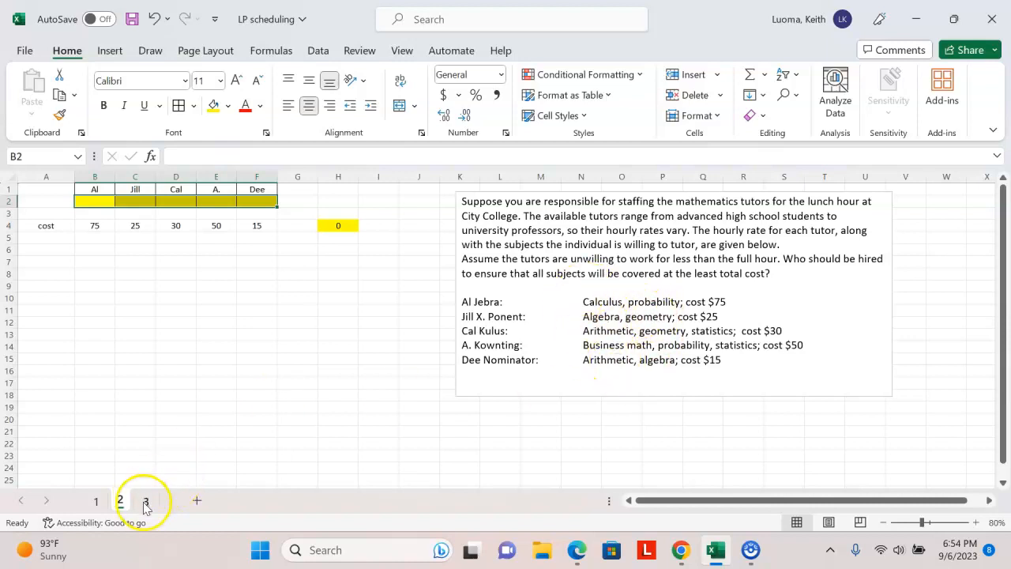
On sheet 3, enter 1s for Al's Calculus, Jill's Algebra, Dee's subjects and others.
left_click(145, 500)
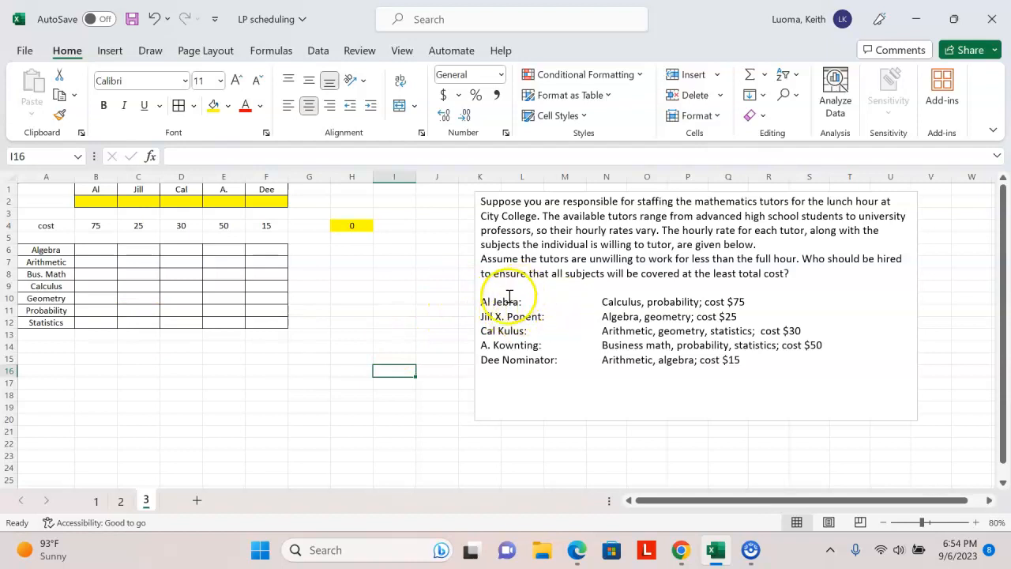
mouse_move(117, 269)
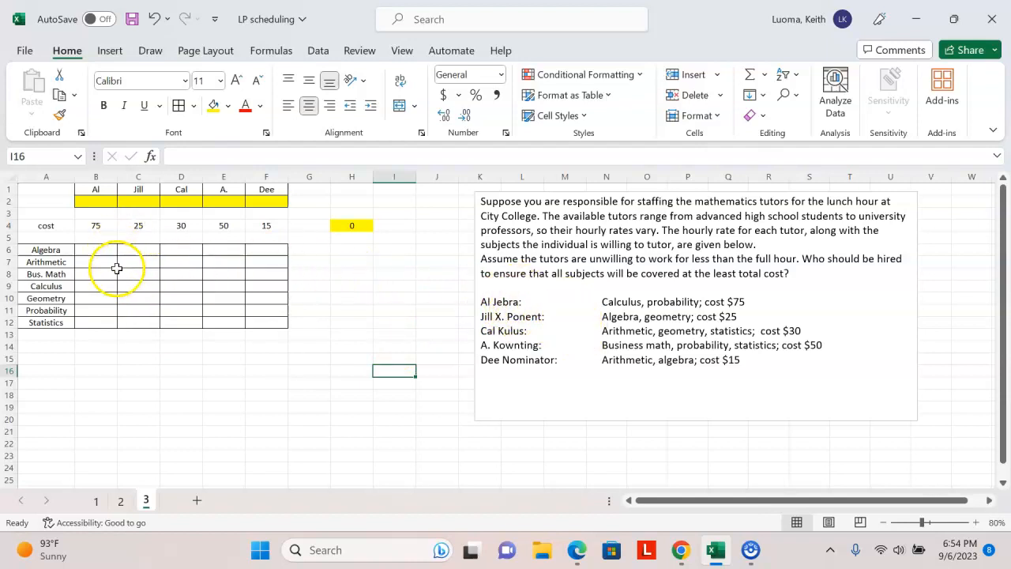
left_click(95, 285)
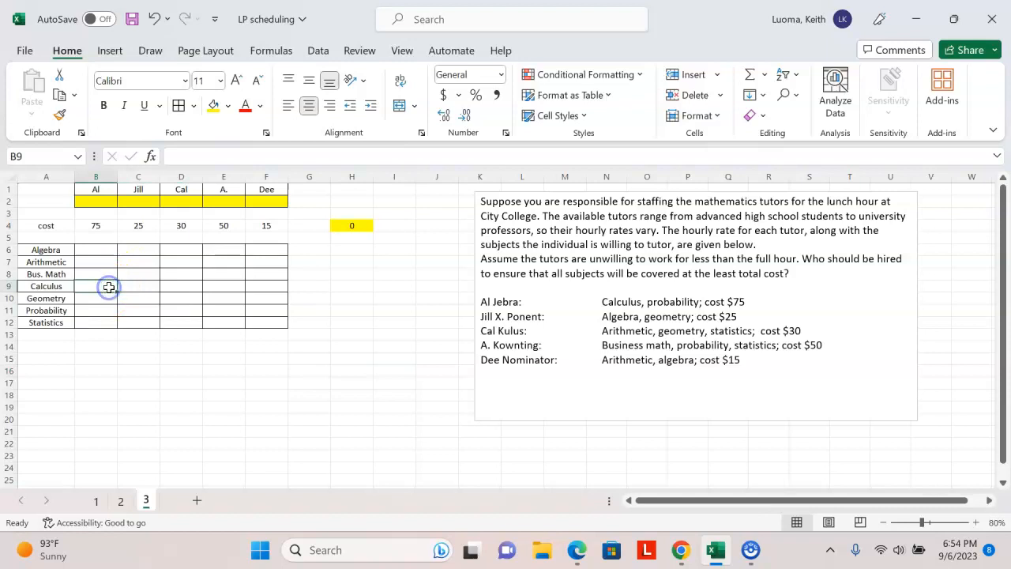
type("1")
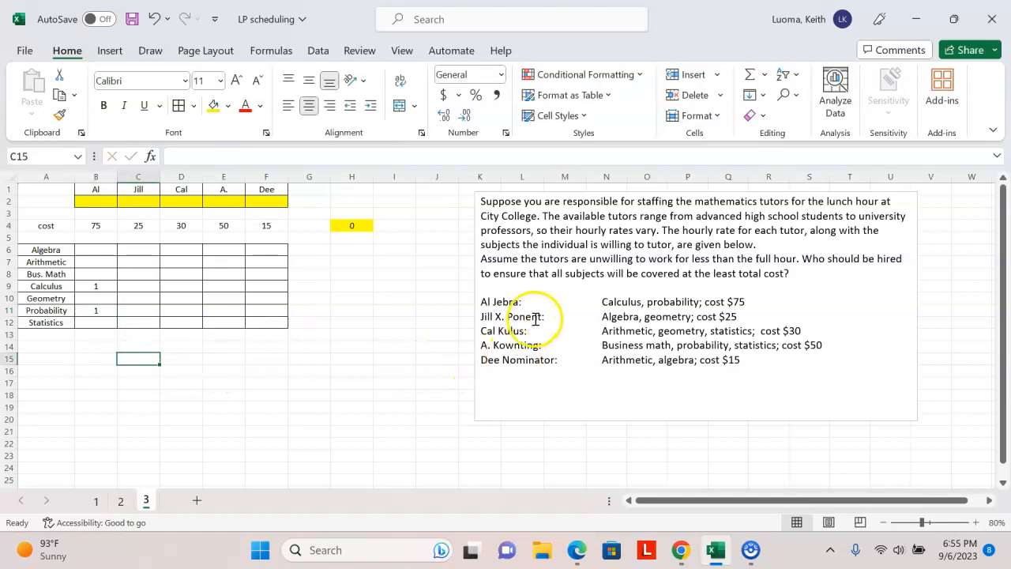
left_click(139, 250)
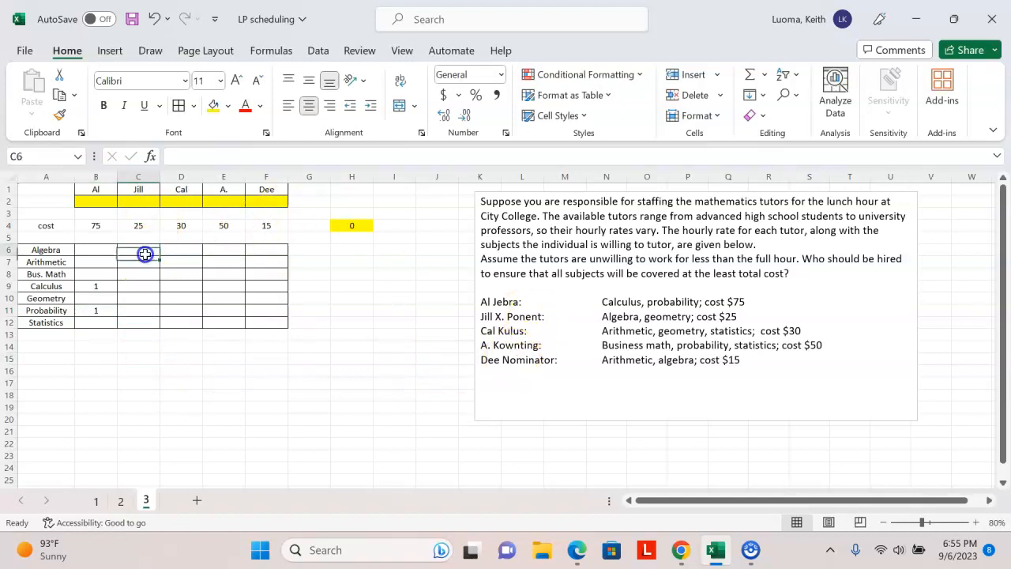
type("1")
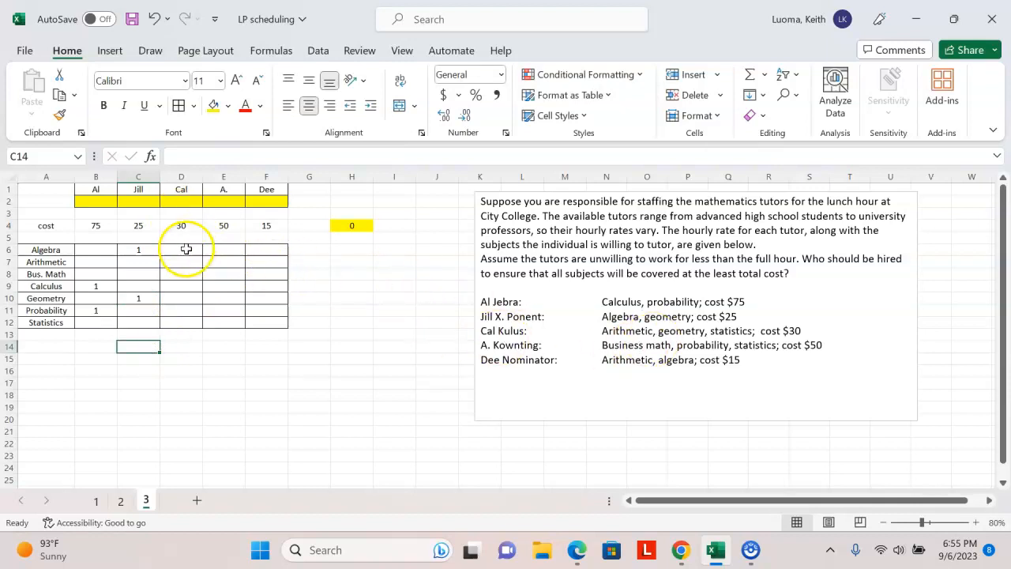
type("1")
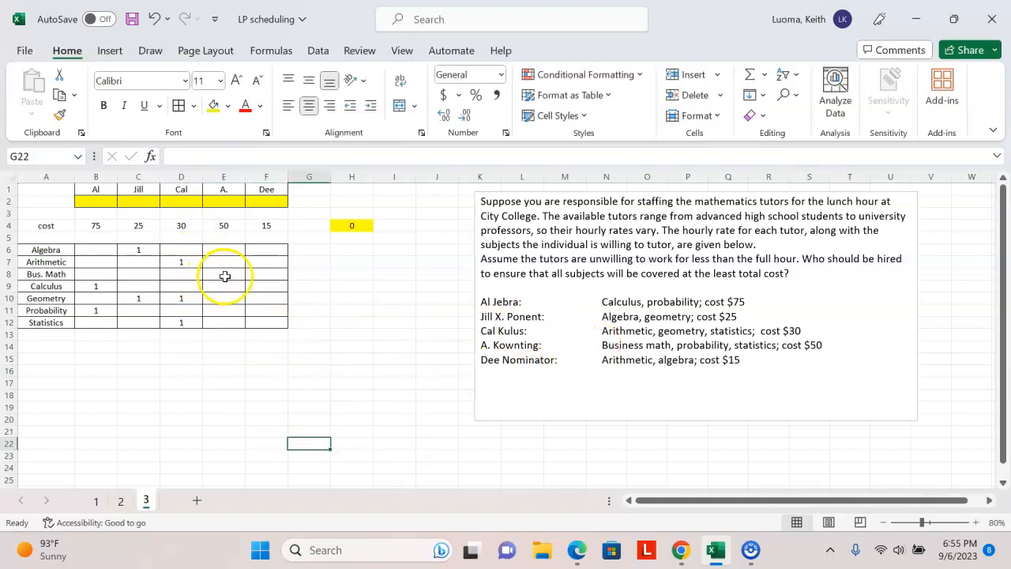
type("1")
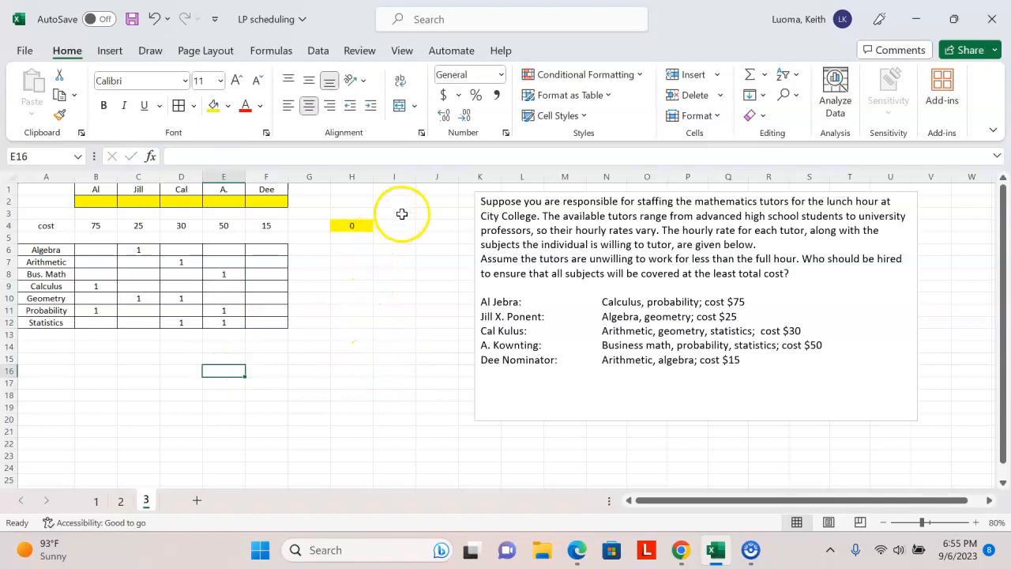
mouse_move(271, 268)
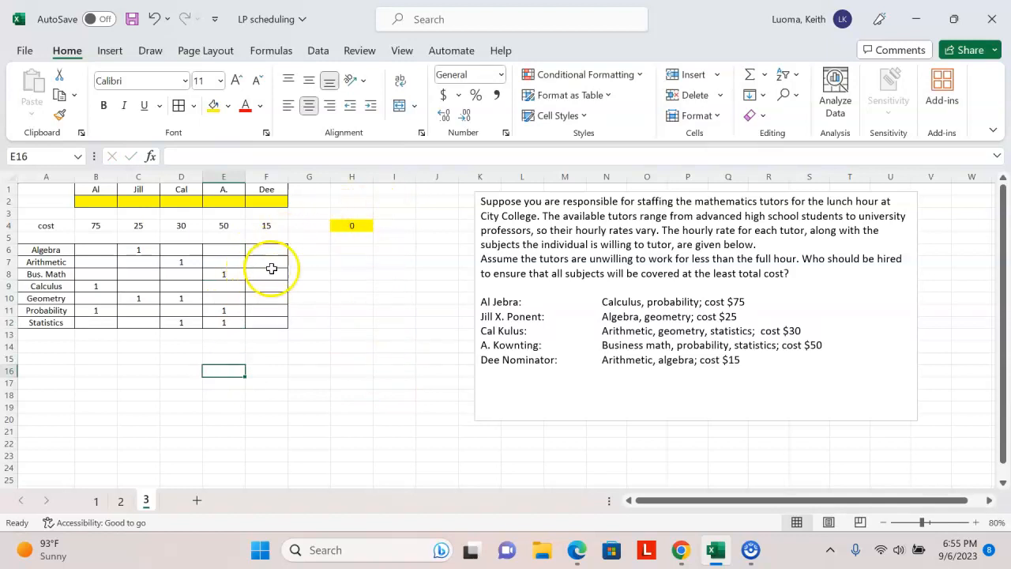
left_click(265, 262)
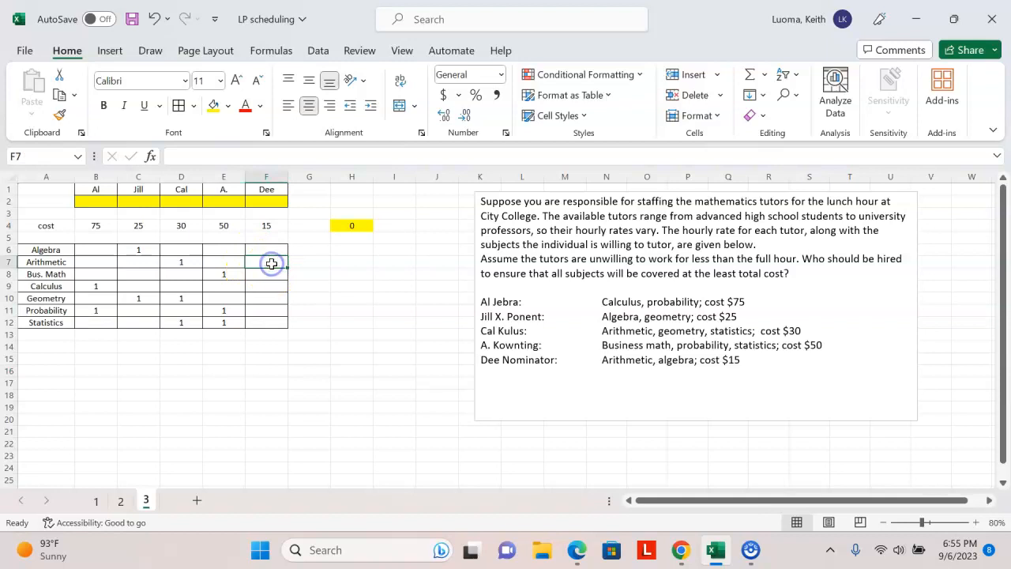
type("1")
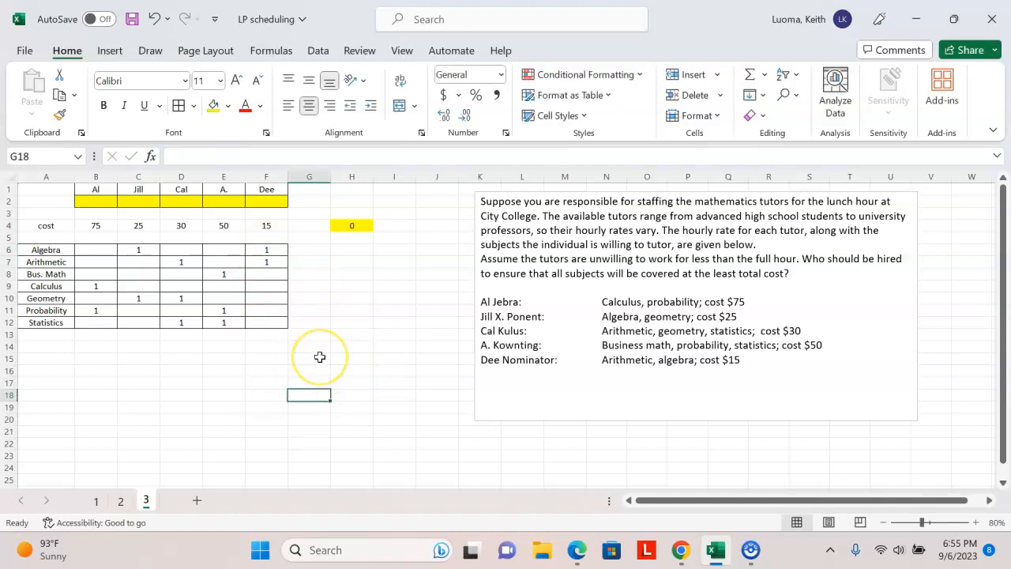
mouse_move(320, 356)
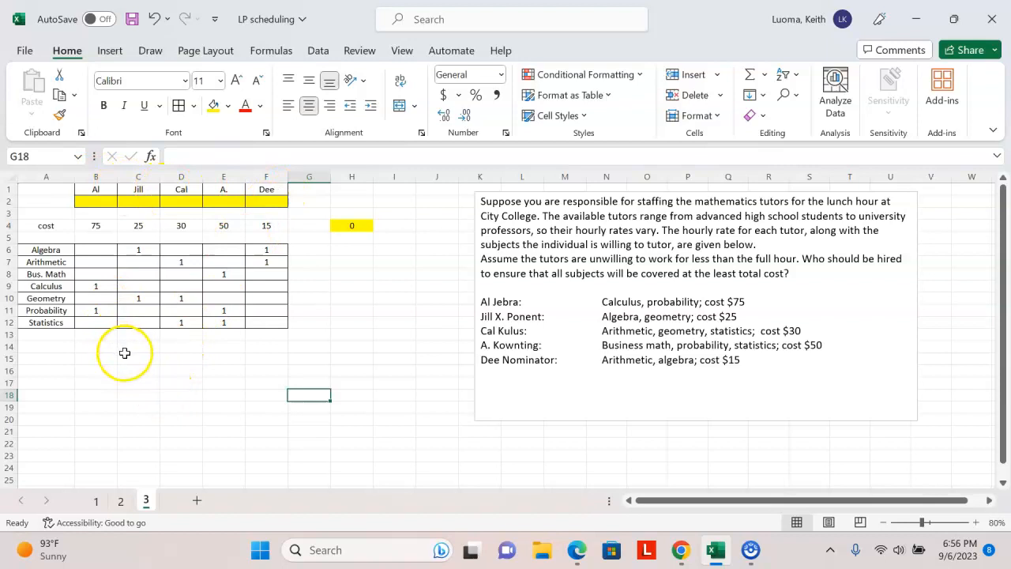
mouse_move(138, 360)
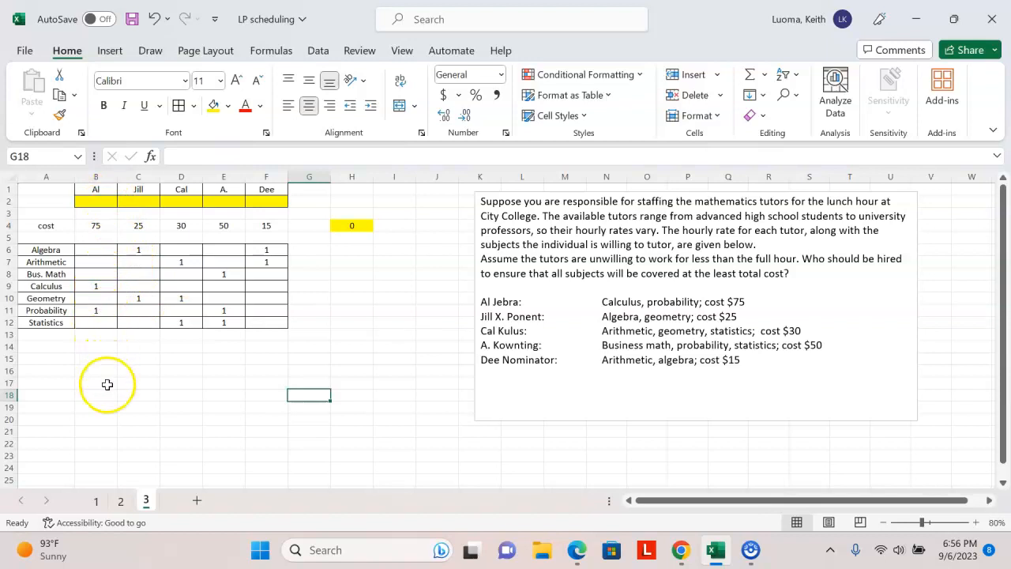
mouse_move(95, 376)
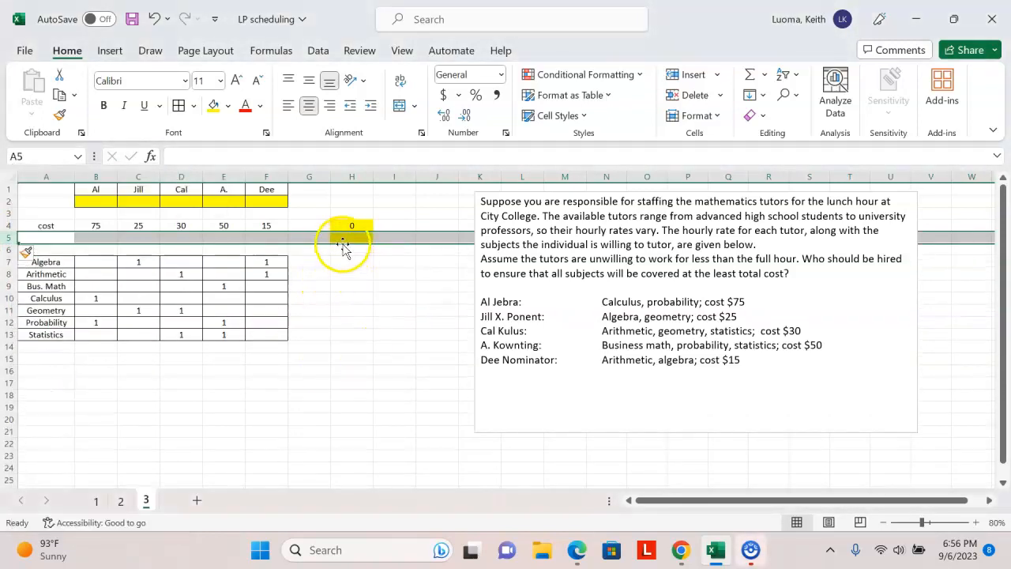
Type the headers LHS, type and RHS into H6, I6 and J6.
left_click(352, 250)
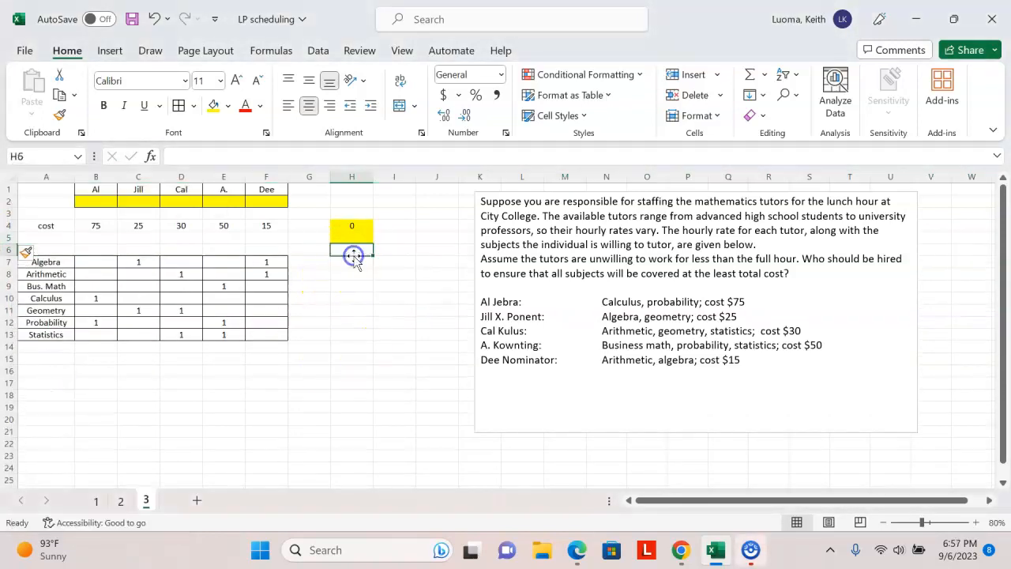
type("LHS")
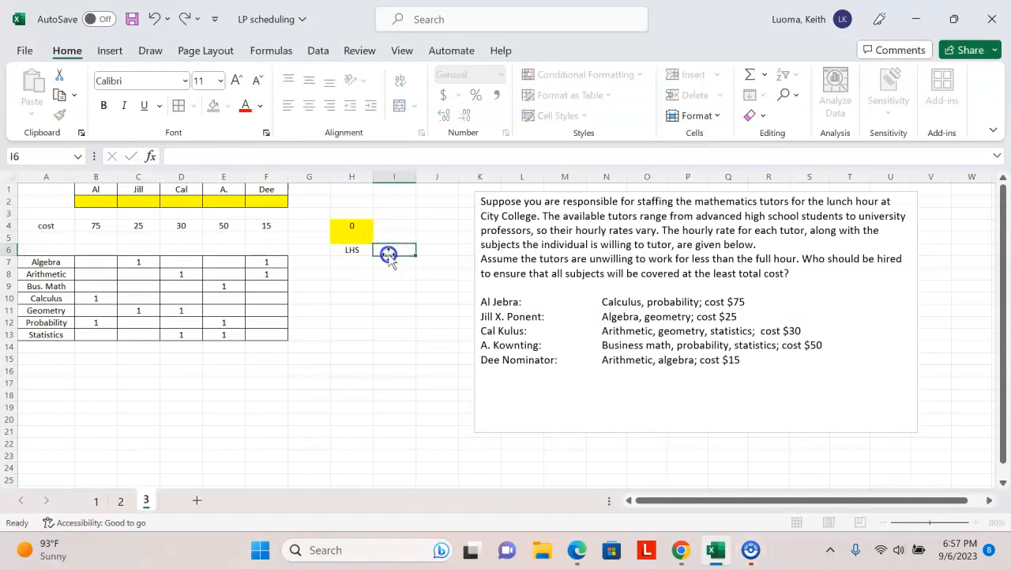
type("type")
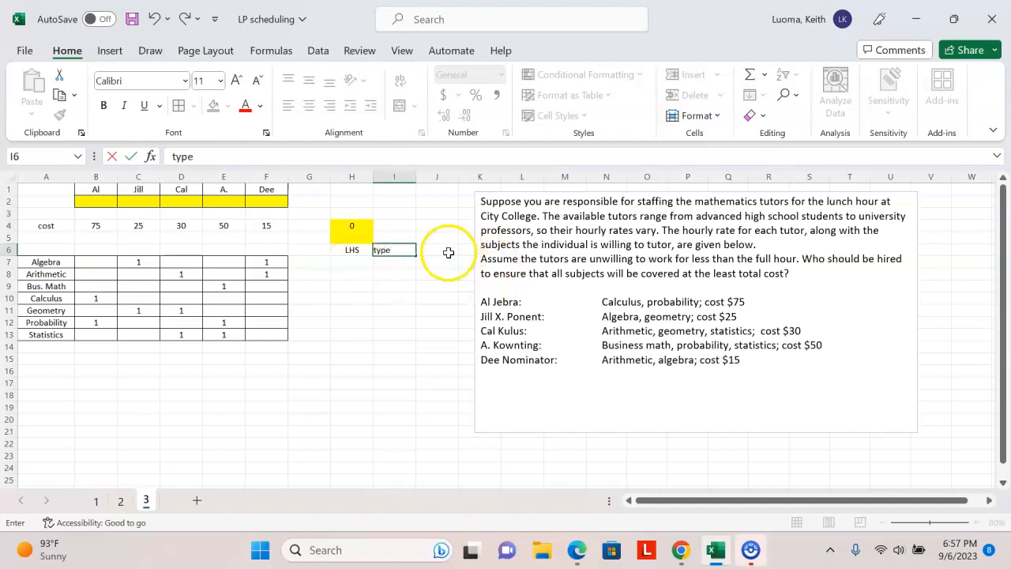
type("R")
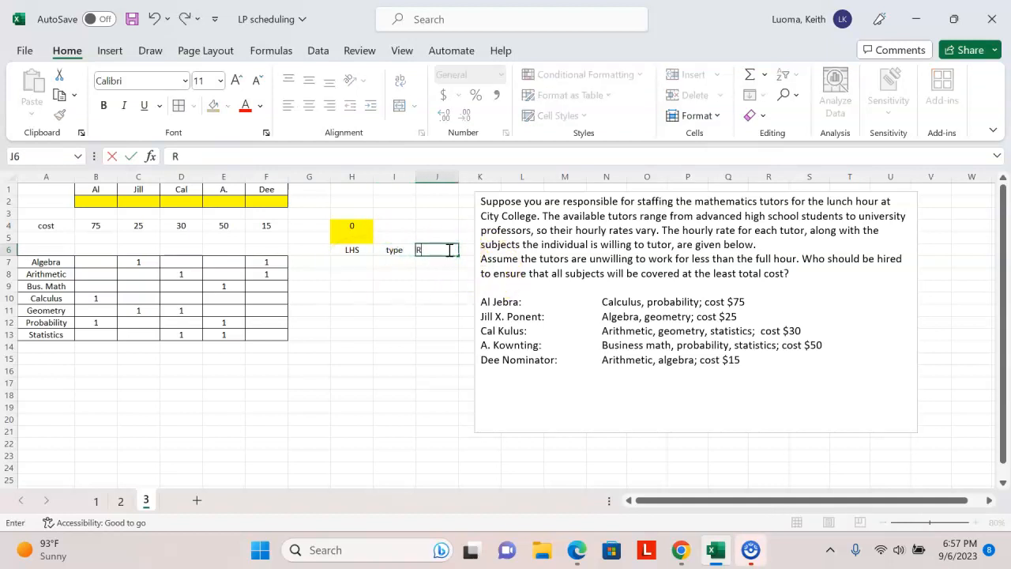
type("H")
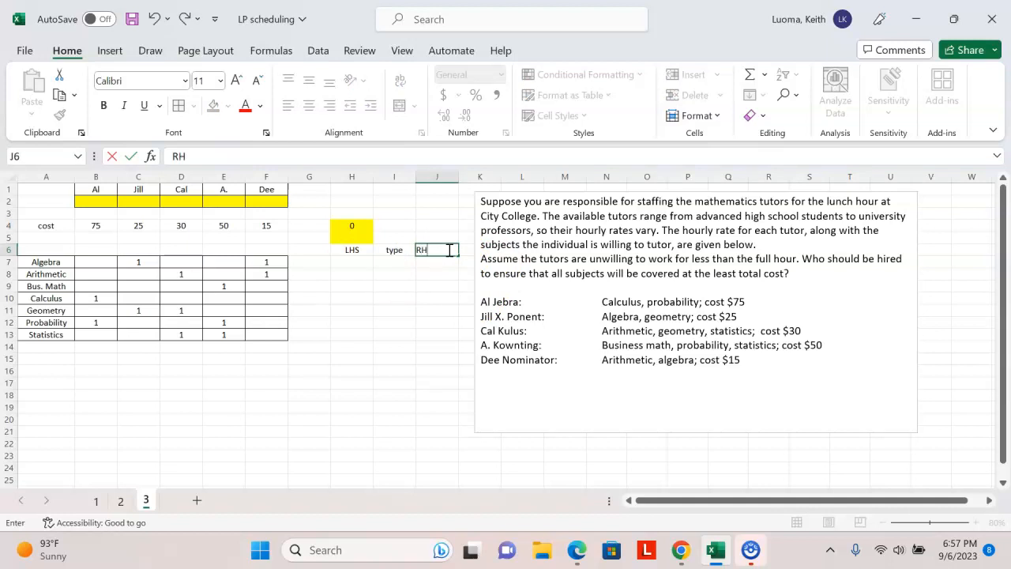
type("S")
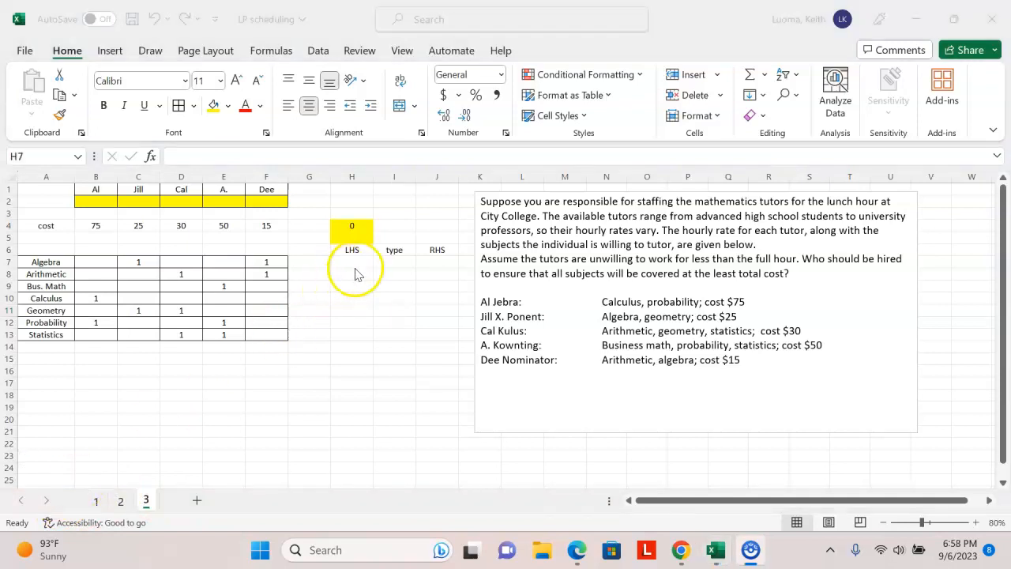
left_click(351, 262)
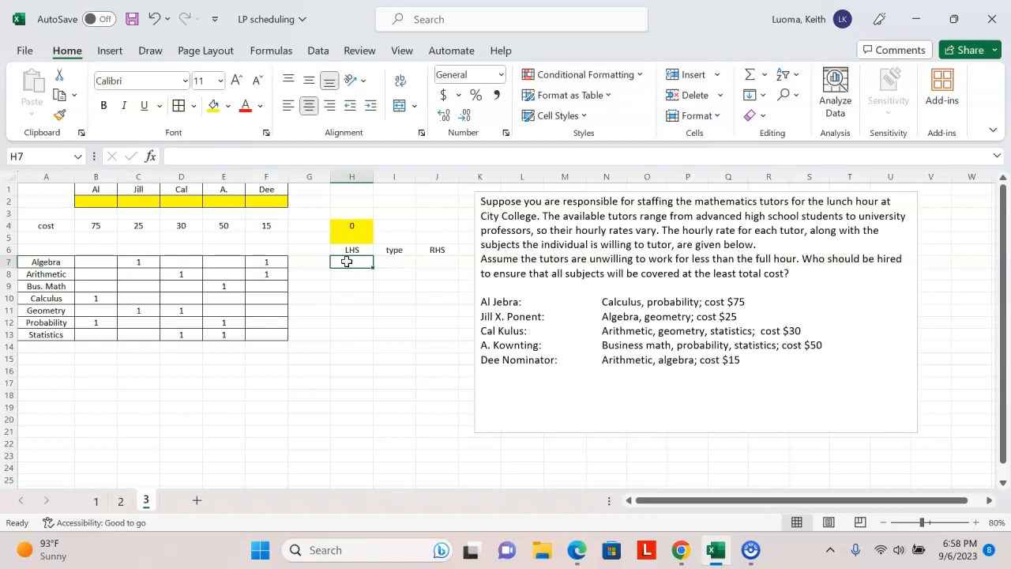
Build =SUMPRODUCT($B$2:$F$2,B7:F7) in H7 with the hire row locked absolute.
type("=s")
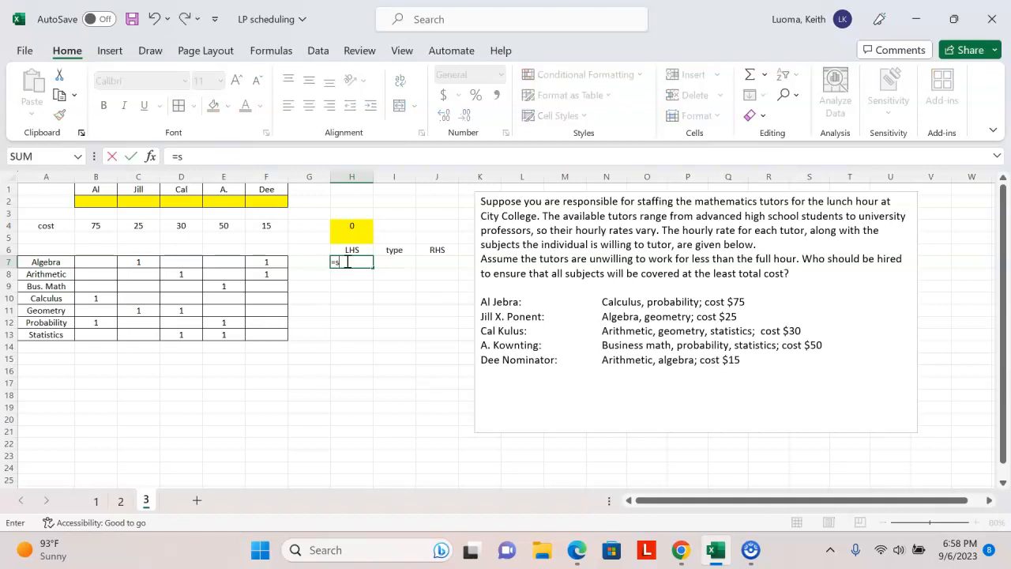
type("umpr")
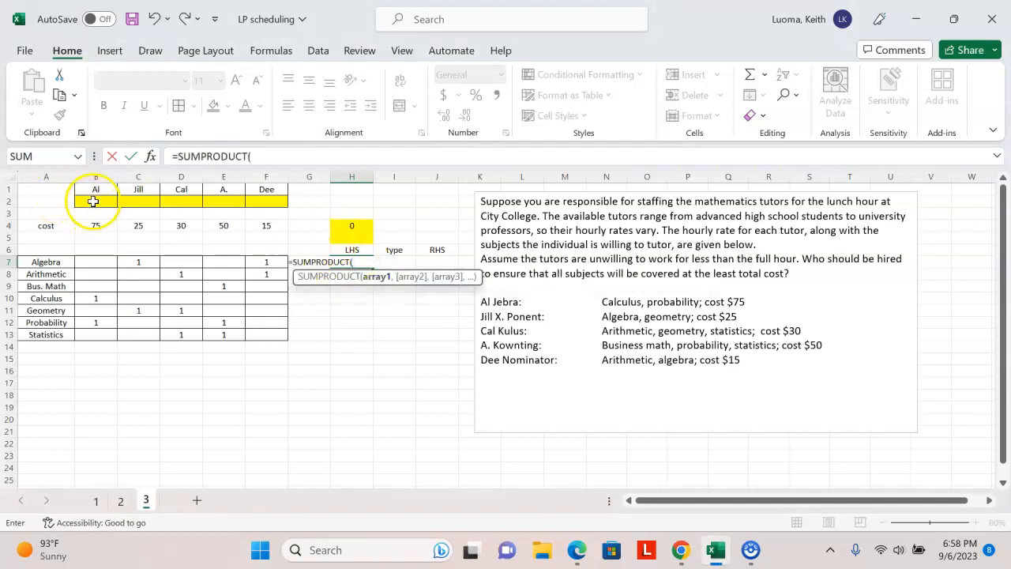
left_click_drag(96, 200, 266, 200)
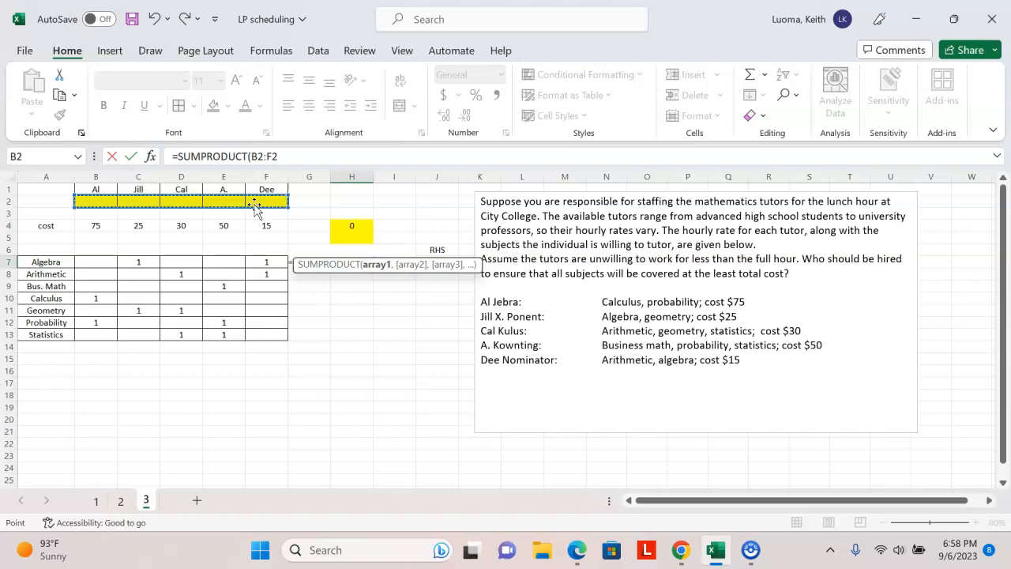
key("f4")
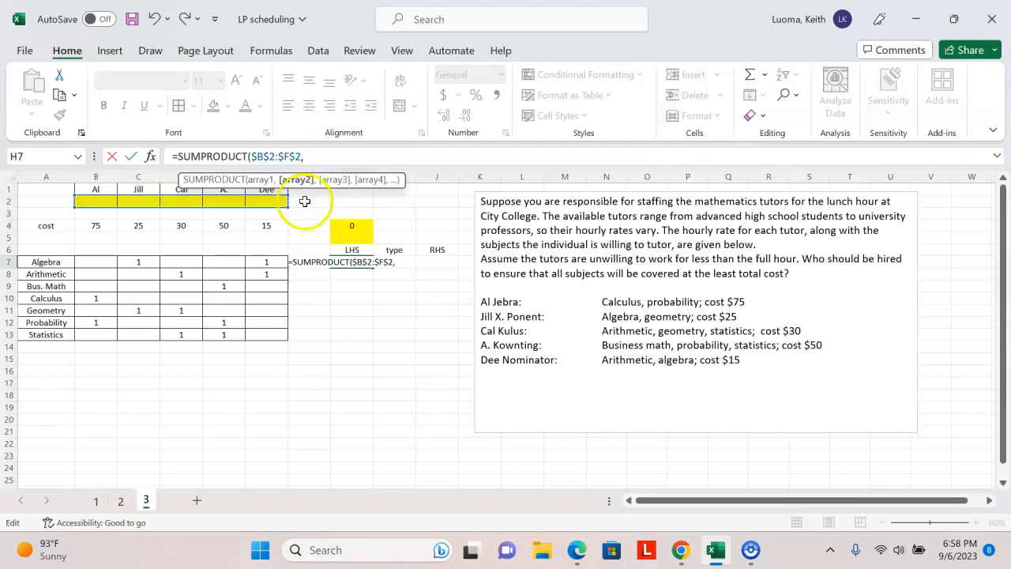
mouse_move(399, 215)
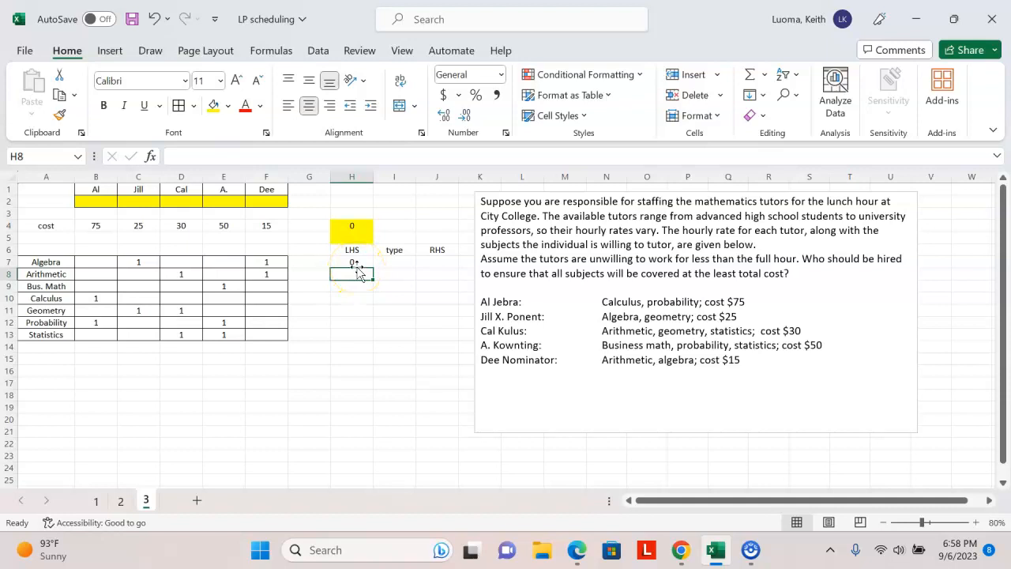
left_click(138, 201)
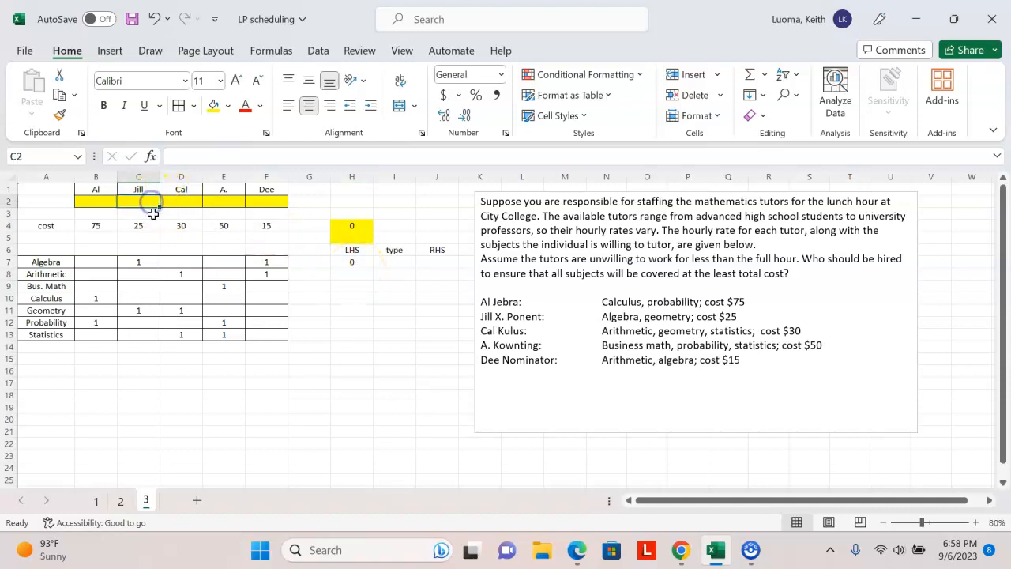
Test with 1s for Jill and Al, giving Algebra LHS 1 and total cost 100.
type("1")
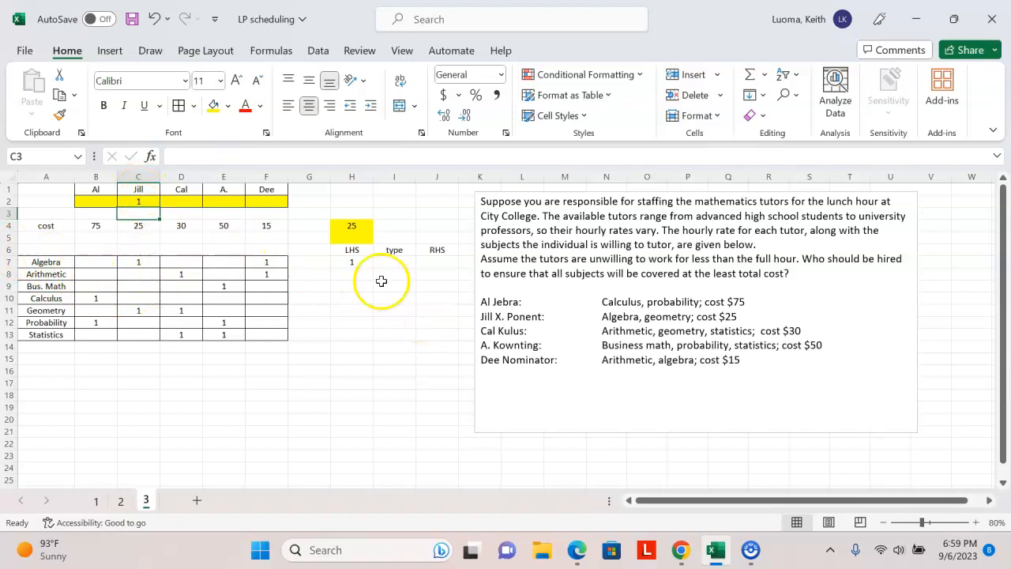
mouse_move(335, 266)
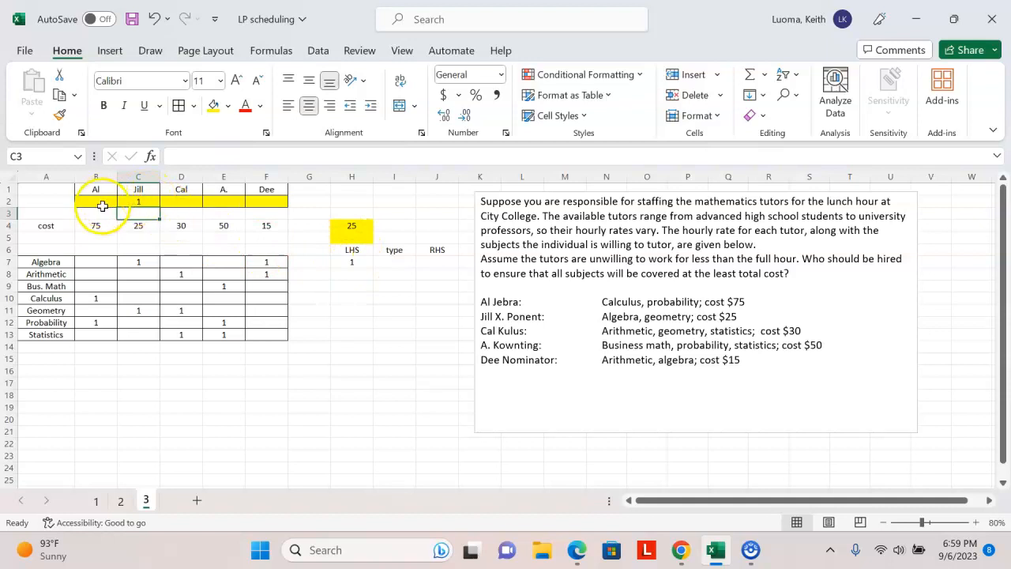
type("1")
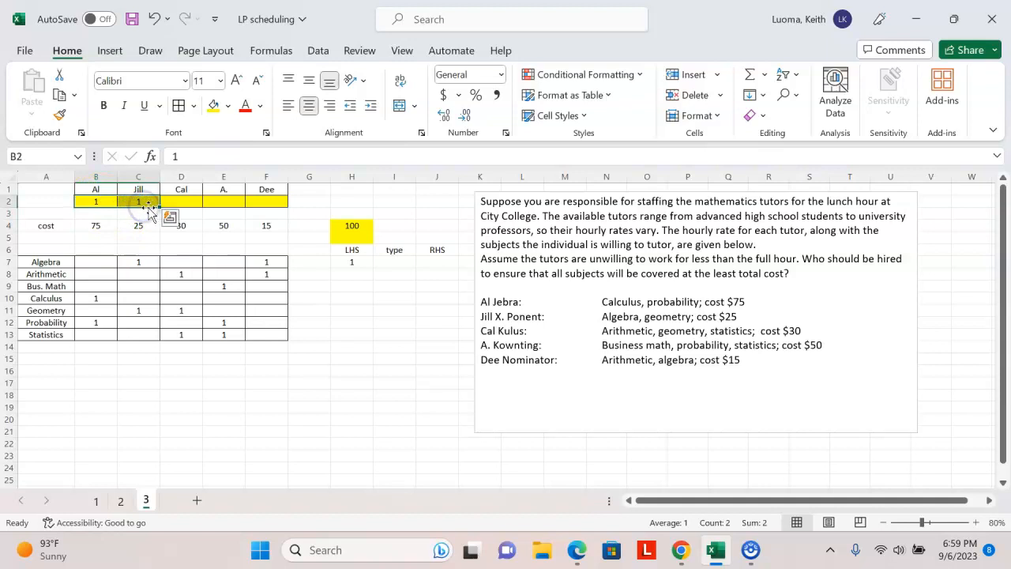
right_click(138, 202)
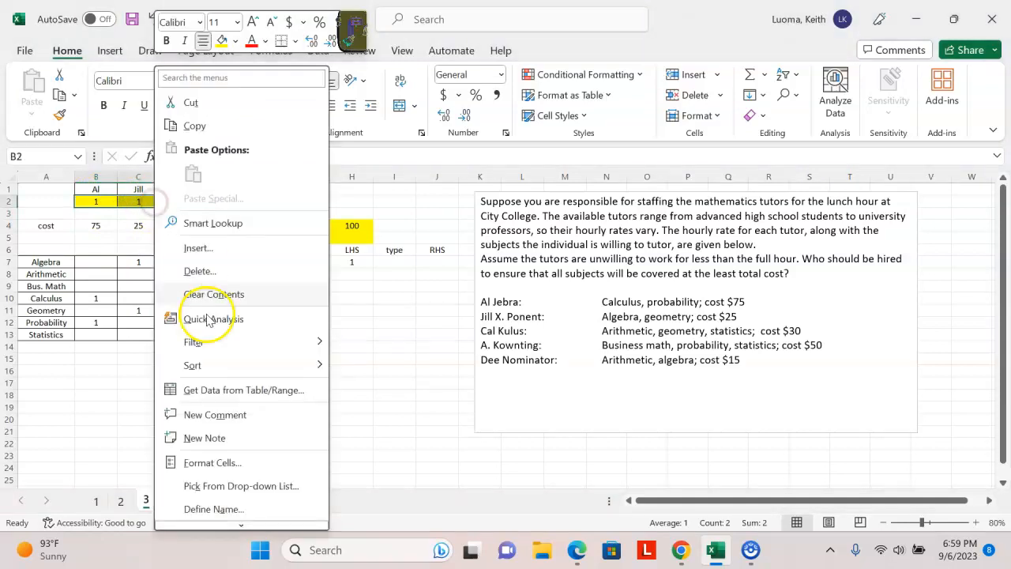
mouse_move(227, 293)
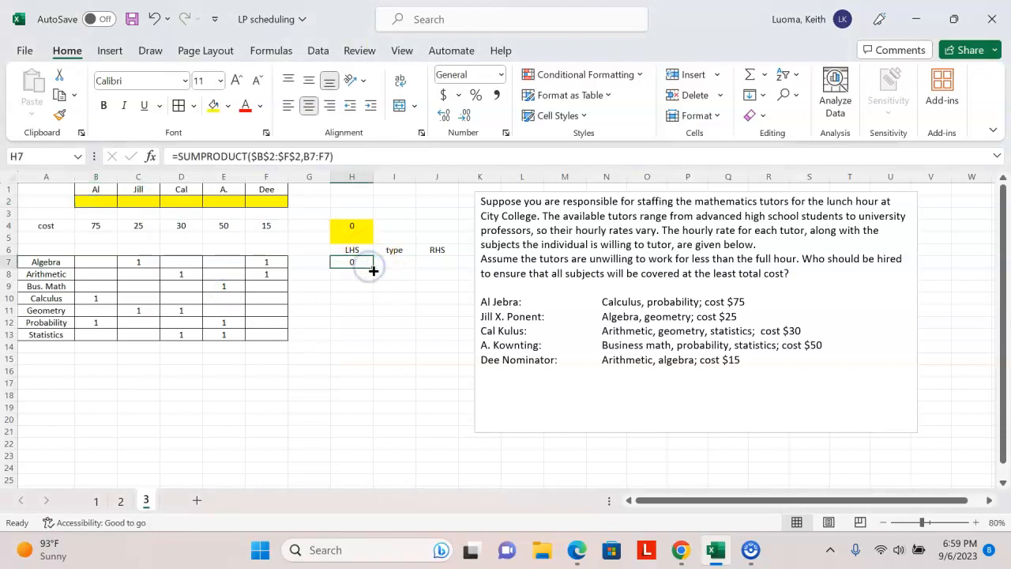
mouse_move(374, 275)
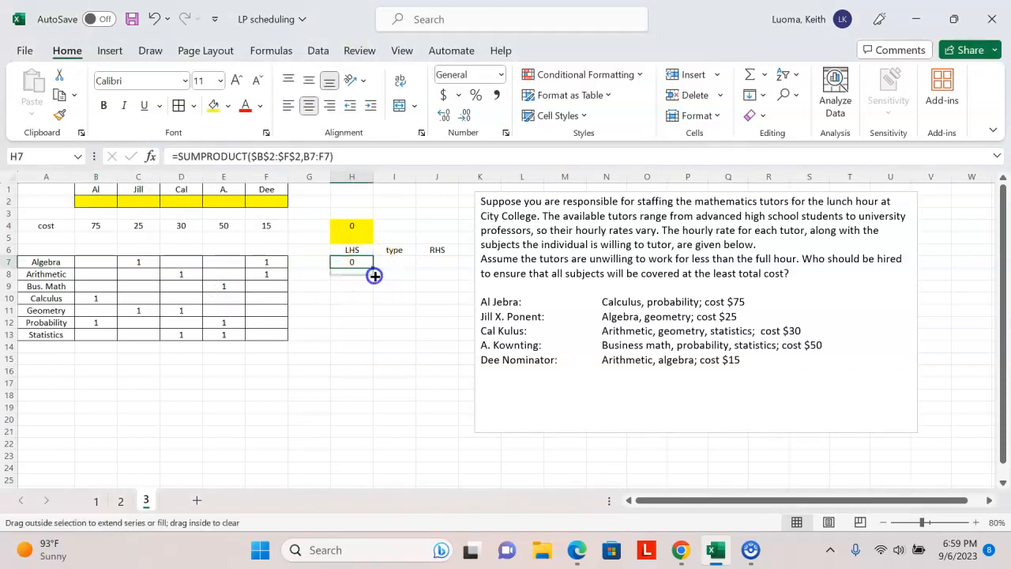
Fill the H7 formula down to H13, test with trial 1s, then reset them to 0.
left_click_drag(352, 262, 352, 334)
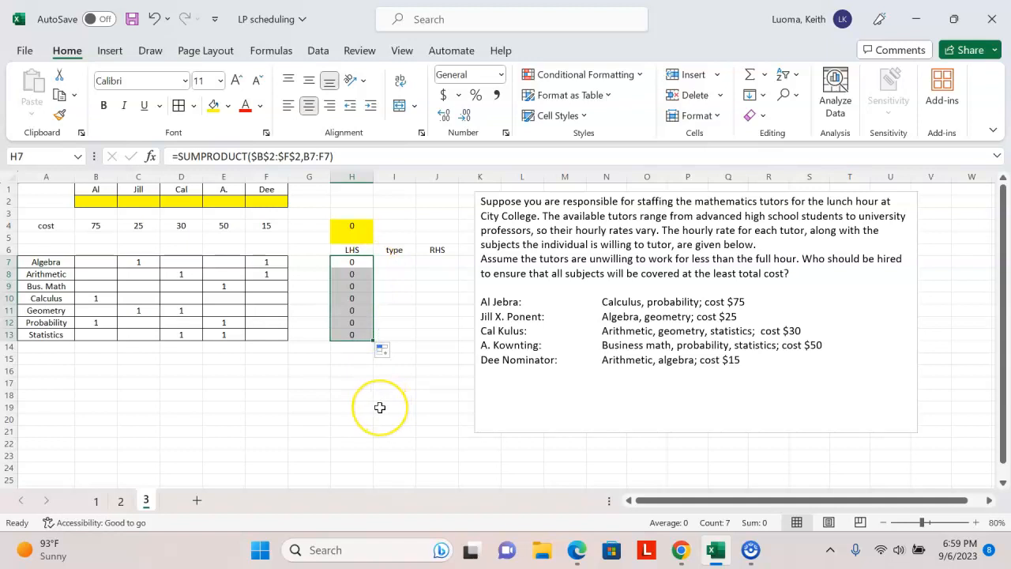
mouse_move(390, 434)
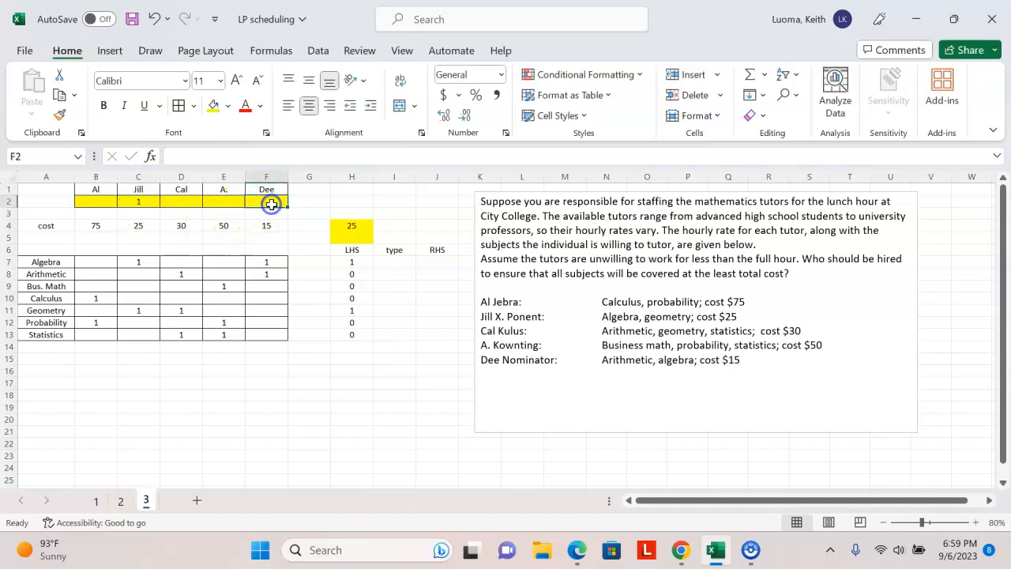
type("1")
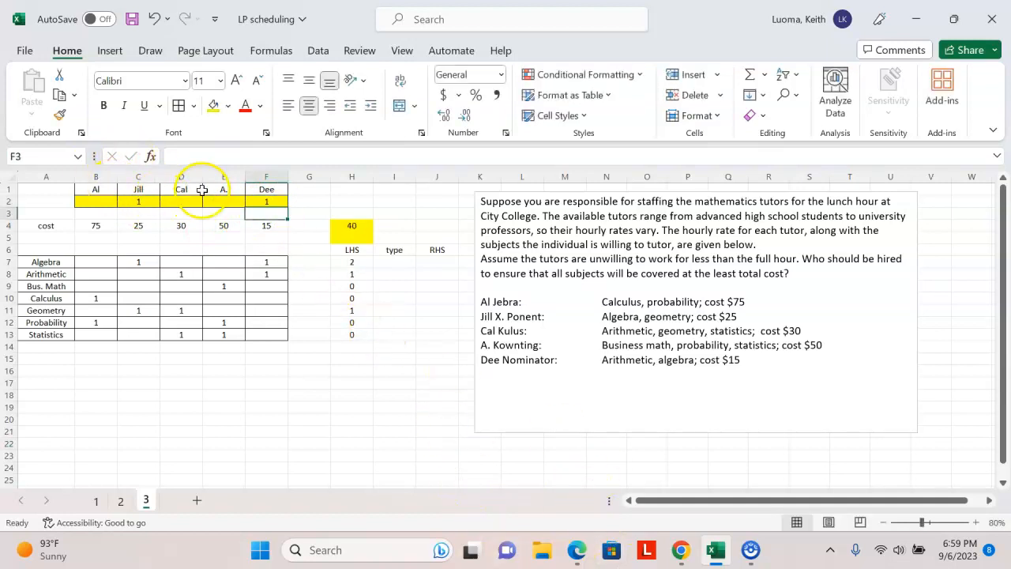
mouse_move(301, 453)
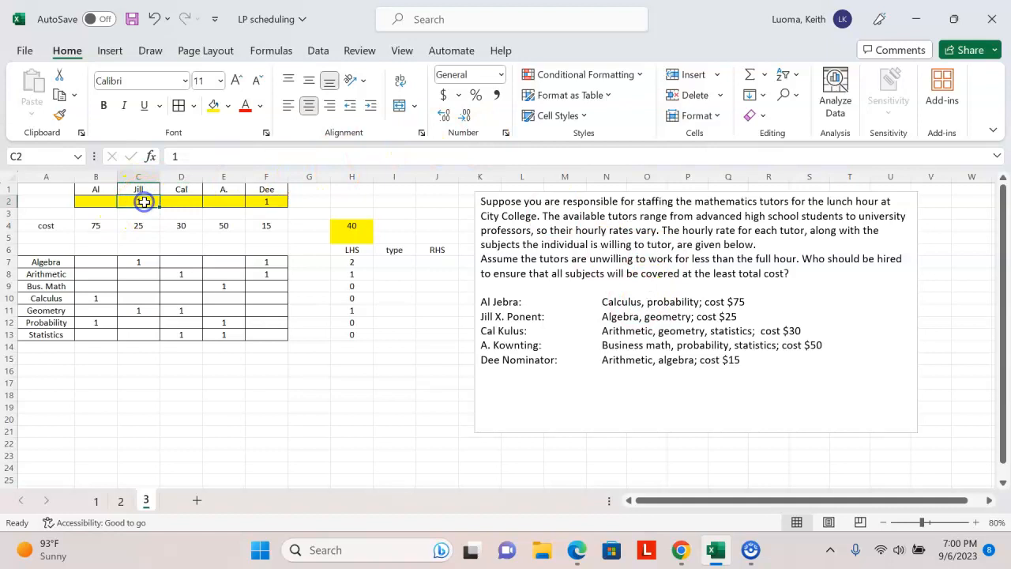
type("0")
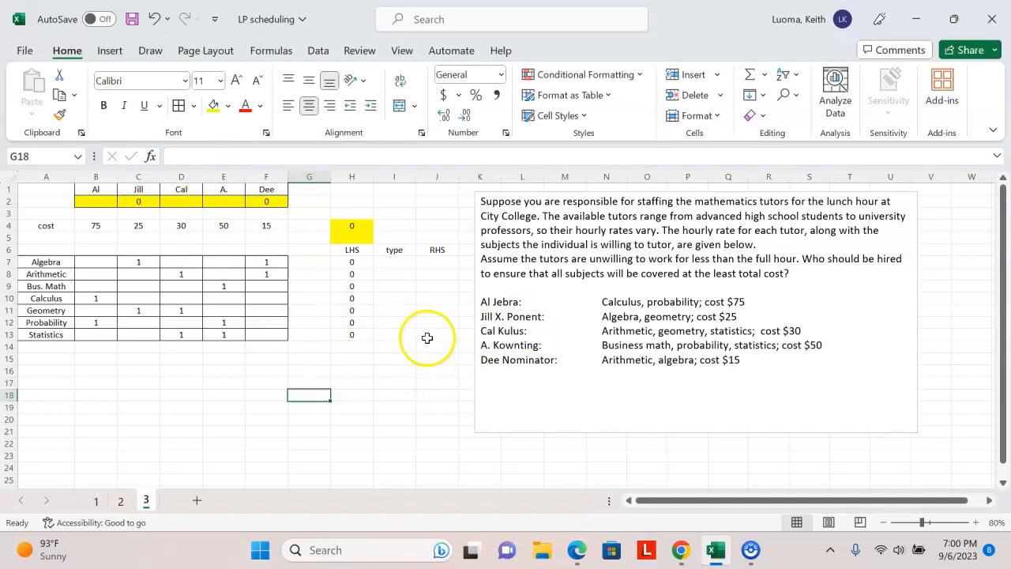
mouse_move(441, 307)
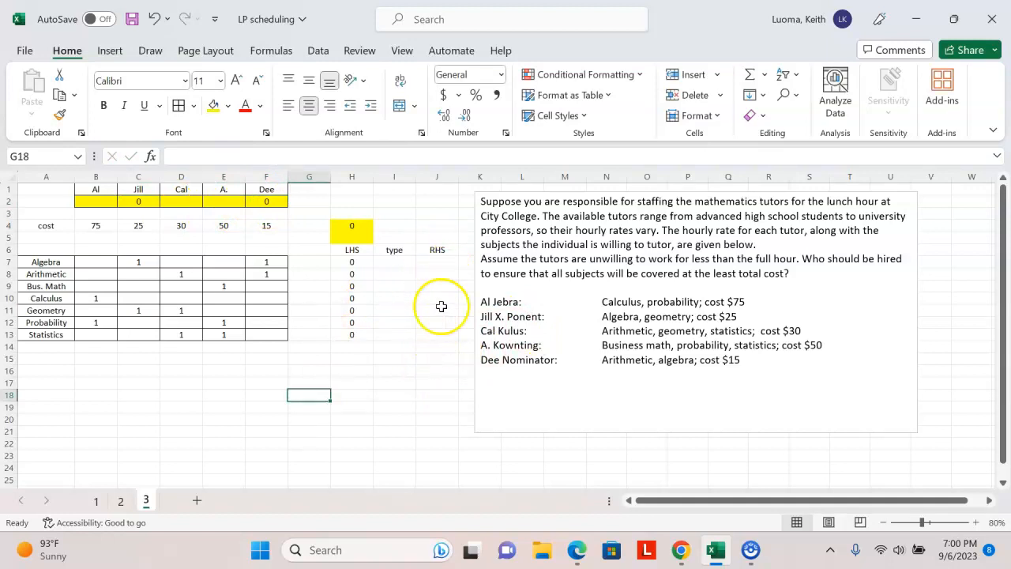
mouse_move(433, 329)
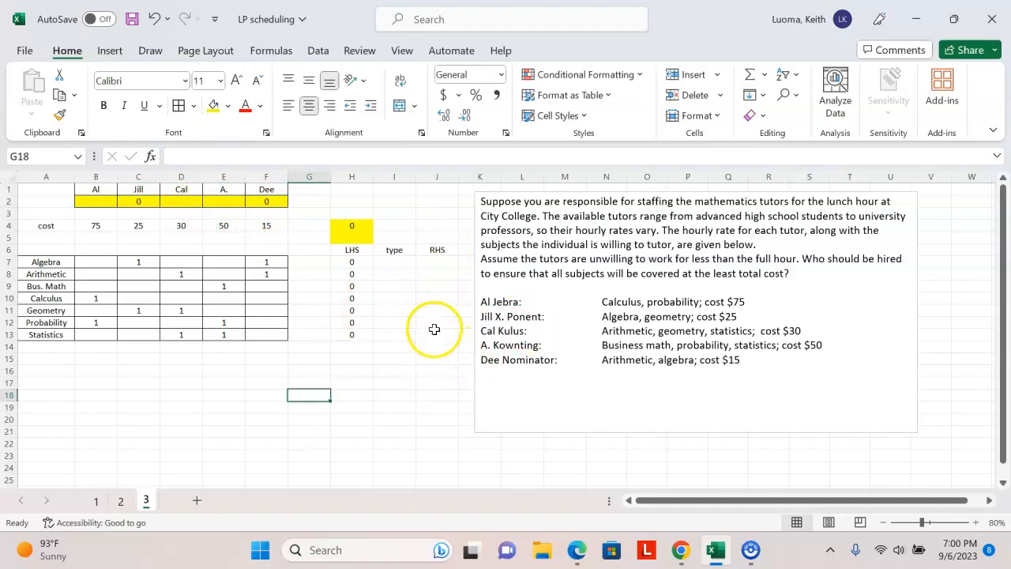
mouse_move(440, 262)
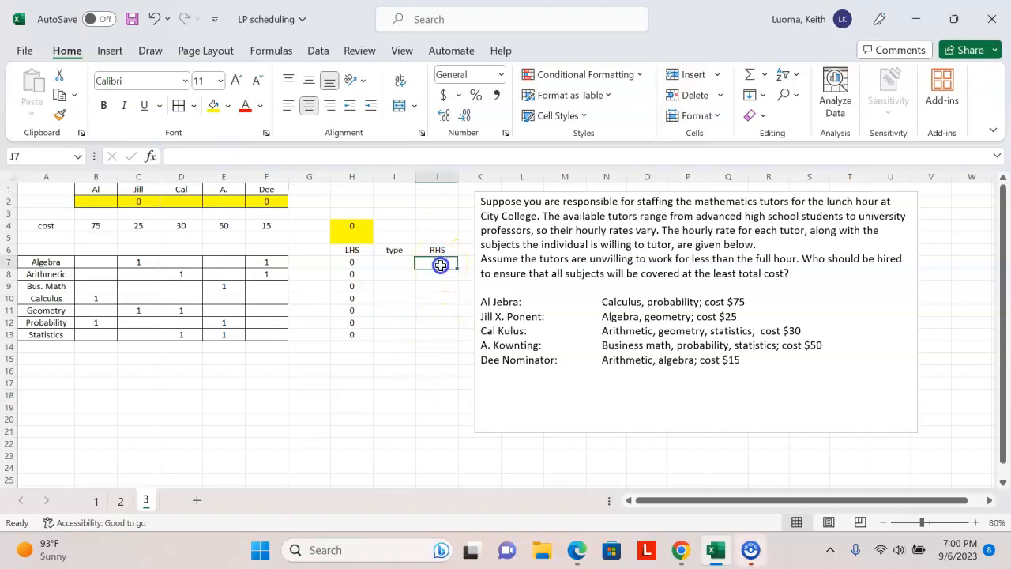
Enter 1 in J7 and fill it down to J13.
type("1")
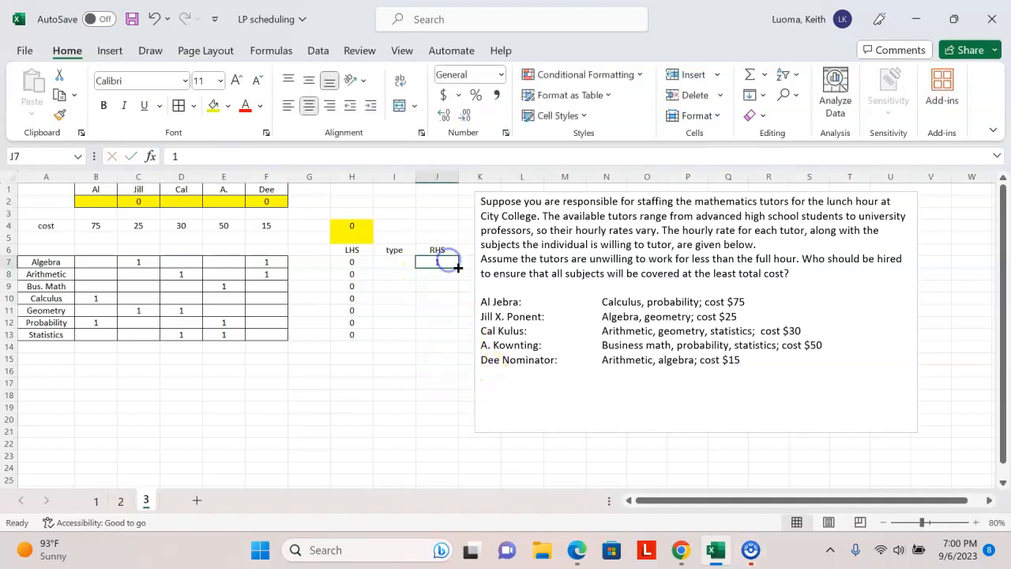
left_click_drag(437, 261, 437, 335)
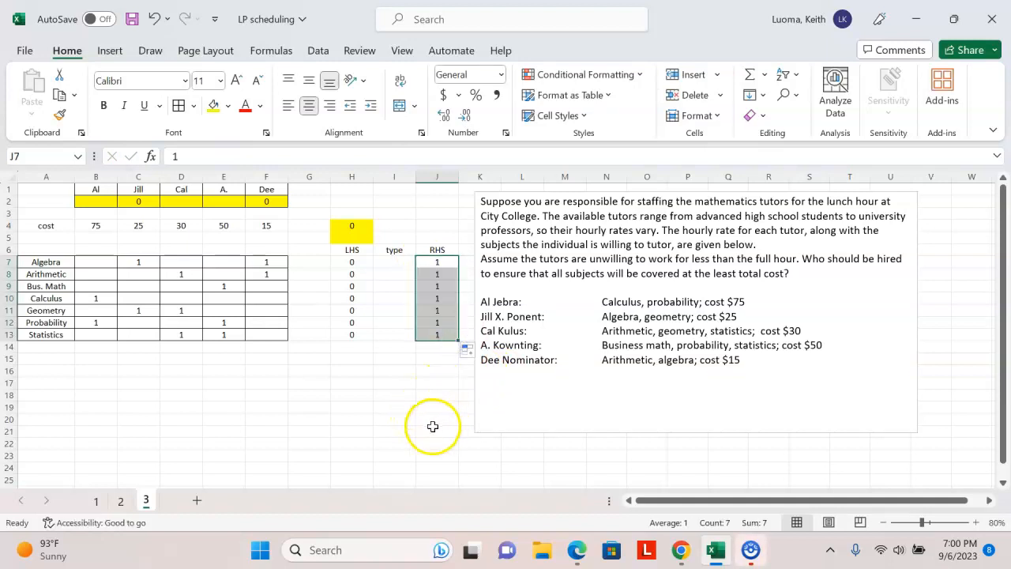
mouse_move(397, 265)
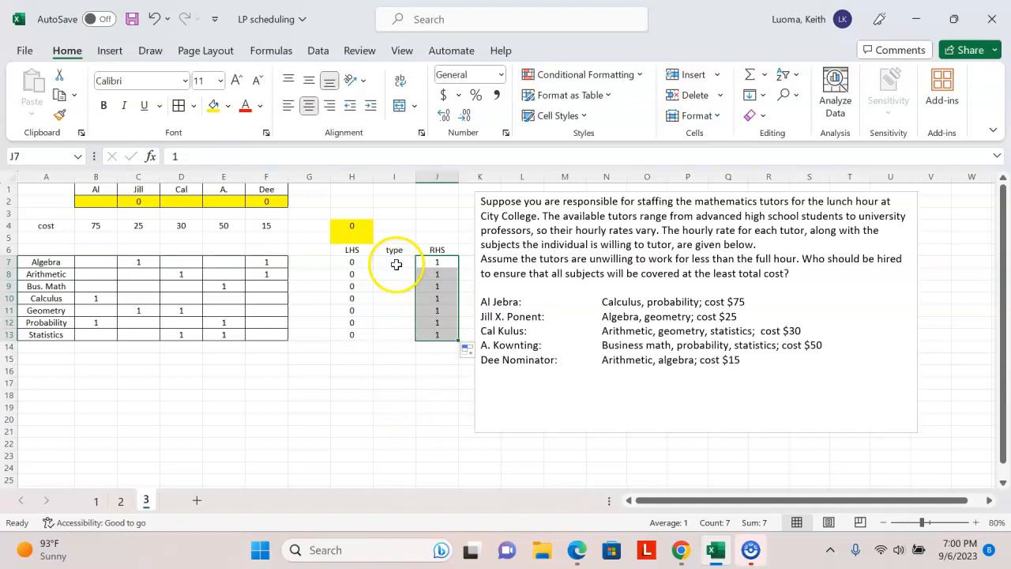
left_click(394, 261)
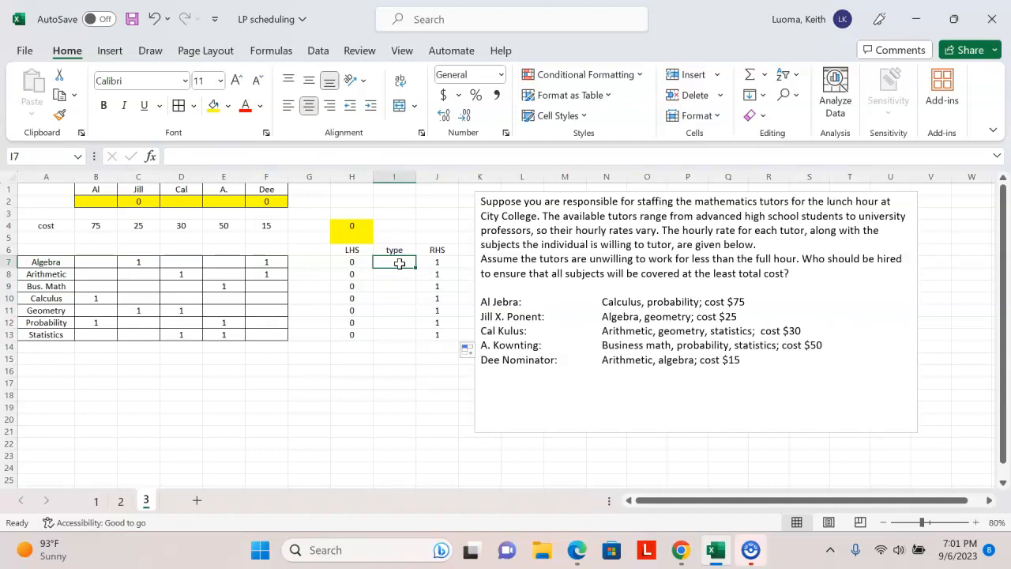
Enter >= as the Algebra constraint type in I7, ready to fill down to I13.
type(">=")
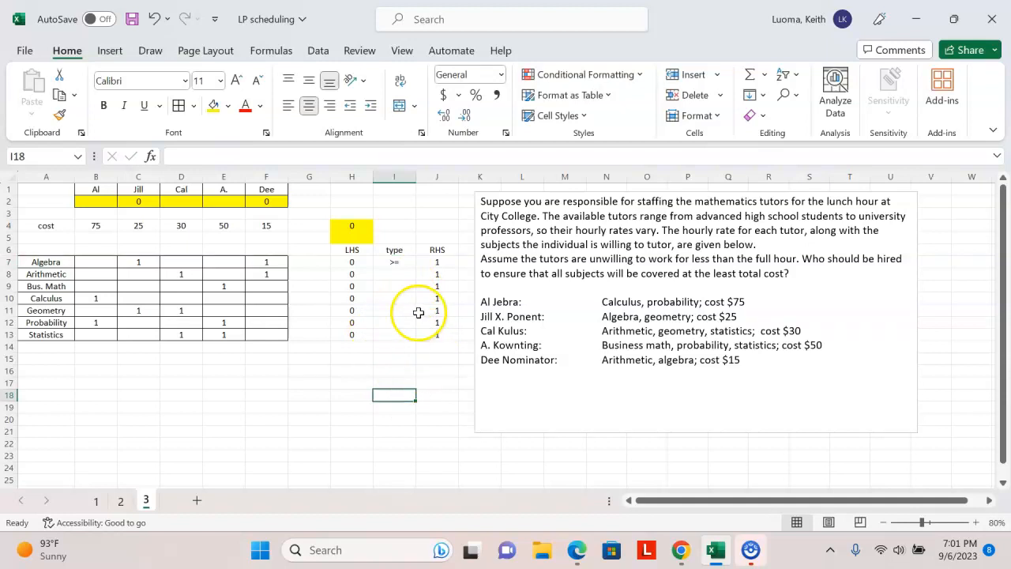
left_click(394, 262)
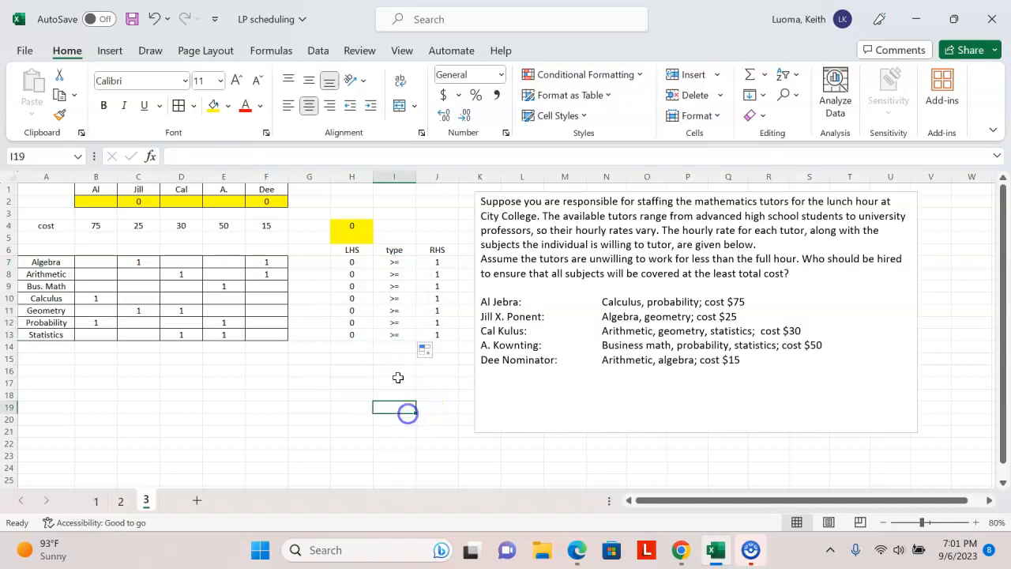
mouse_move(282, 384)
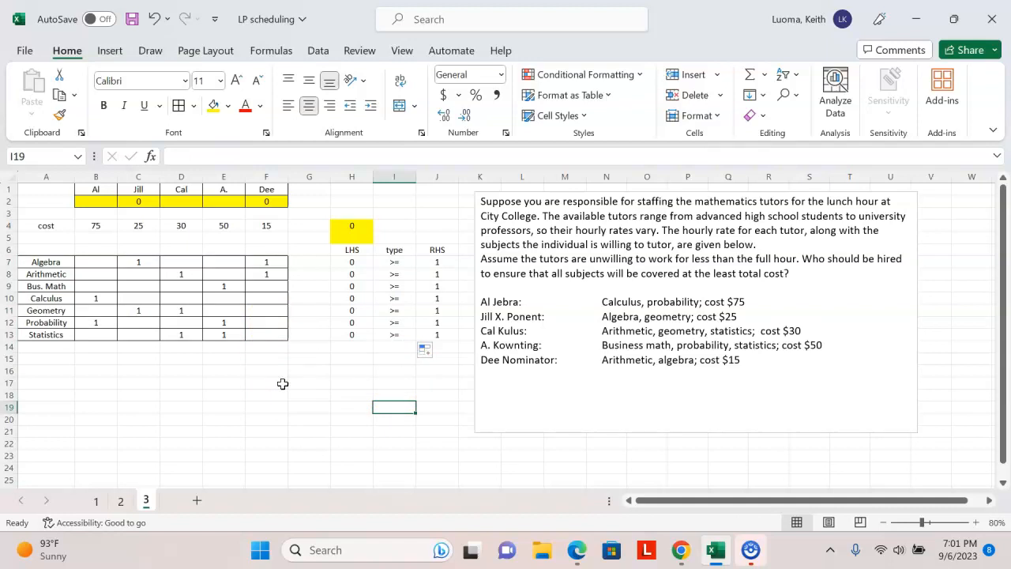
mouse_move(249, 392)
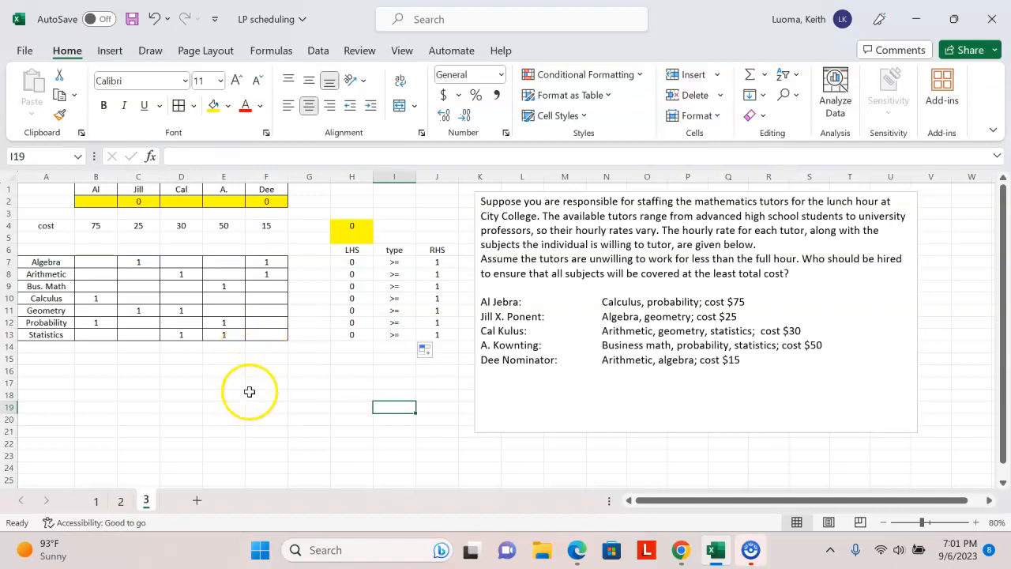
mouse_move(244, 392)
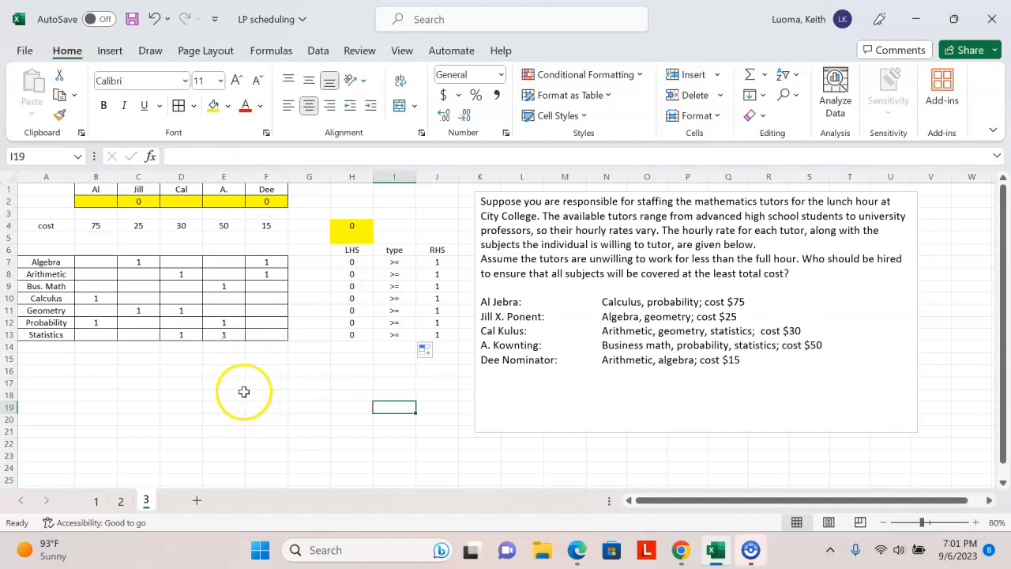
mouse_move(235, 409)
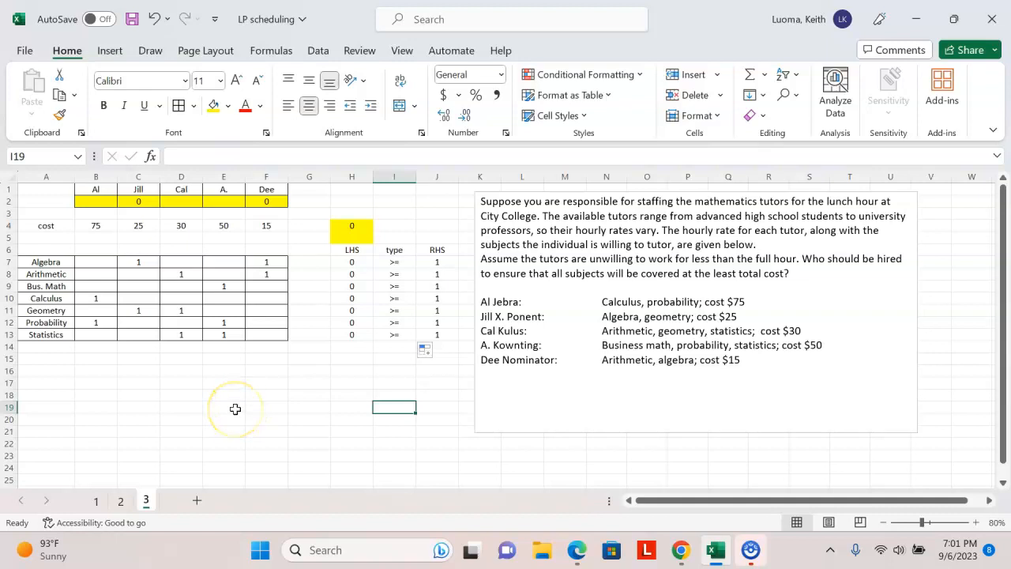
mouse_move(266, 390)
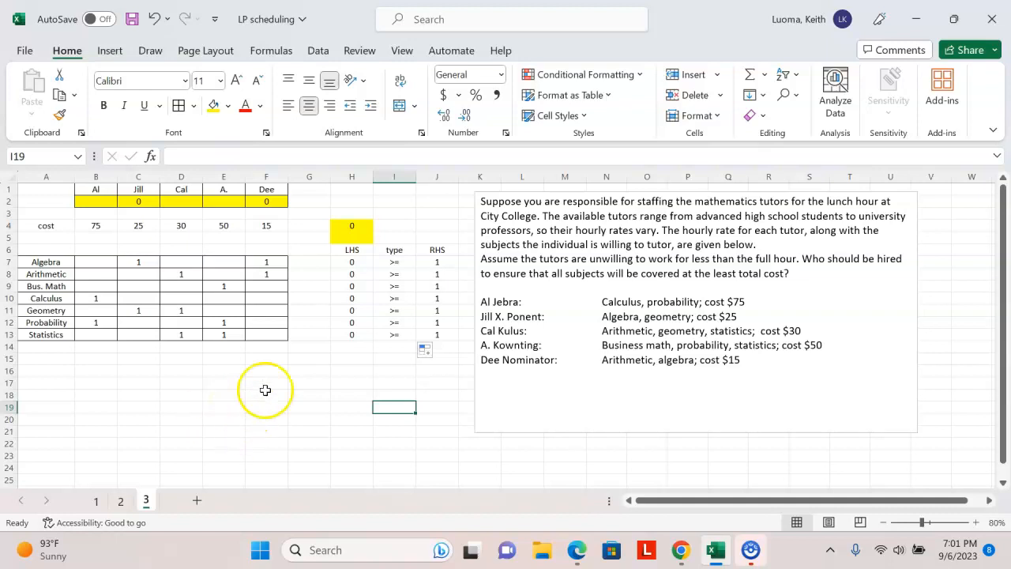
mouse_move(324, 50)
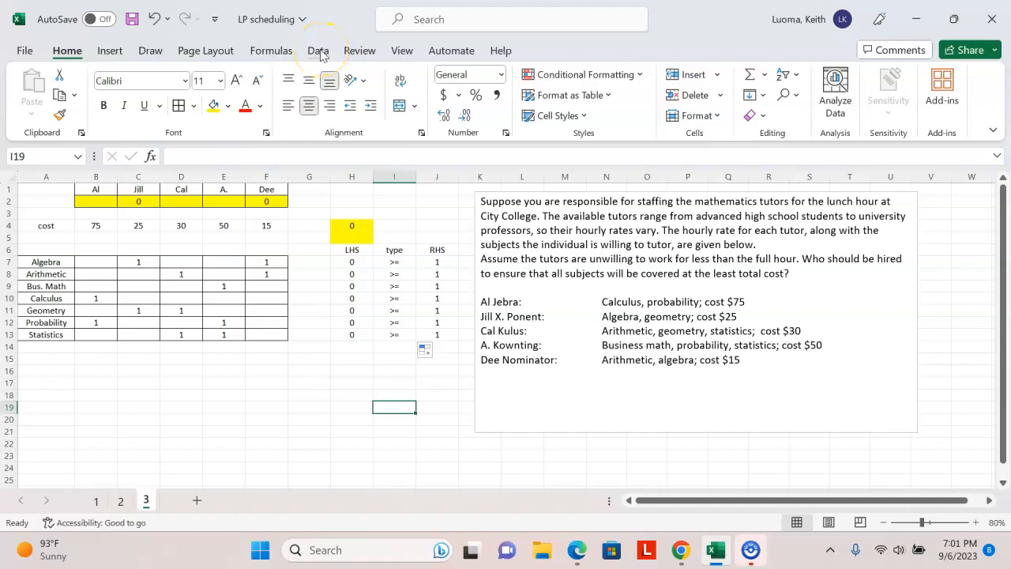
Open Solver, dismiss the warning, reset all old settings, and move the dialog aside.
left_click(319, 49)
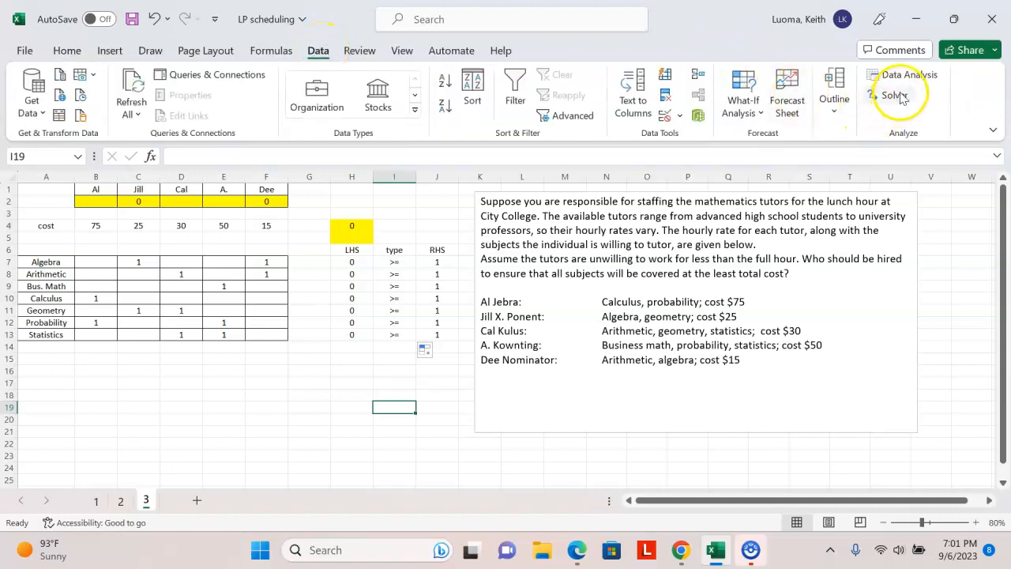
left_click(895, 95)
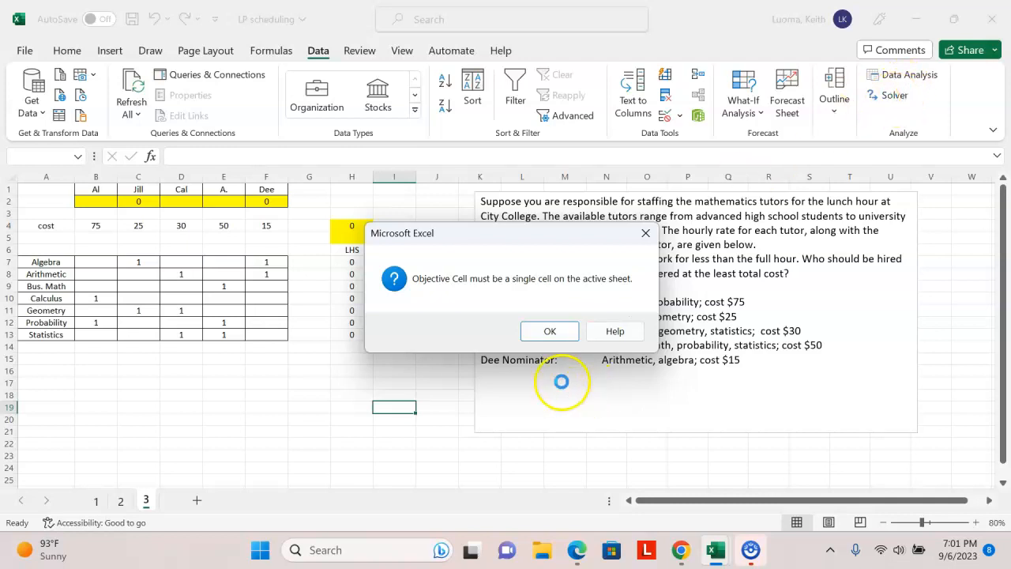
left_click(549, 330)
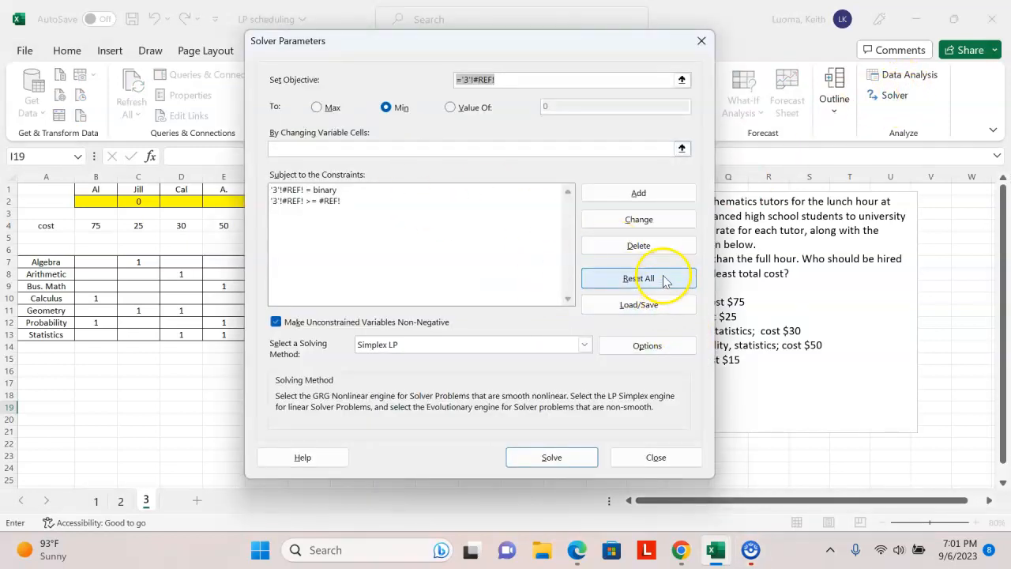
left_click(638, 278)
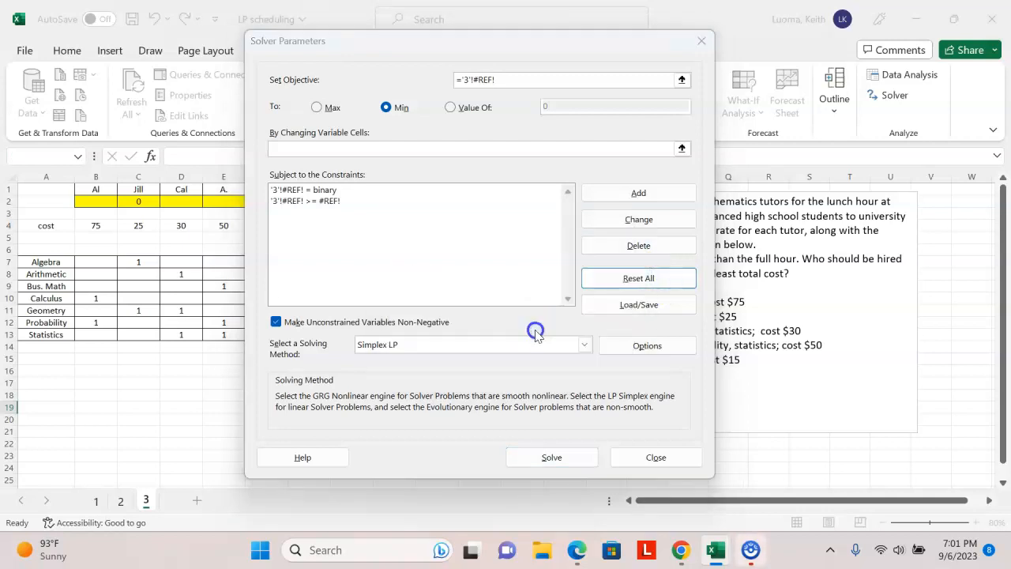
left_click(638, 277)
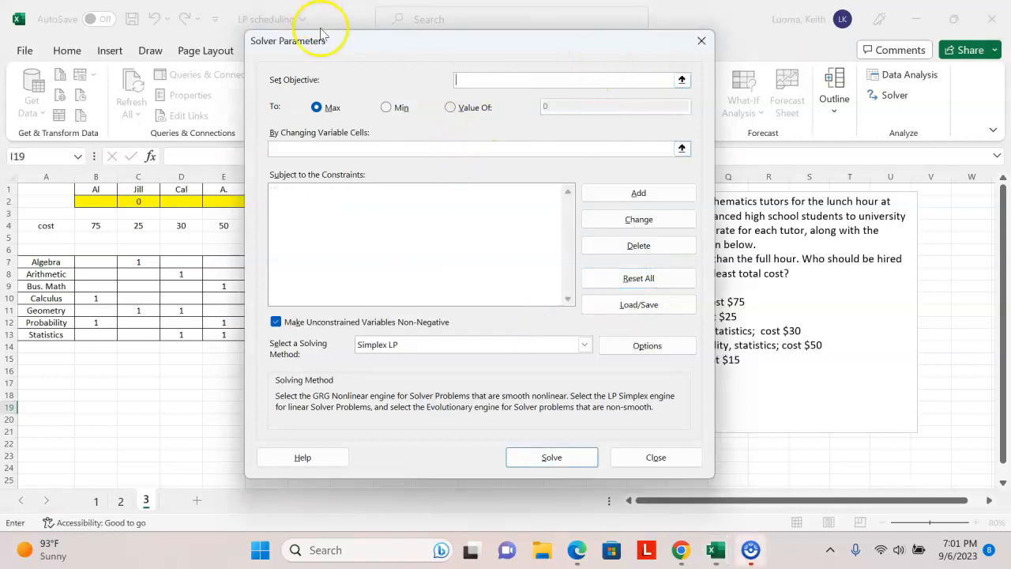
left_click_drag(299, 40, 523, 82)
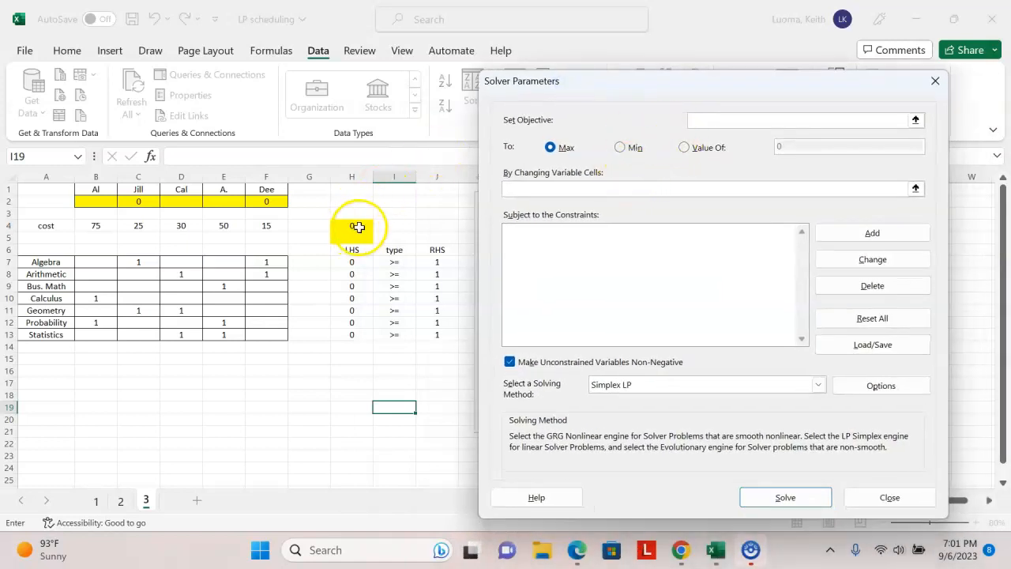
Set Solver to minimise H4 and add the constraint H7:H13 >= J7:J13.
left_click(351, 226)
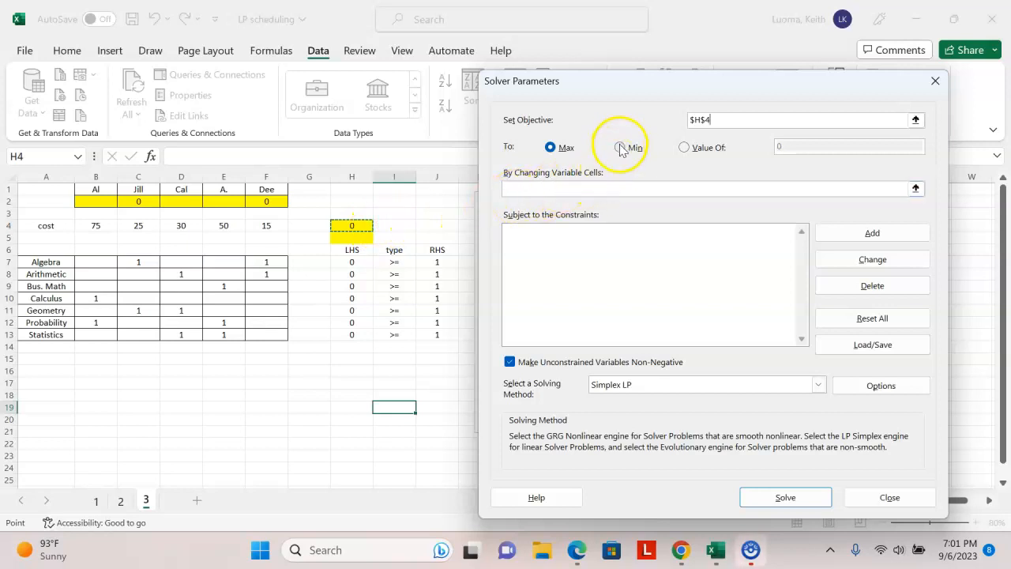
left_click(620, 147)
type("$B$2:$F$2")
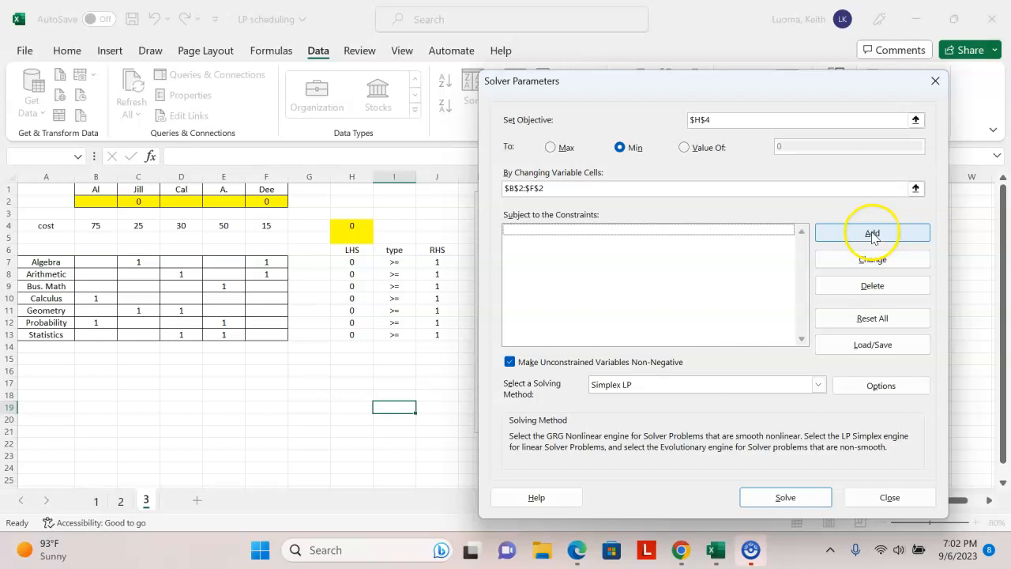
left_click(872, 233)
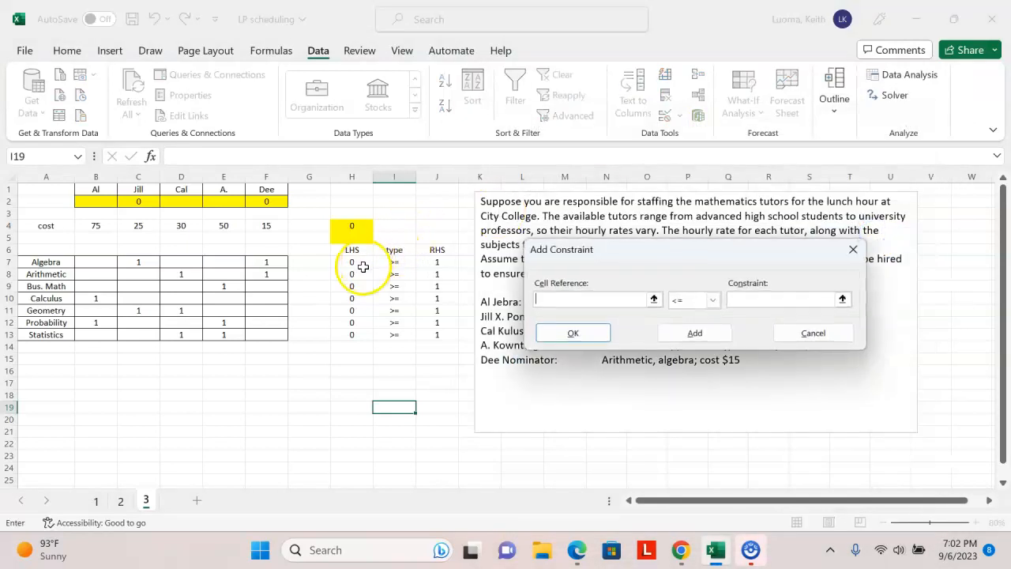
left_click_drag(352, 261, 352, 334)
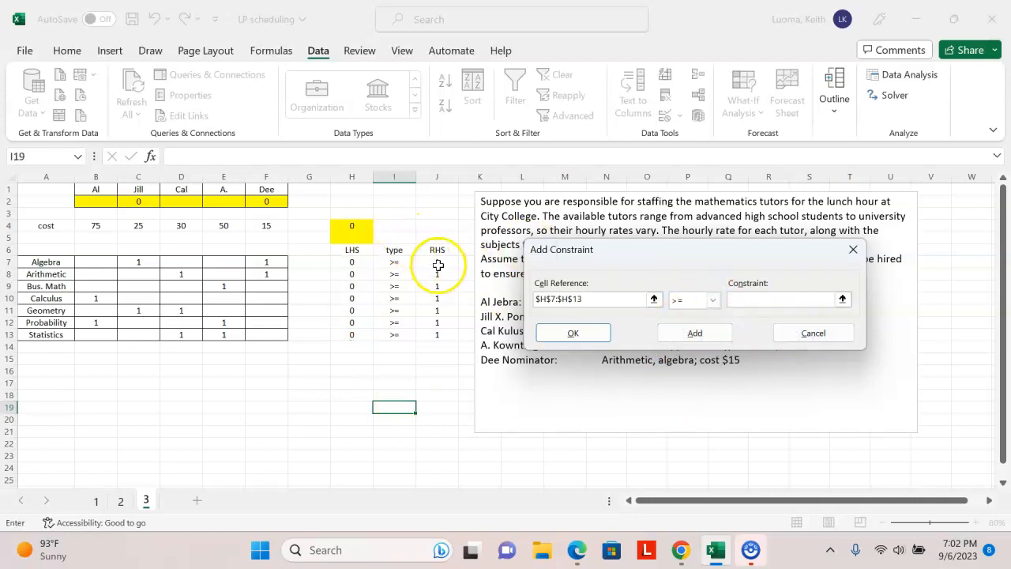
left_click_drag(436, 261, 437, 334)
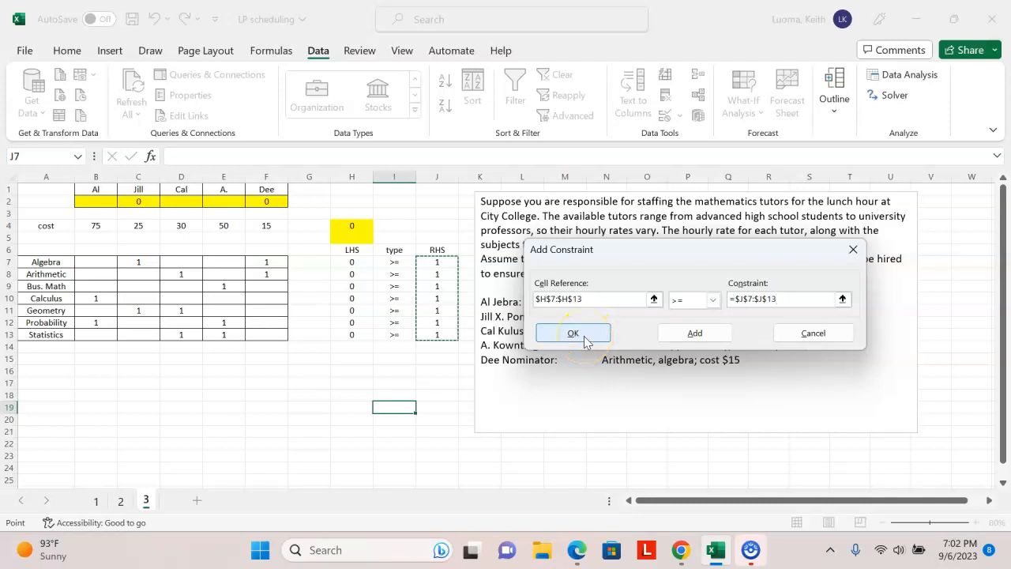
left_click(572, 332)
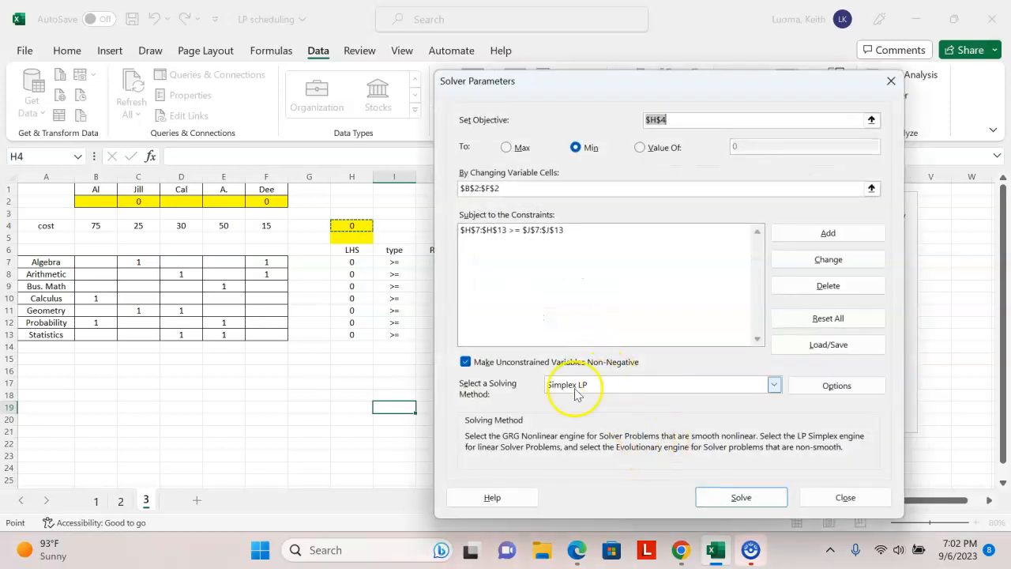
mouse_move(687, 401)
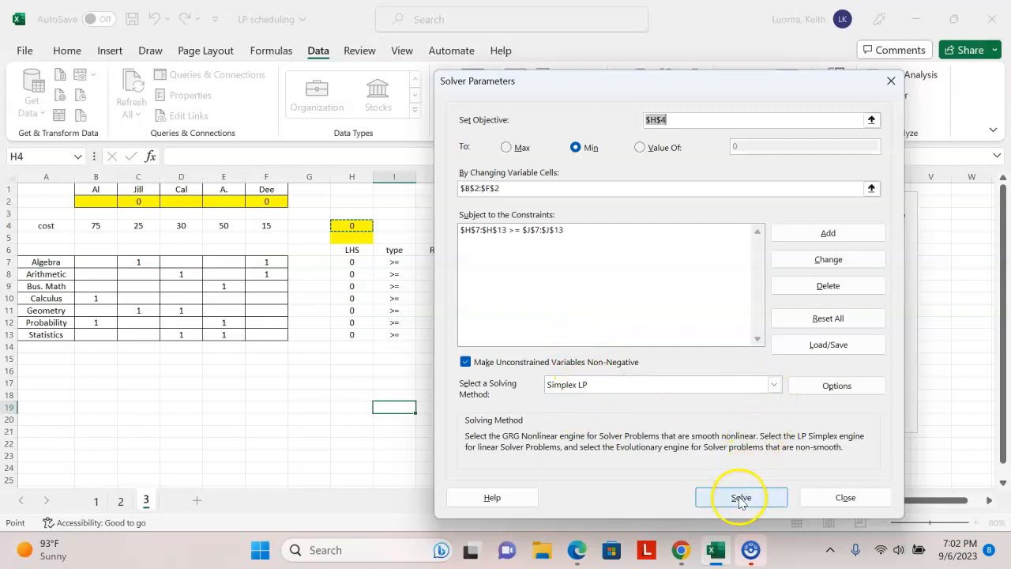
Solve and keep the fractional solution with hires 1, 0.5, 0.5, 1, 0.5 and cost 160.
left_click(740, 497)
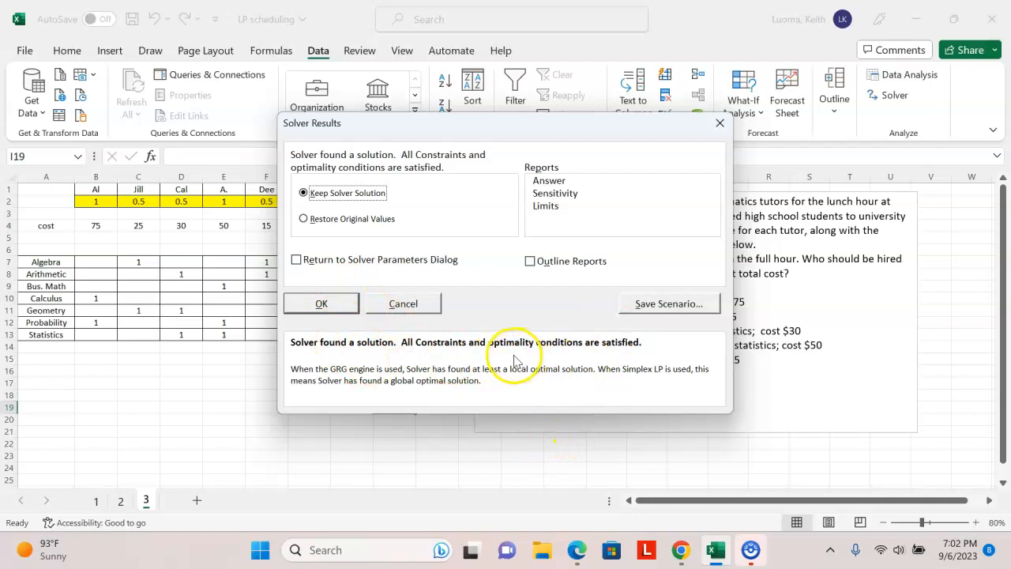
mouse_move(582, 356)
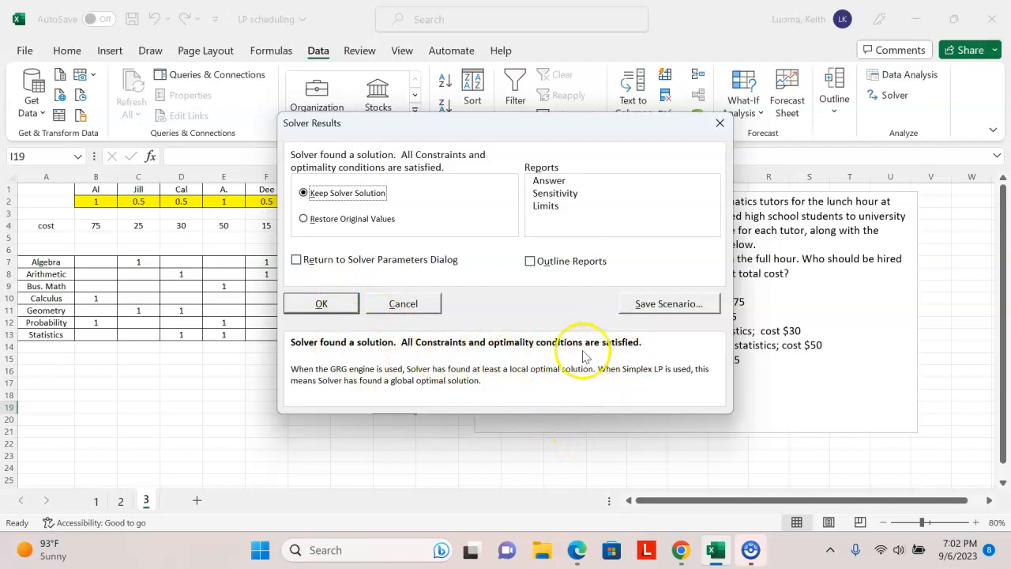
left_click(321, 303)
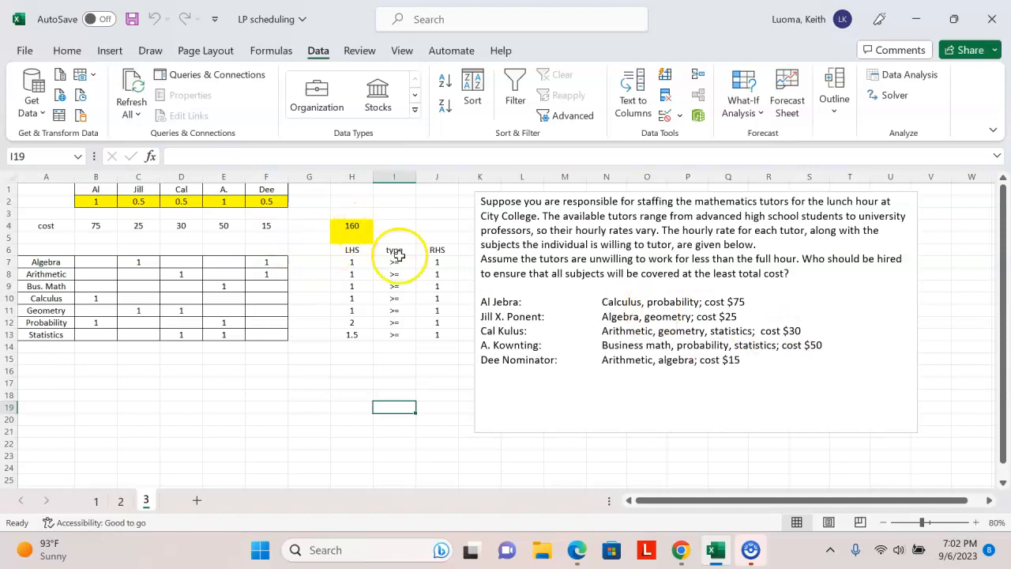
mouse_move(351, 282)
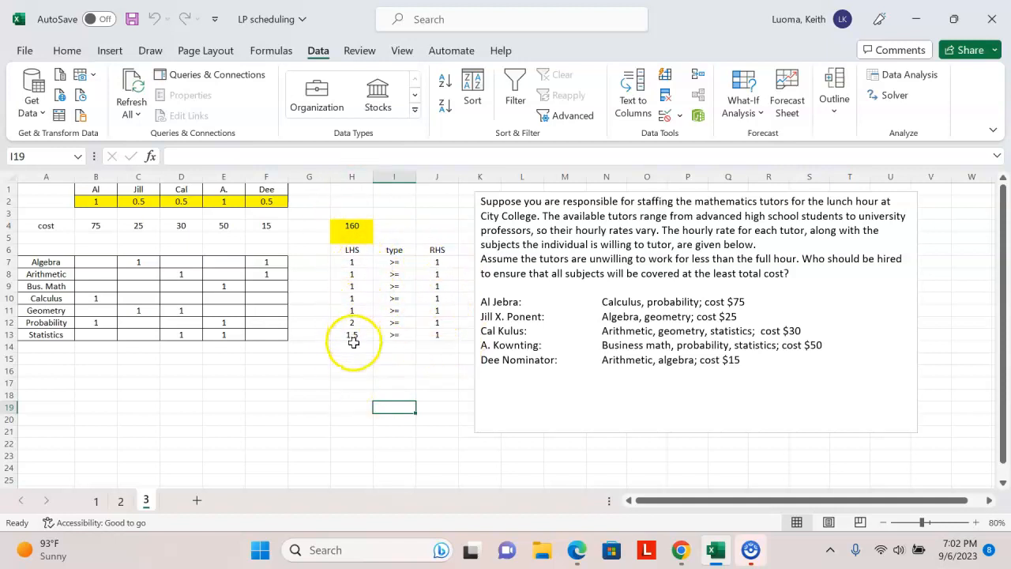
mouse_move(301, 302)
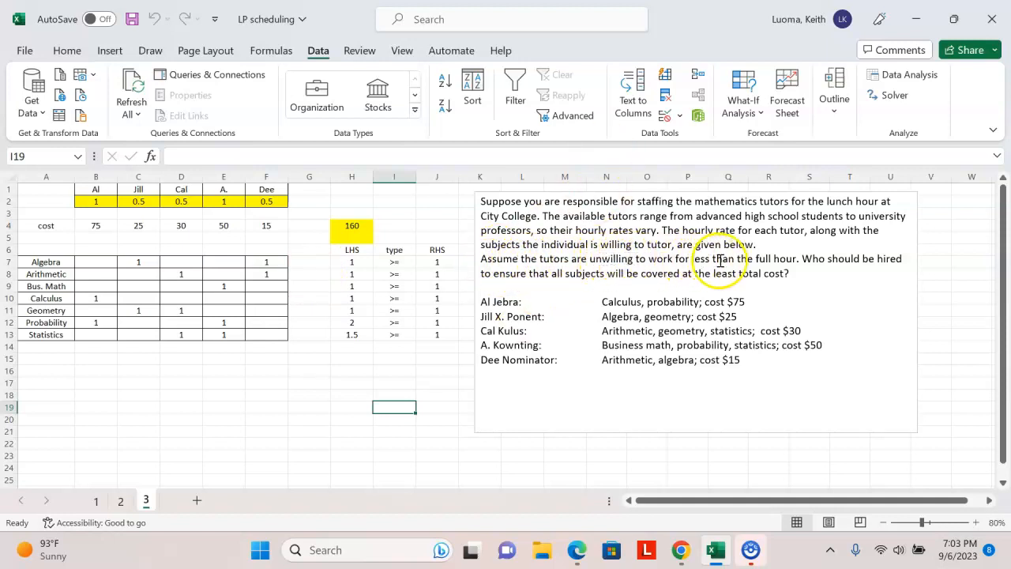
mouse_move(526, 260)
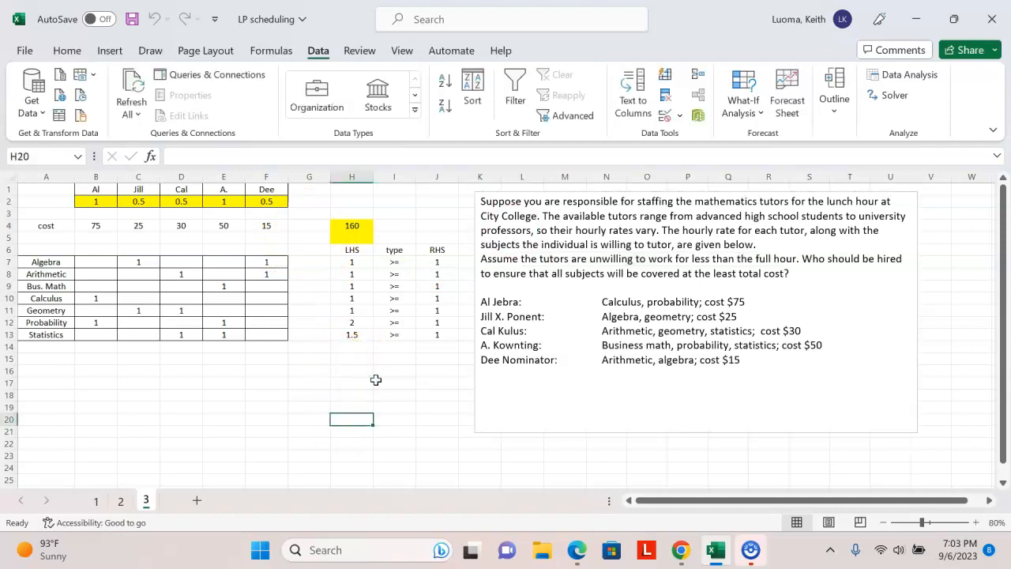
mouse_move(909, 75)
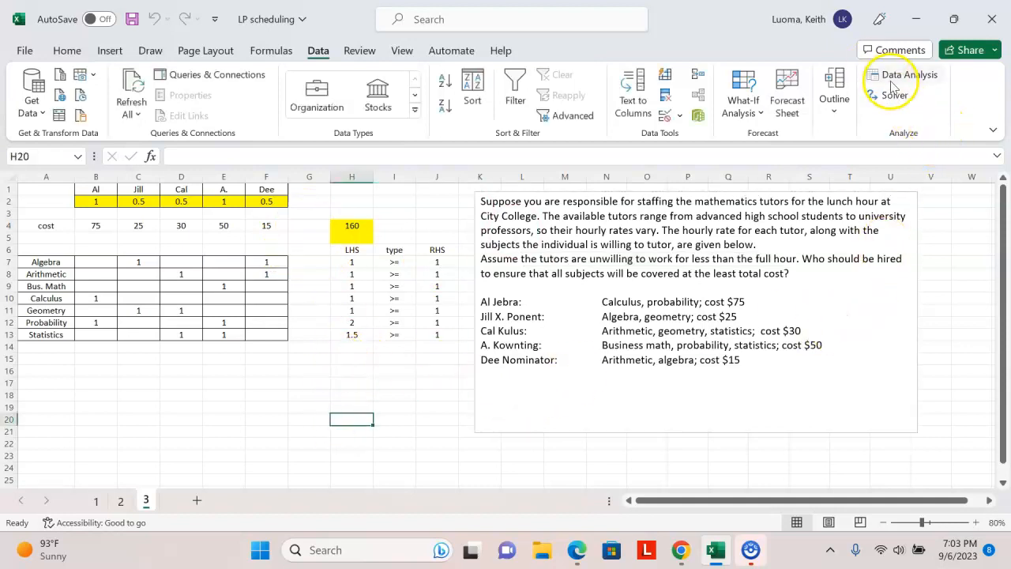
Reopen Solver and add a binary constraint on the hiring cells B2:F2.
left_click(895, 94)
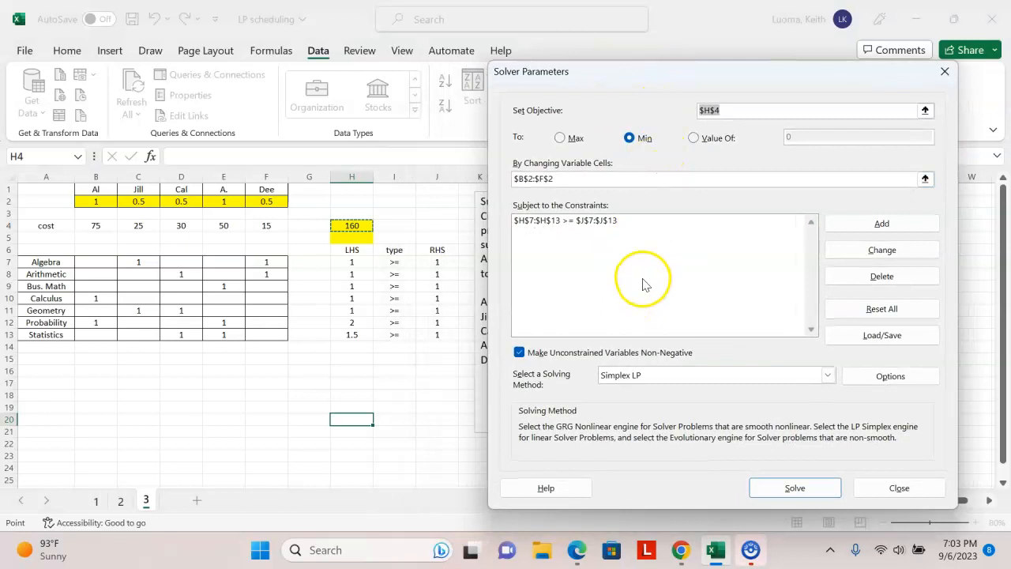
mouse_move(654, 277)
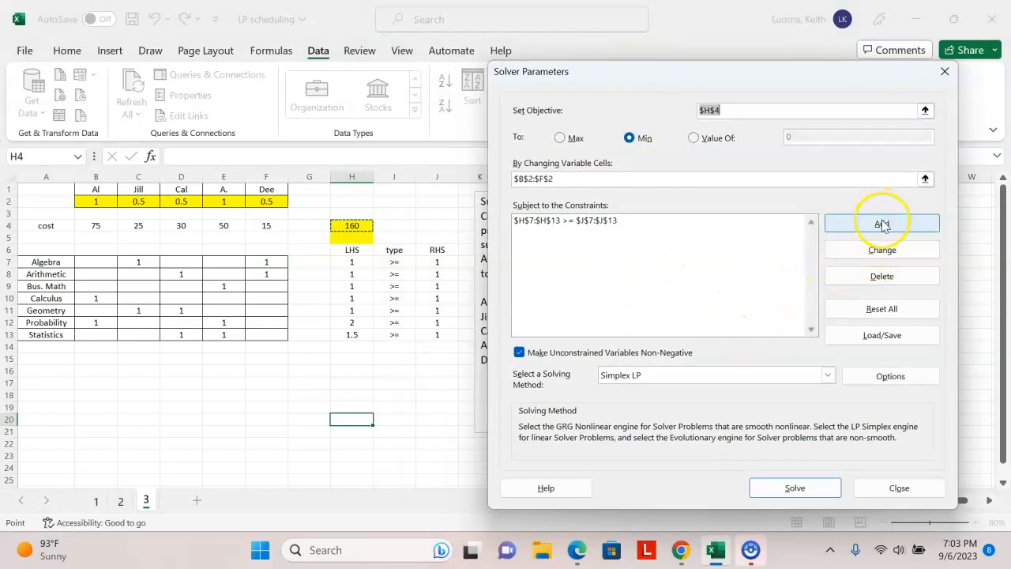
left_click(882, 224)
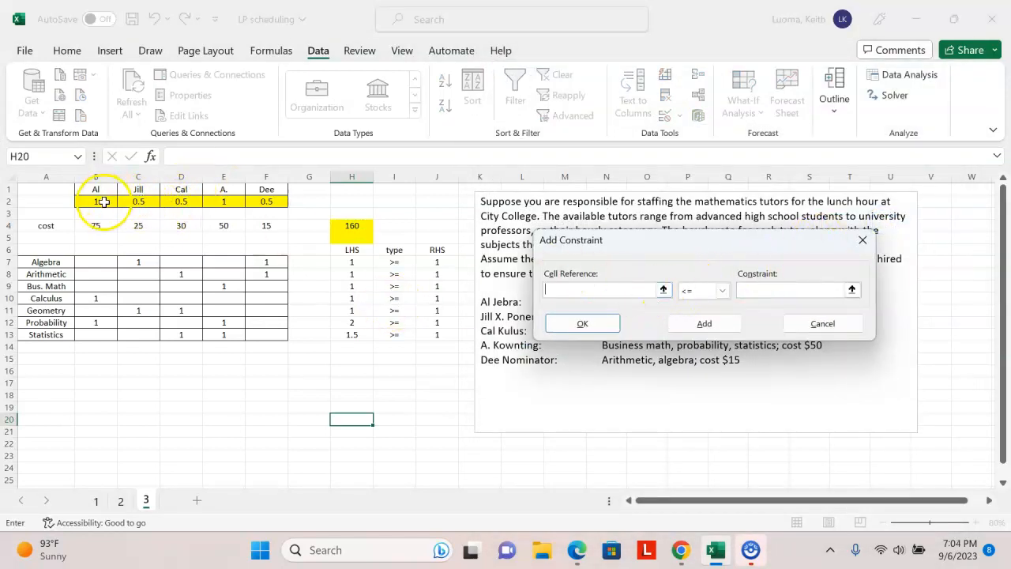
left_click_drag(95, 202, 266, 202)
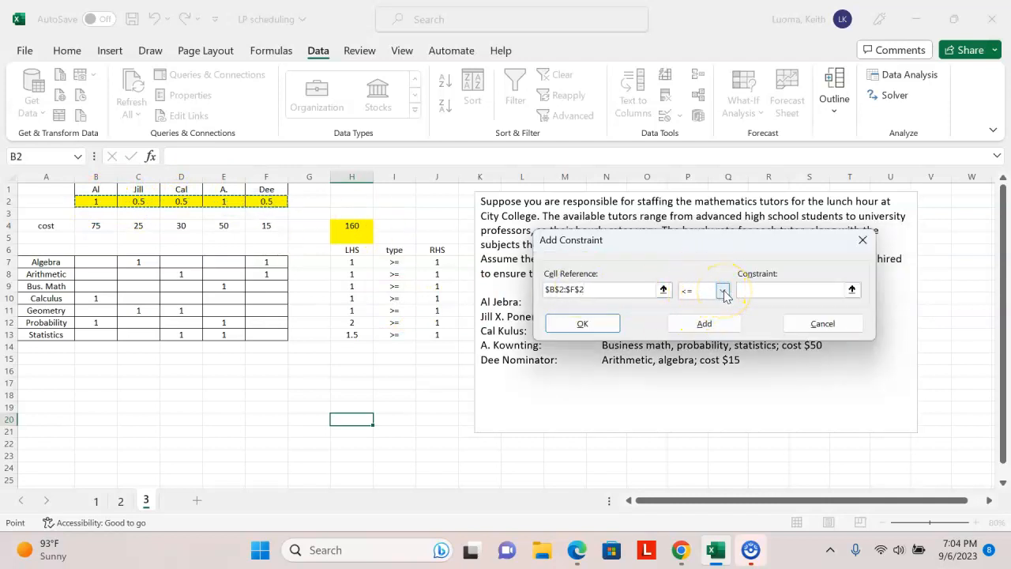
left_click(721, 290)
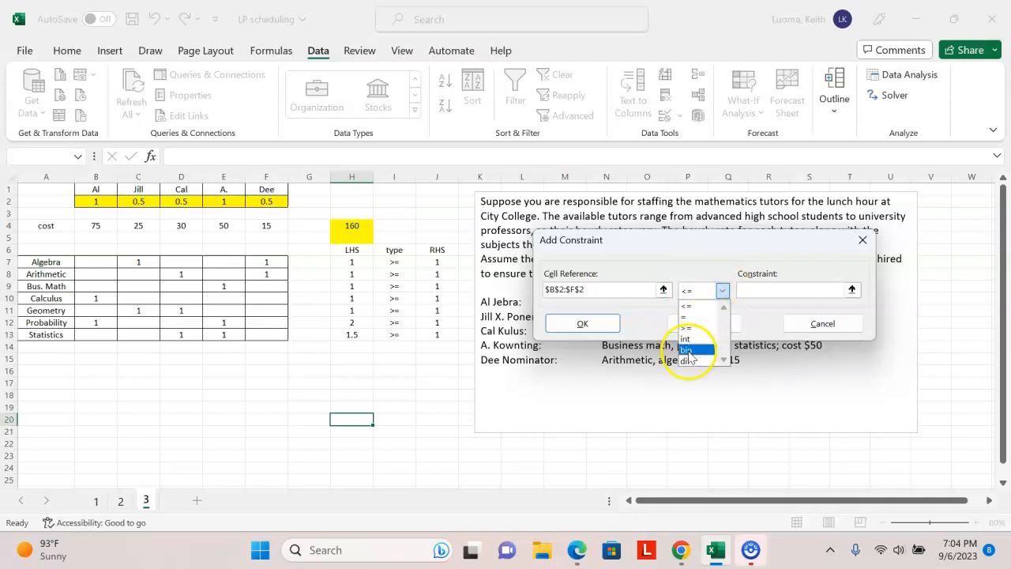
left_click(687, 350)
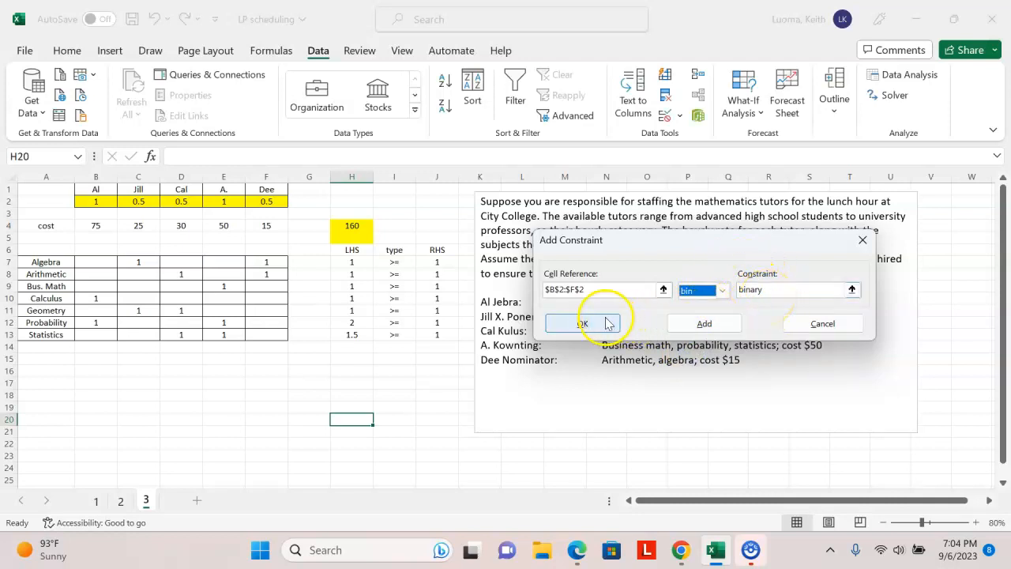
left_click(583, 323)
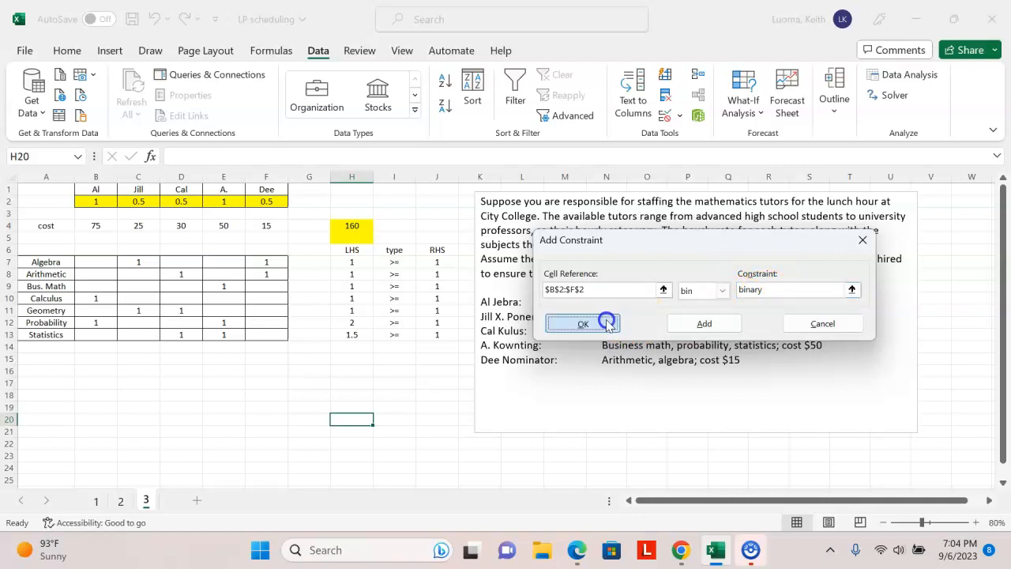
left_click(583, 323)
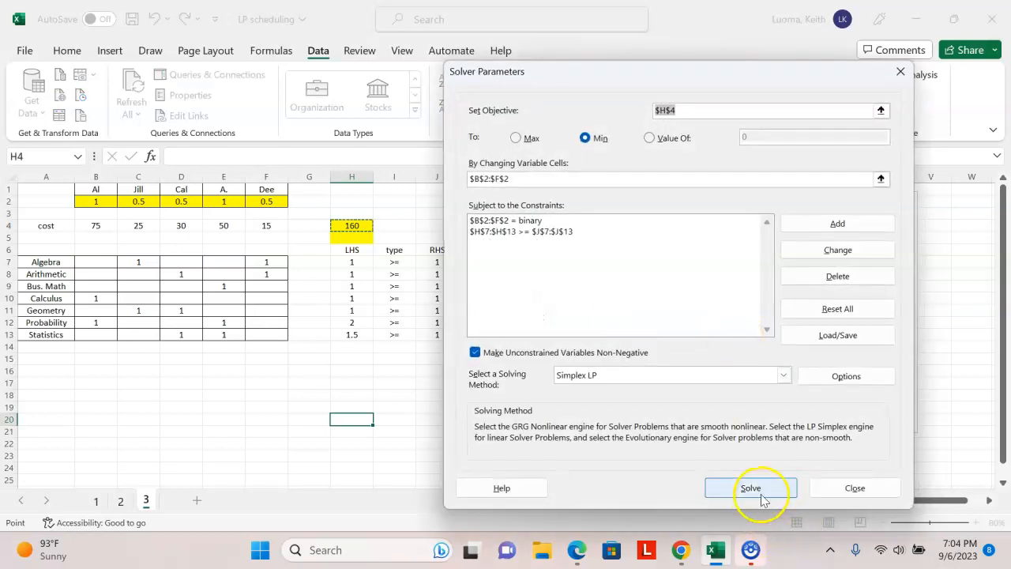
Re-solve and keep the binary solution hiring Al, Jill, A. and Dee for 165.
left_click(749, 488)
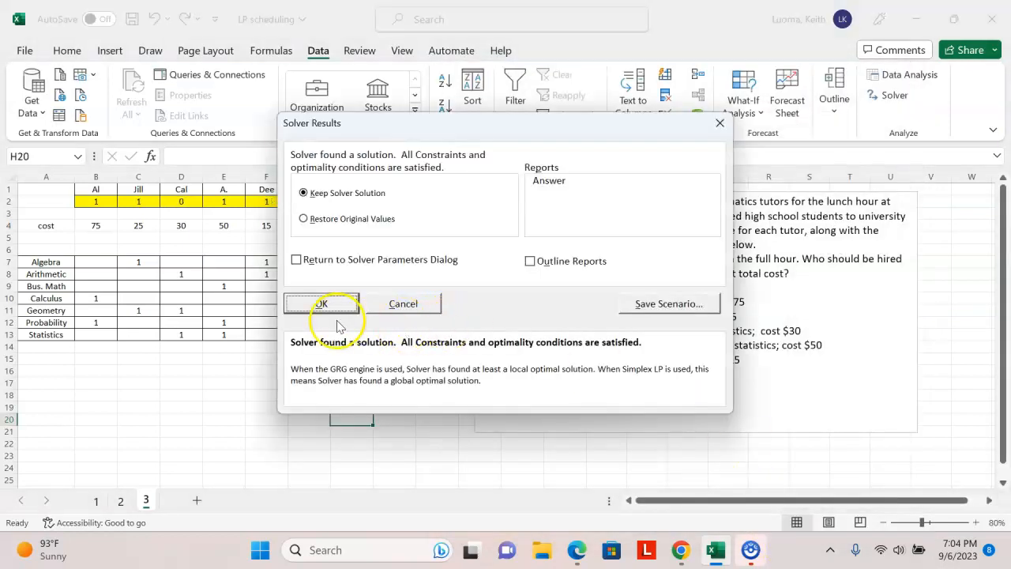
left_click(320, 303)
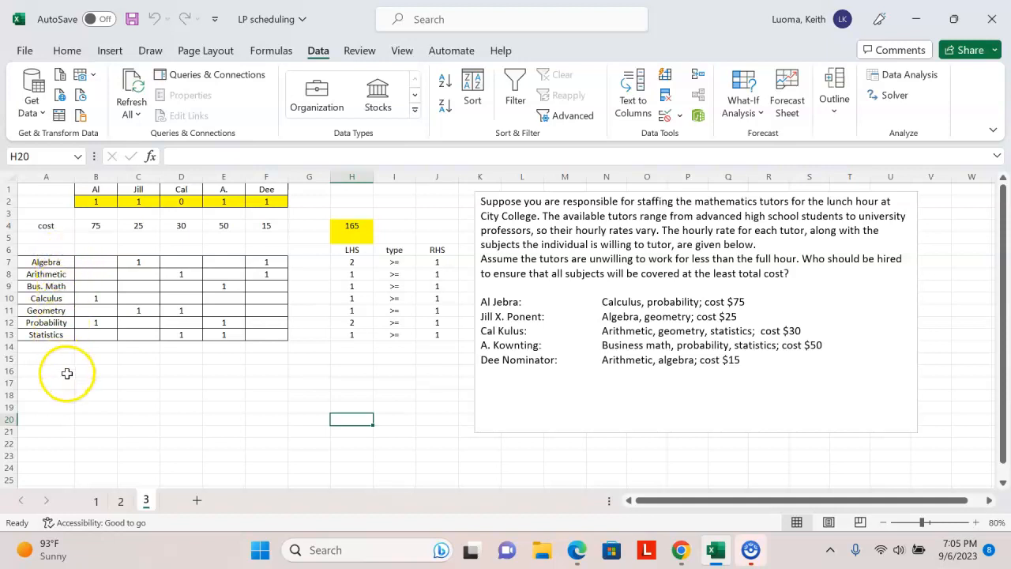
mouse_move(69, 382)
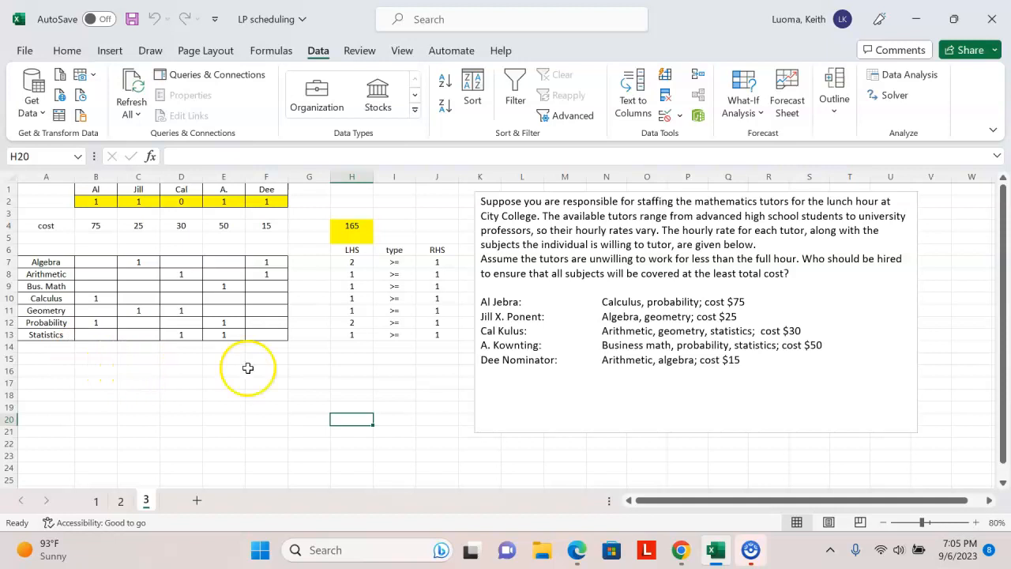
mouse_move(332, 416)
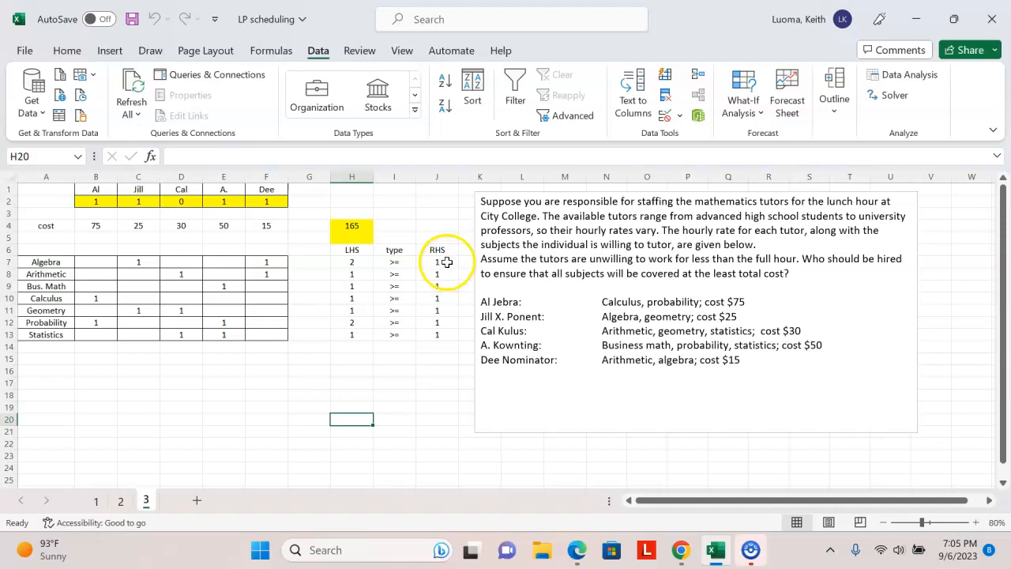
left_click(437, 261)
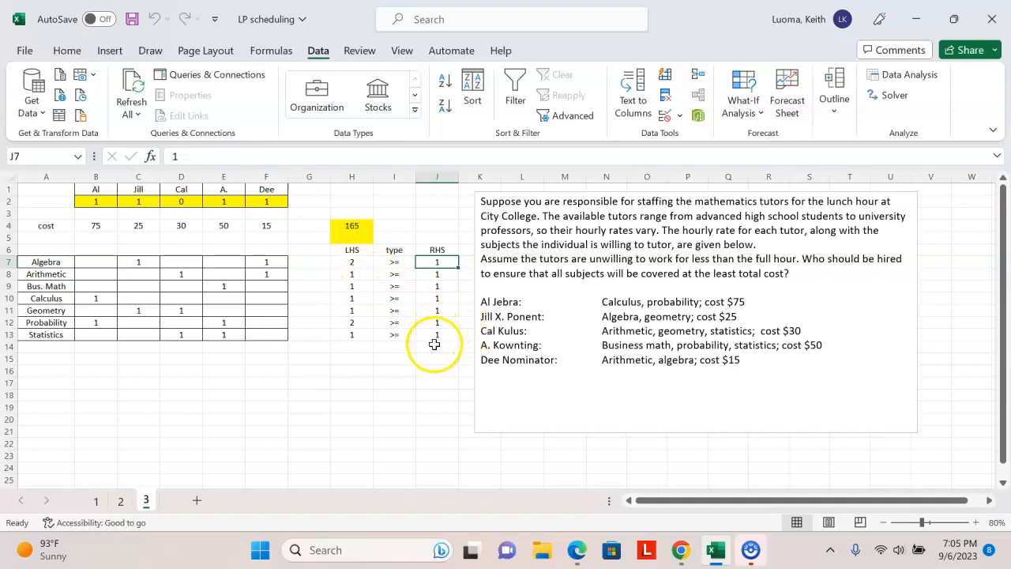
mouse_move(443, 339)
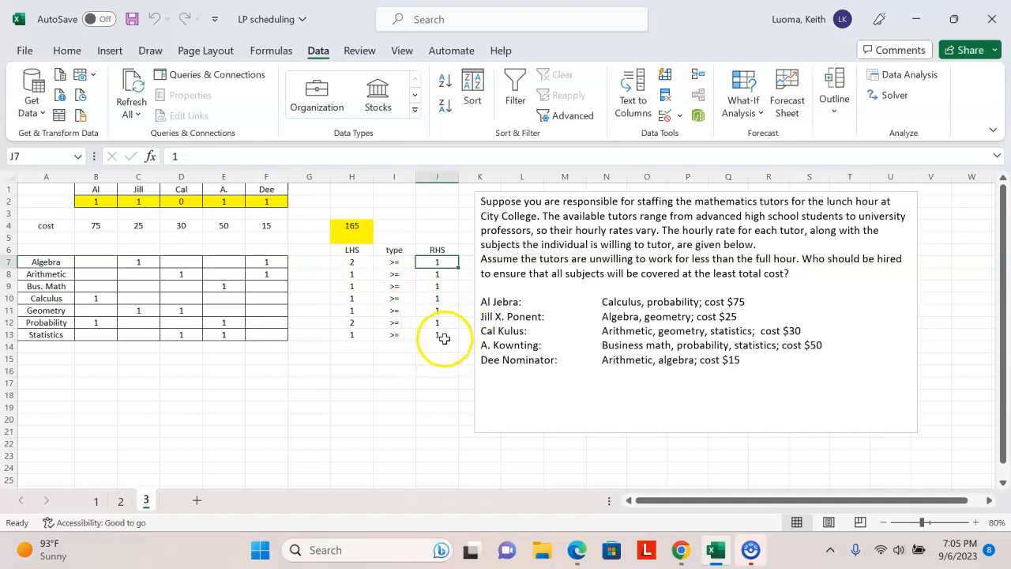
mouse_move(373, 385)
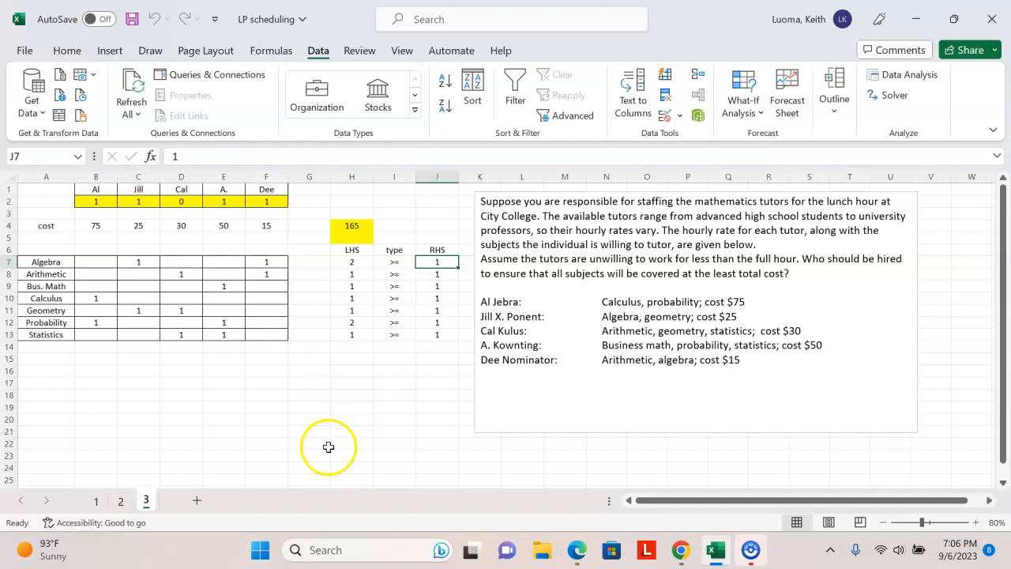
mouse_move(73, 416)
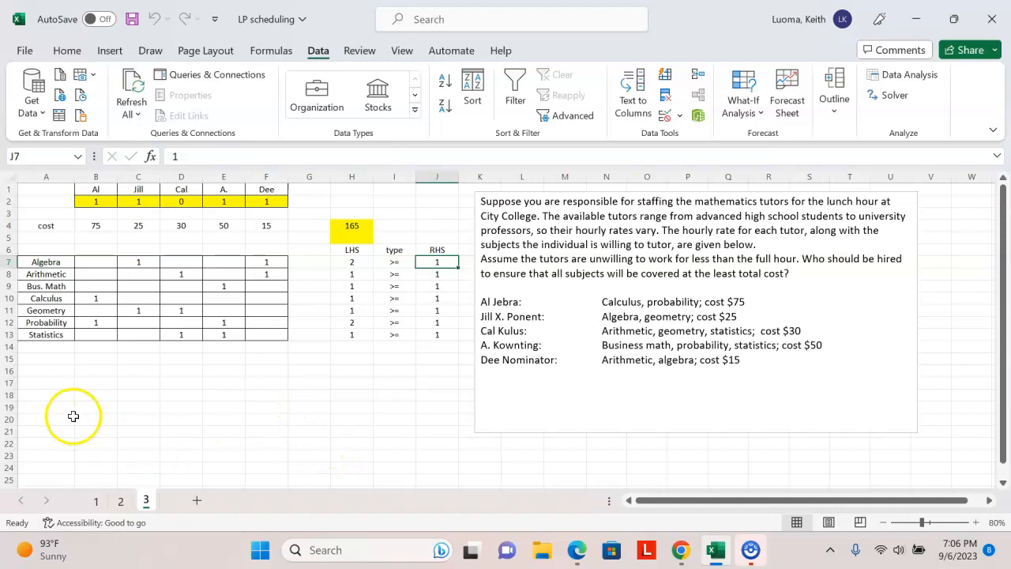